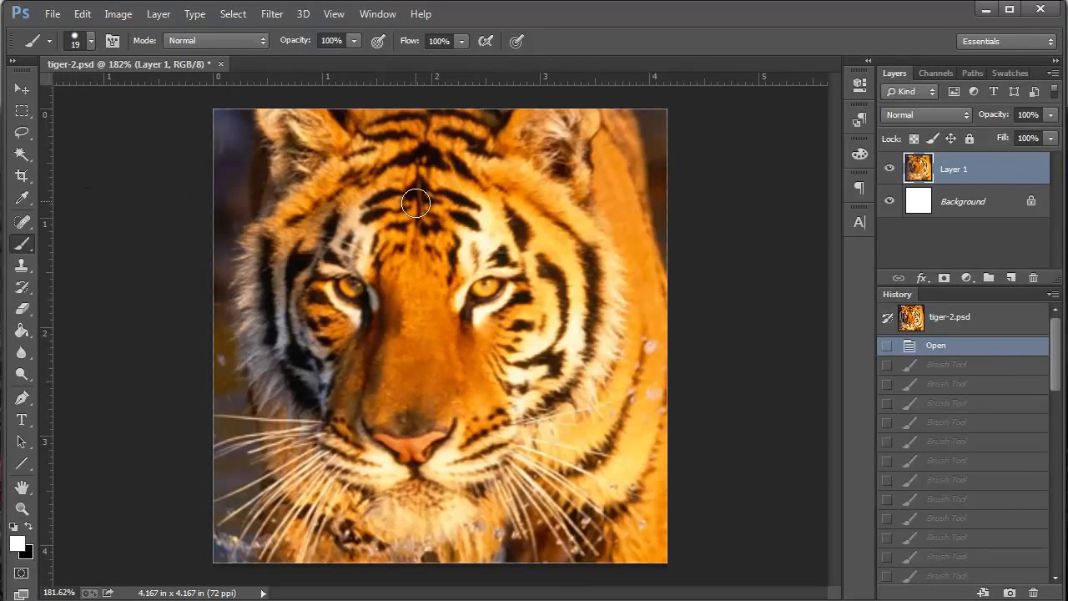
{"action": "mouse_move", "coordinate": [410, 217]}
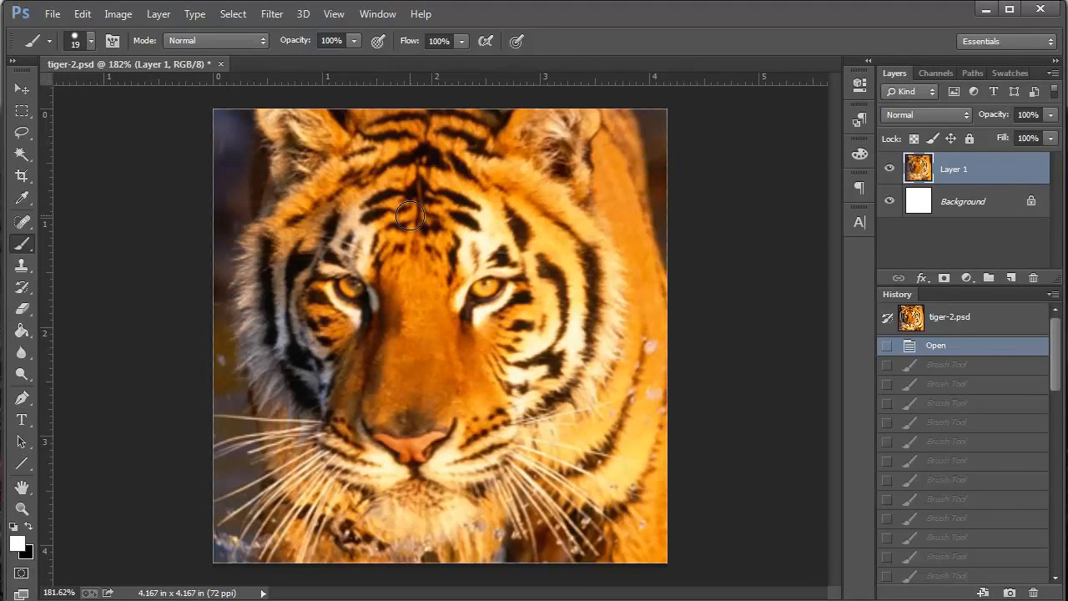
{"action": "mouse_move", "coordinate": [58, 167]}
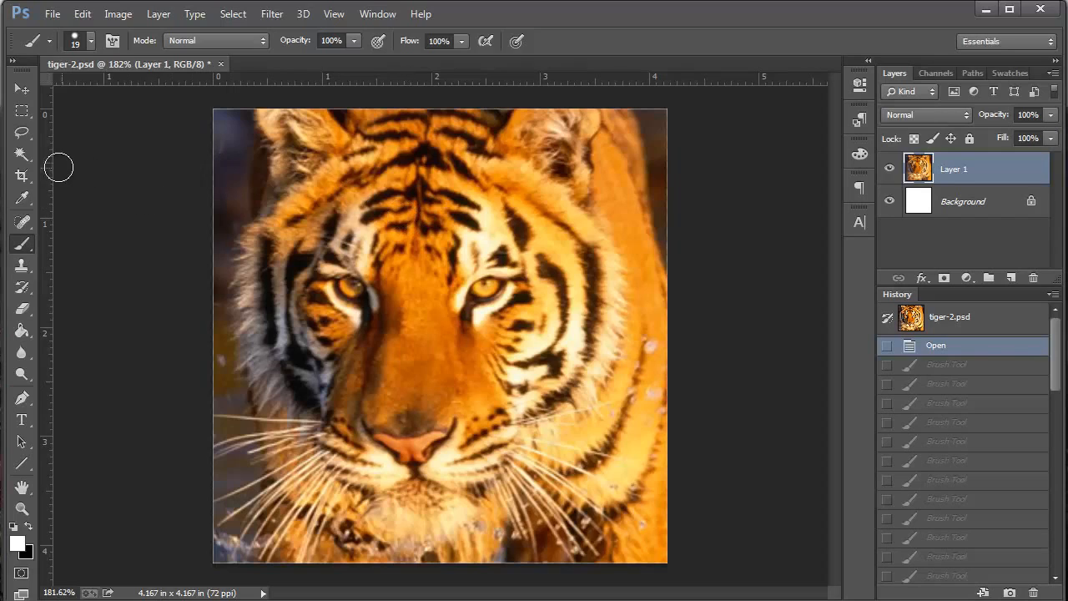
{"action": "mouse_move", "coordinate": [20, 177]}
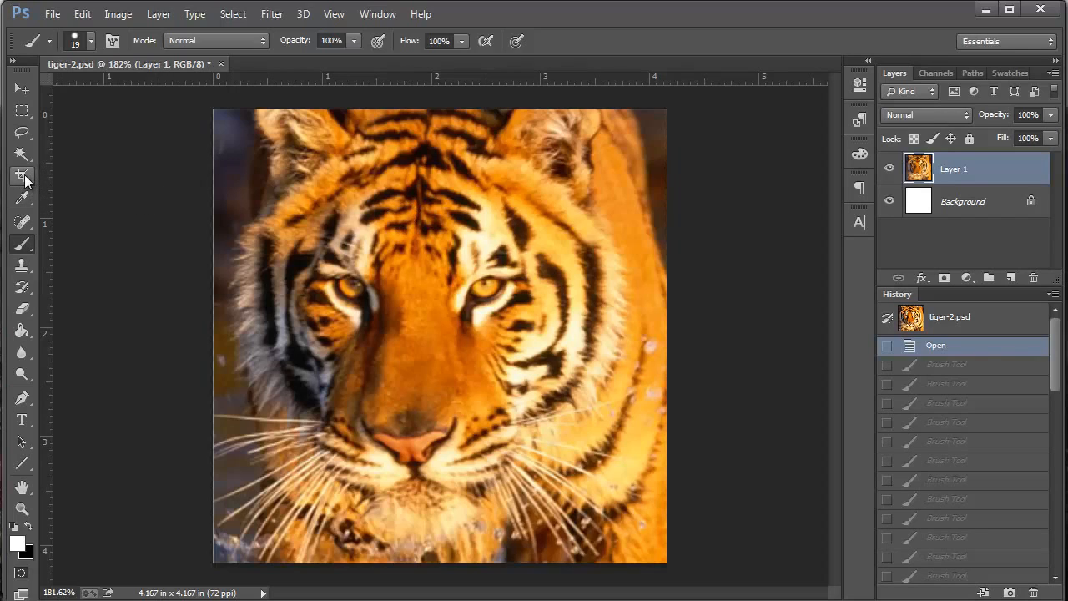
{"action": "mouse_move", "coordinate": [23, 175]}
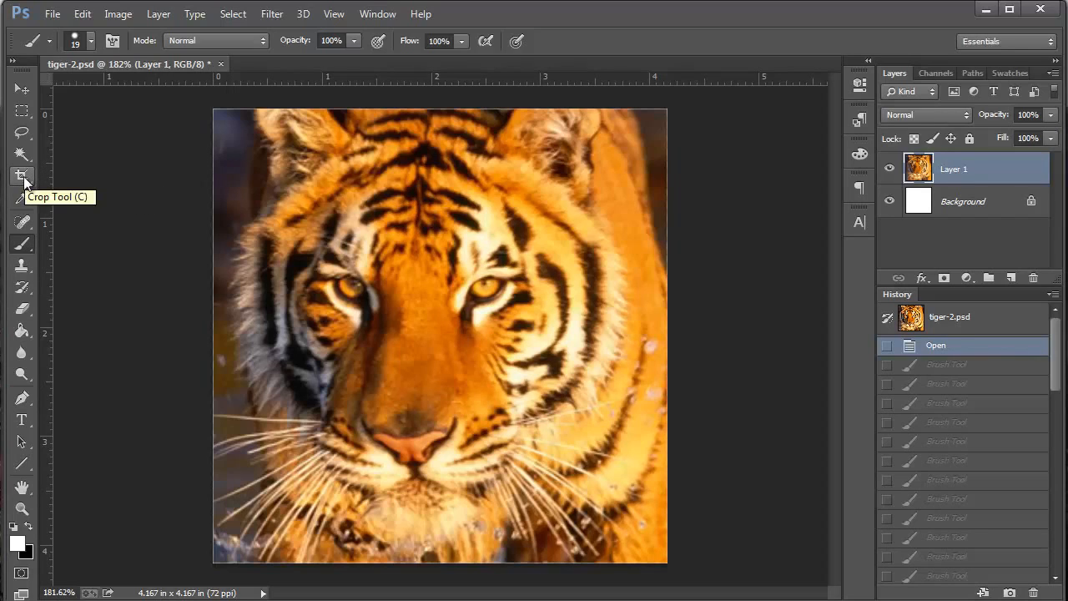
Start a square 1:1 crop on the tiger photo and resize the crop frame from its corner.
{"action": "left_click", "coordinate": [22, 175]}
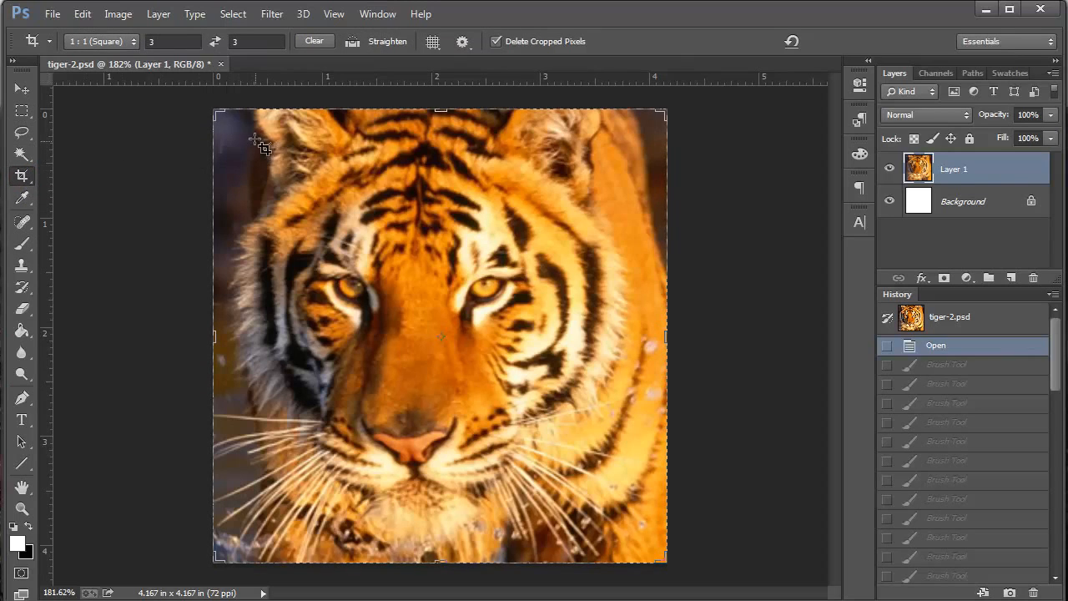
{"action": "mouse_move", "coordinate": [534, 170]}
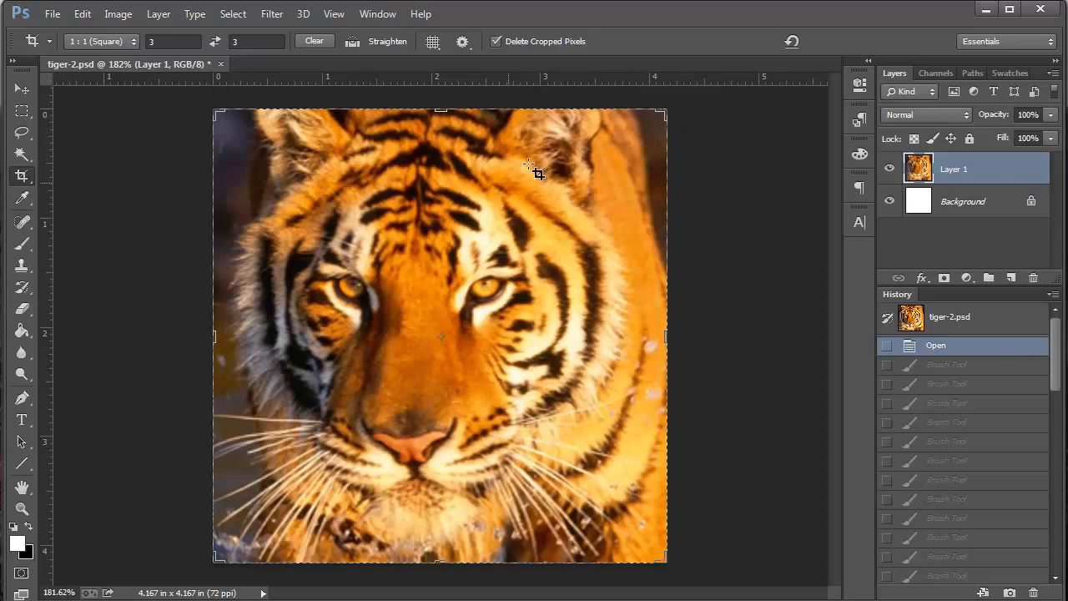
{"action": "mouse_move", "coordinate": [141, 79]}
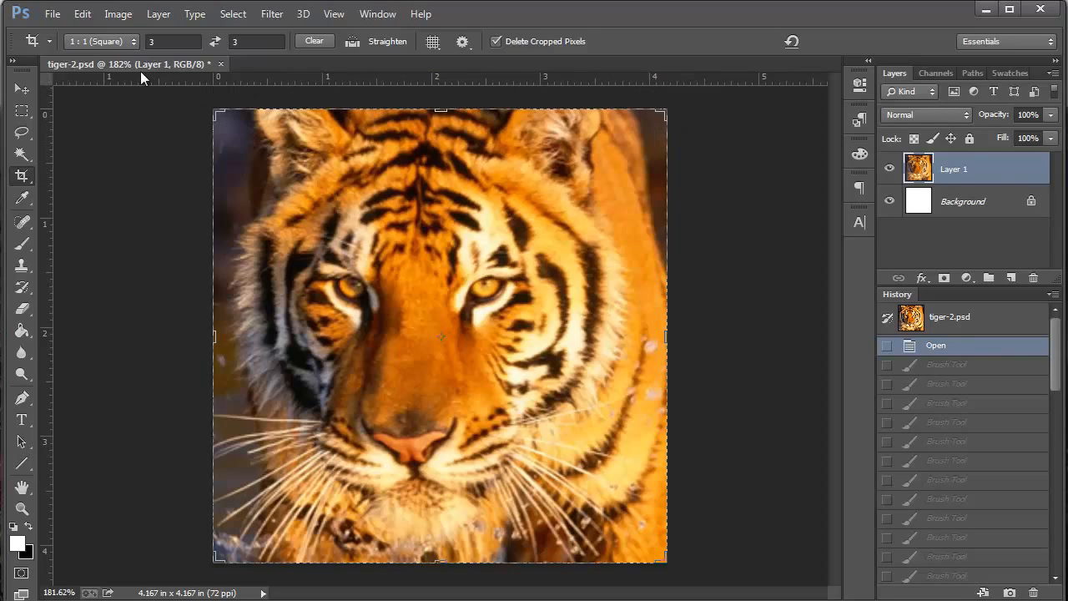
{"action": "mouse_move", "coordinate": [190, 157]}
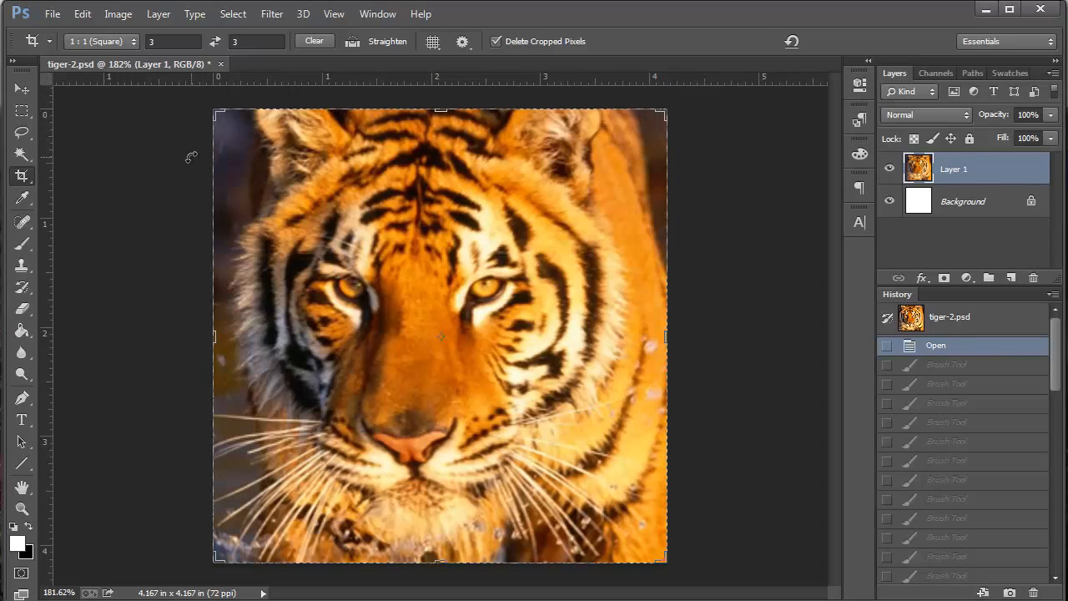
{"action": "mouse_move", "coordinate": [676, 90]}
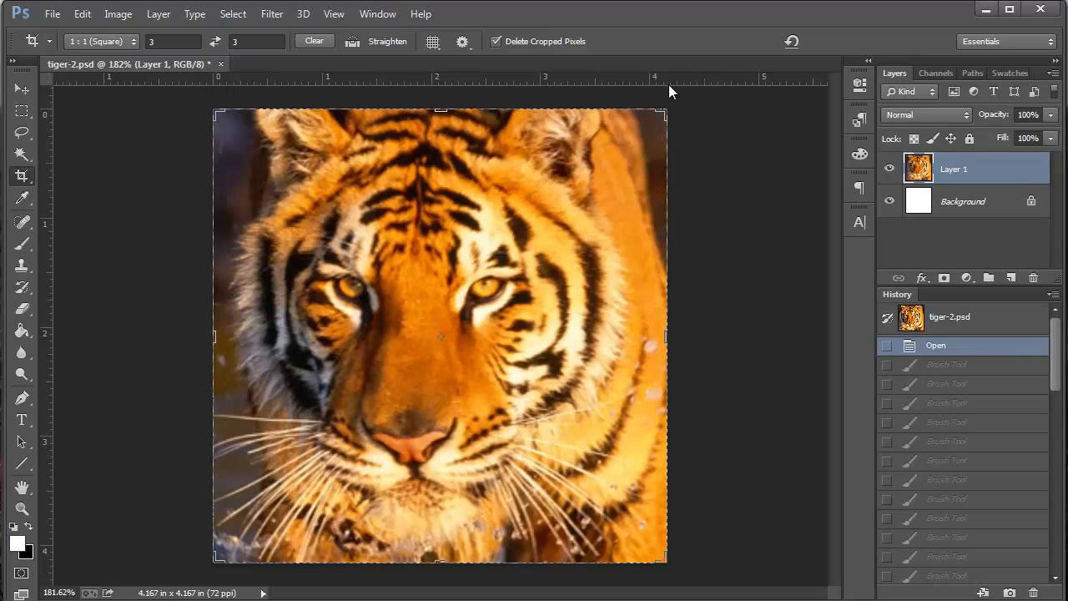
{"action": "mouse_move", "coordinate": [209, 549]}
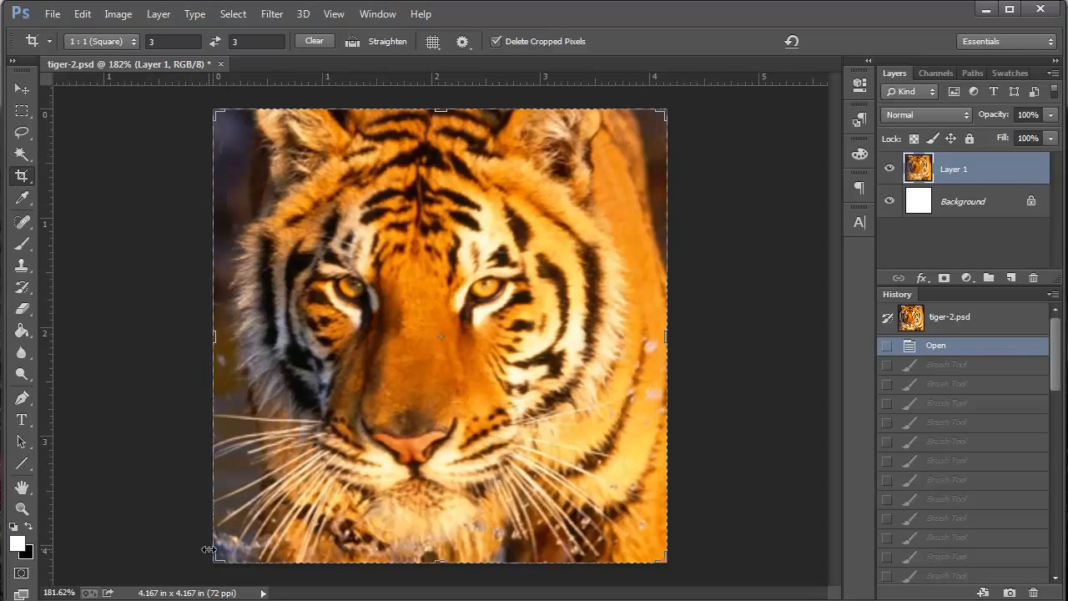
{"action": "mouse_move", "coordinate": [394, 378]}
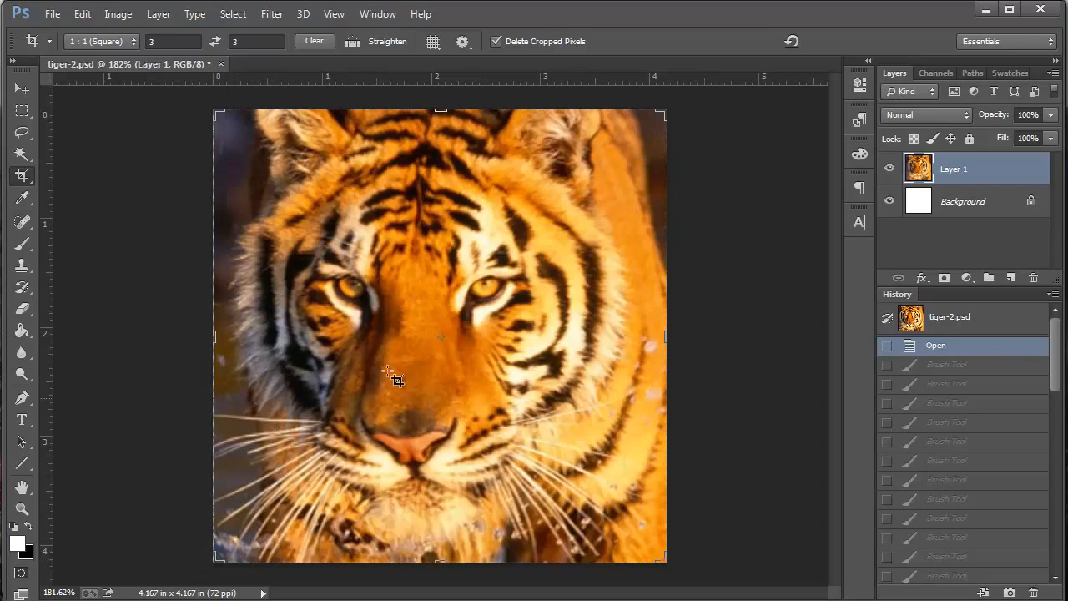
{"action": "mouse_move", "coordinate": [467, 344]}
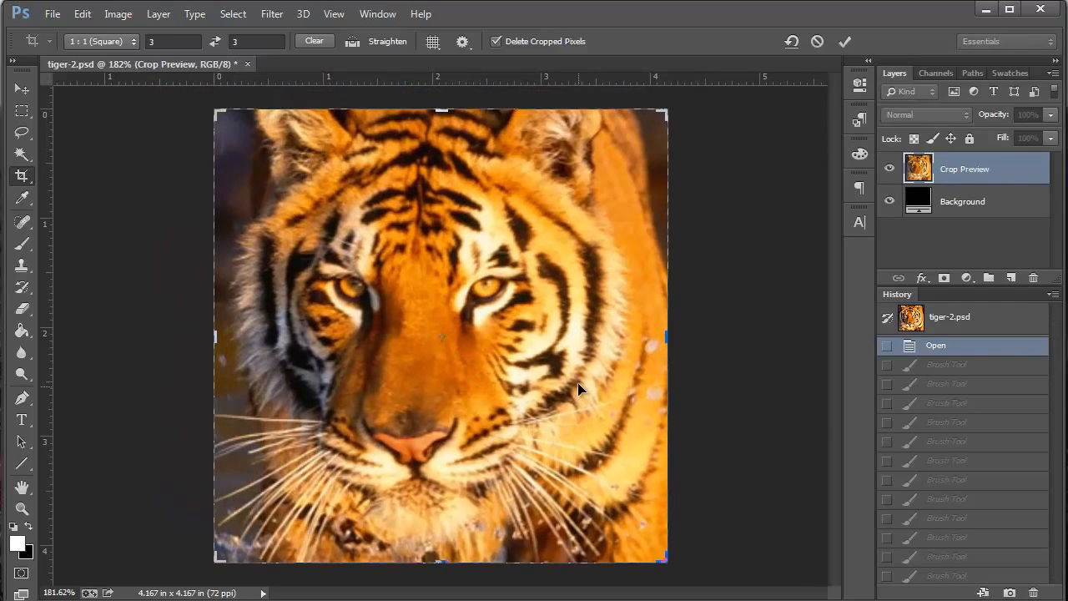
{"action": "mouse_move", "coordinate": [608, 530]}
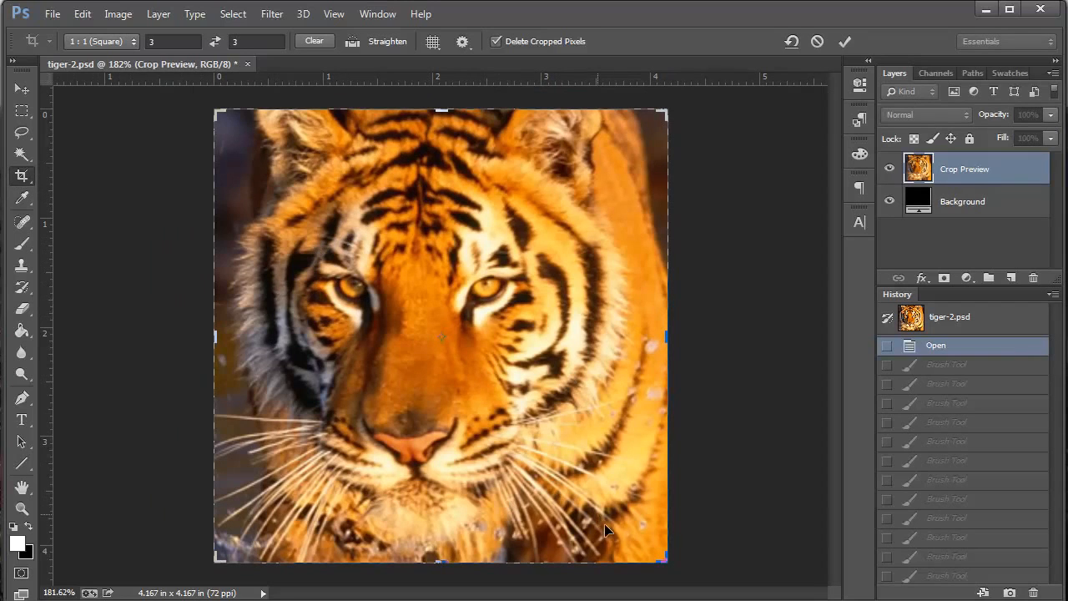
{"action": "mouse_move", "coordinate": [47, 331]}
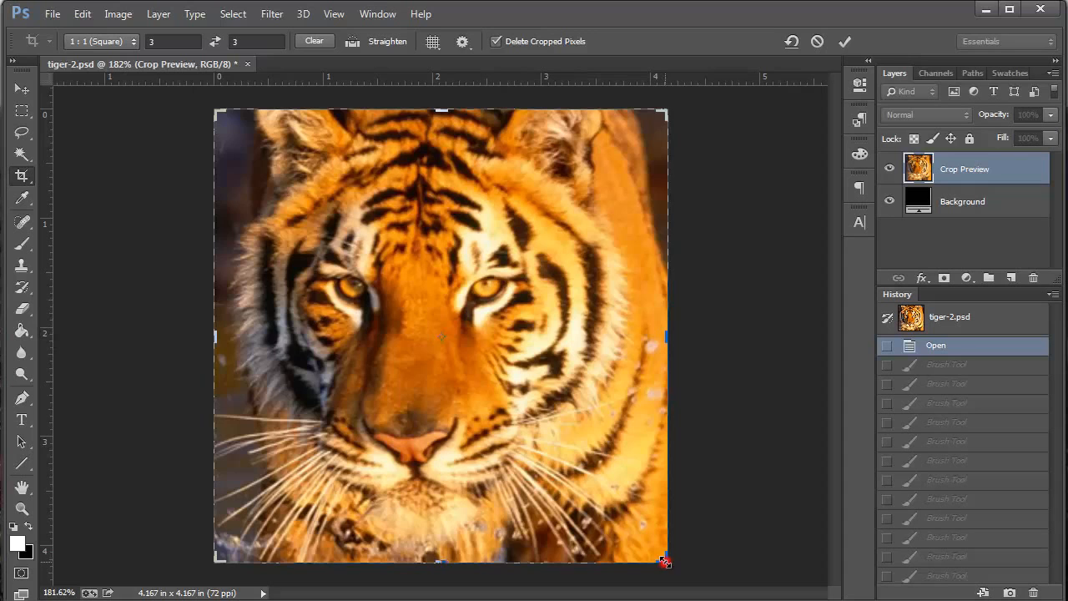
{"action": "left_click_drag", "start_coordinate": [665, 561], "coordinate": [649, 547]}
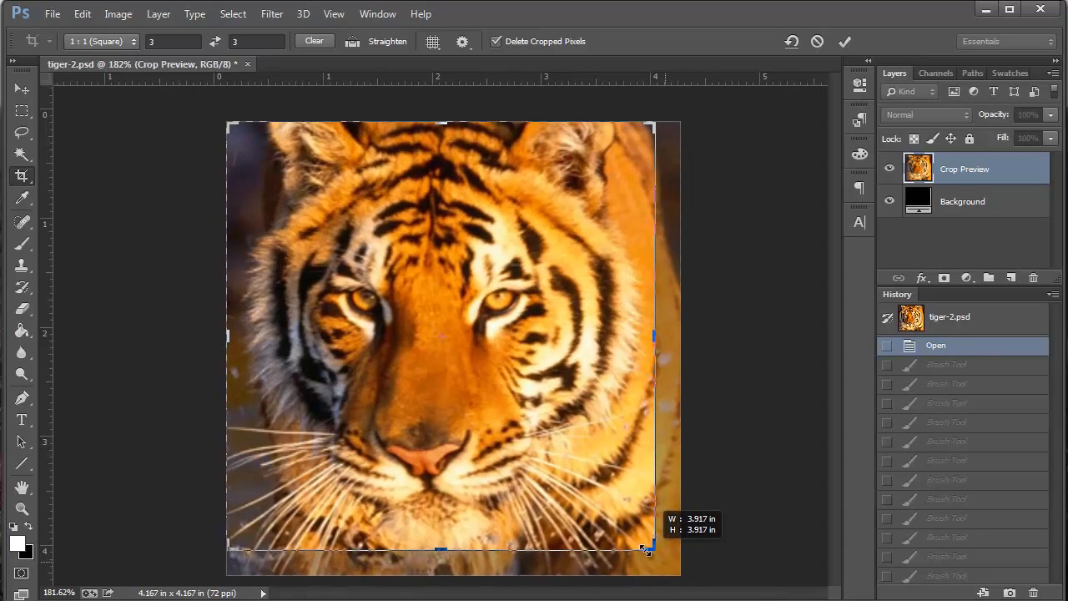
{"action": "left_click_drag", "start_coordinate": [654, 548], "coordinate": [649, 548]}
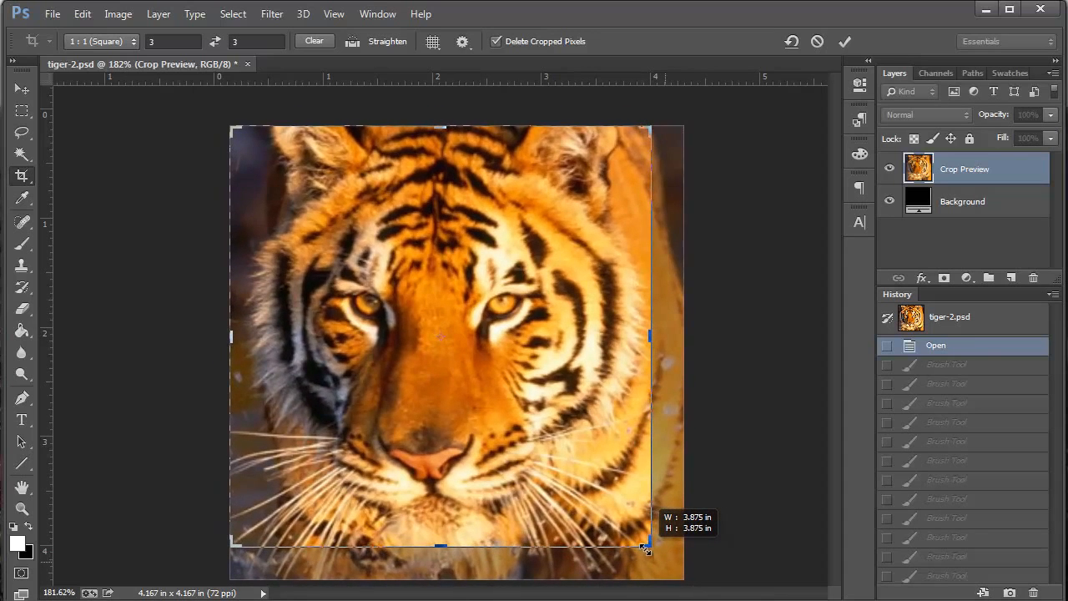
{"action": "left_click_drag", "start_coordinate": [647, 549], "coordinate": [660, 566]}
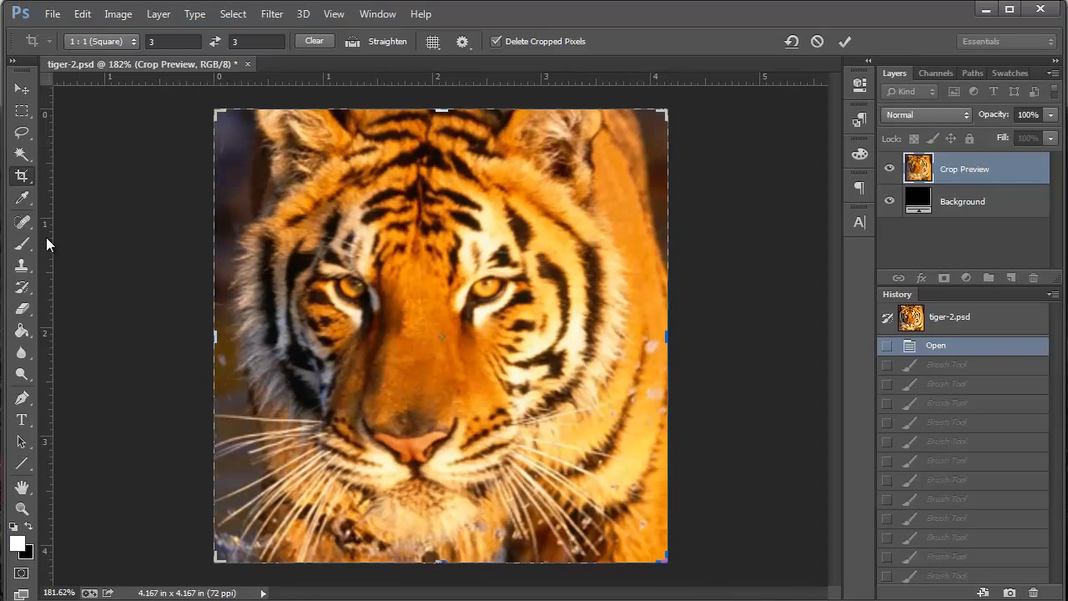
{"action": "mouse_move", "coordinate": [50, 254]}
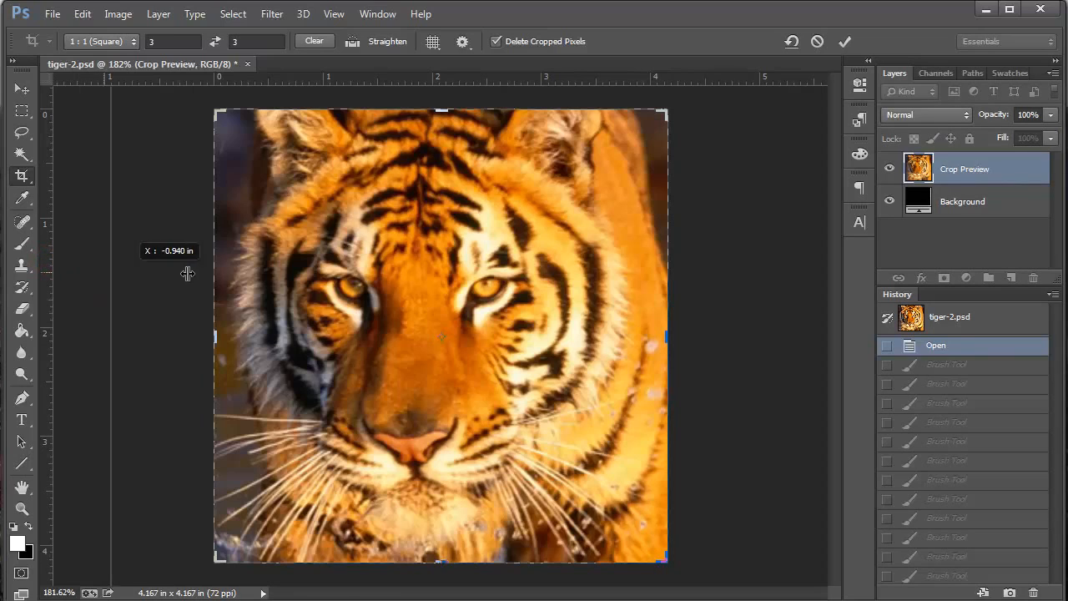
Add a guide at 4 inches, fit the crop square to the guides and commit the crop.
{"action": "left_click_drag", "start_coordinate": [187, 273], "coordinate": [651, 262]}
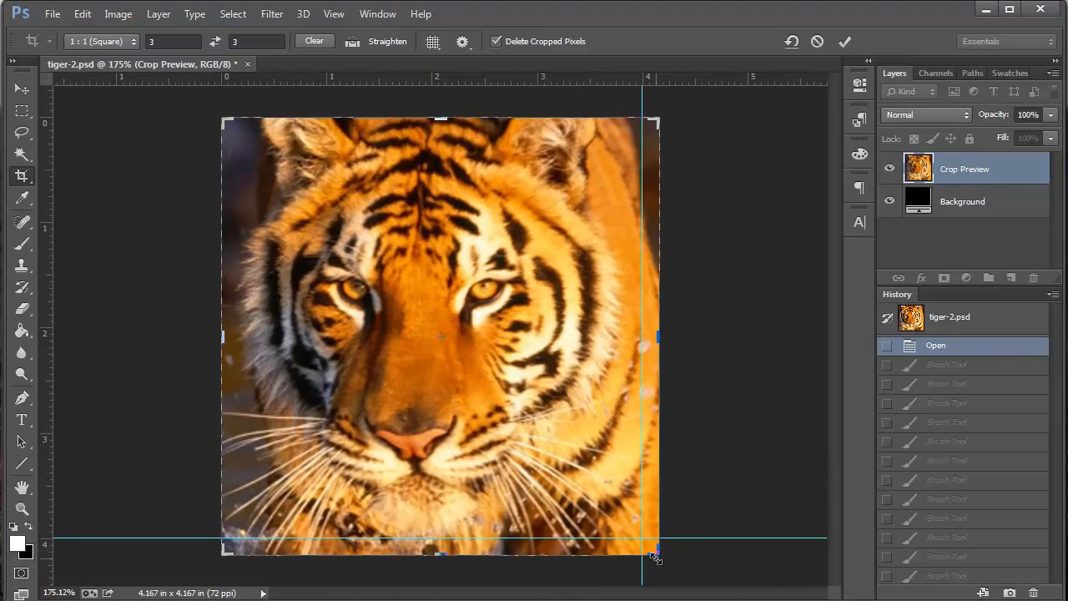
{"action": "left_click_drag", "start_coordinate": [654, 557], "coordinate": [651, 549]}
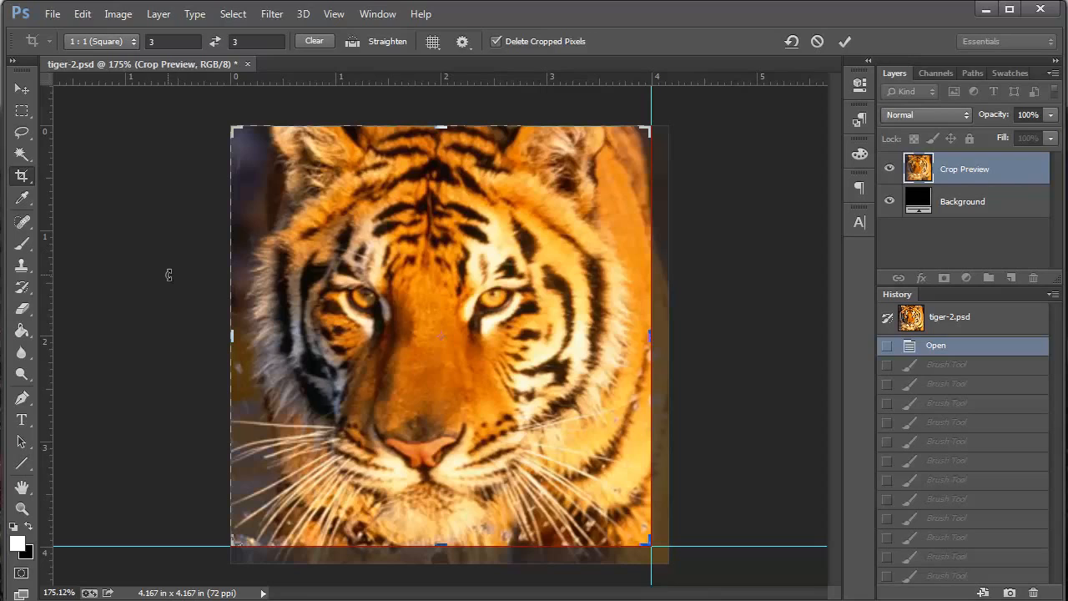
{"action": "mouse_move", "coordinate": [683, 183]}
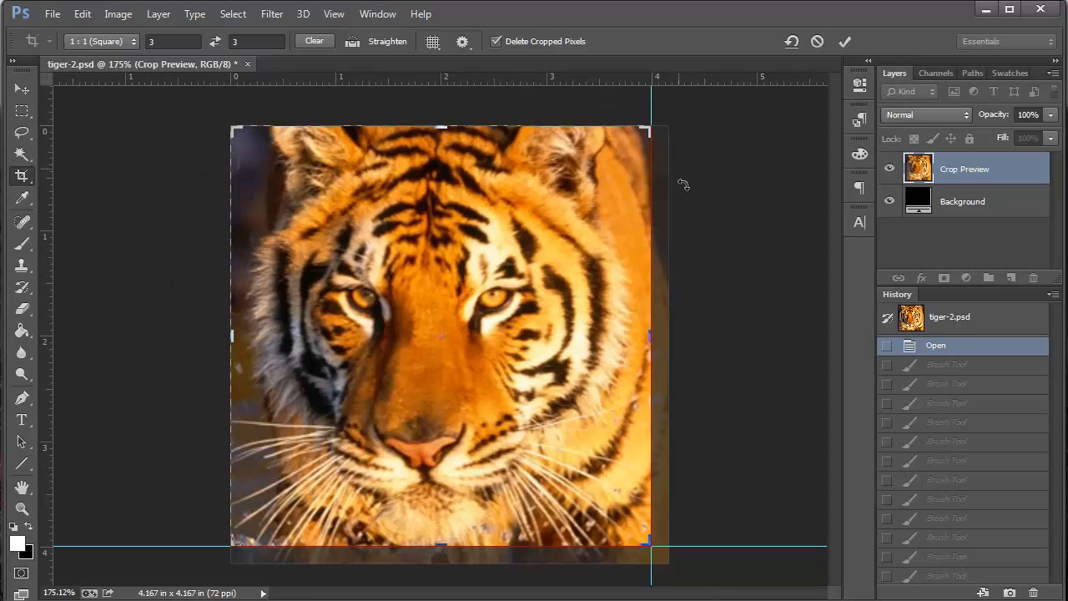
{"action": "mouse_move", "coordinate": [737, 280]}
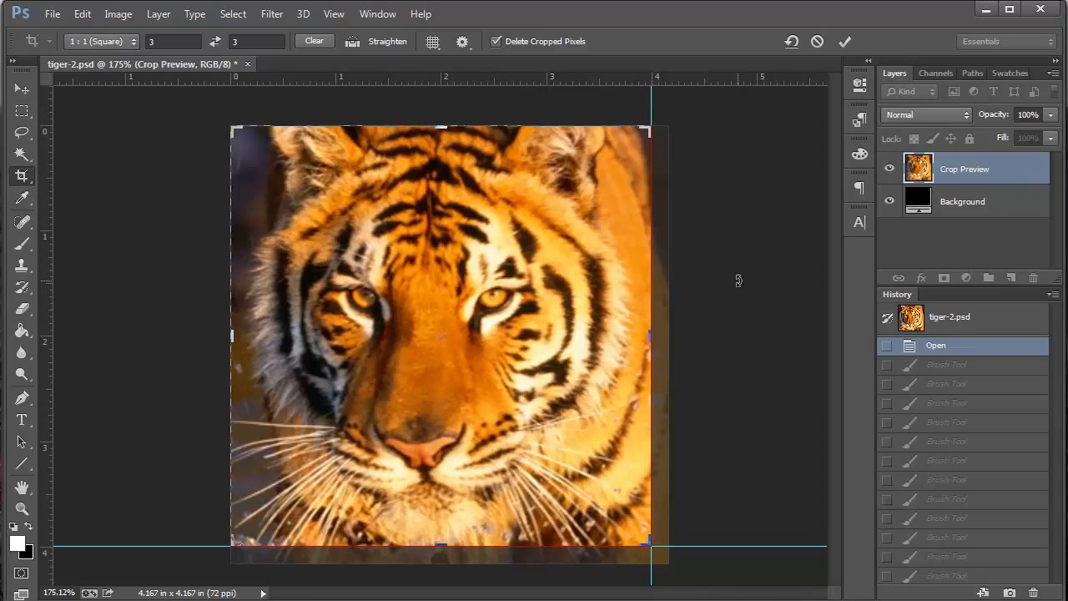
{"action": "mouse_move", "coordinate": [759, 126]}
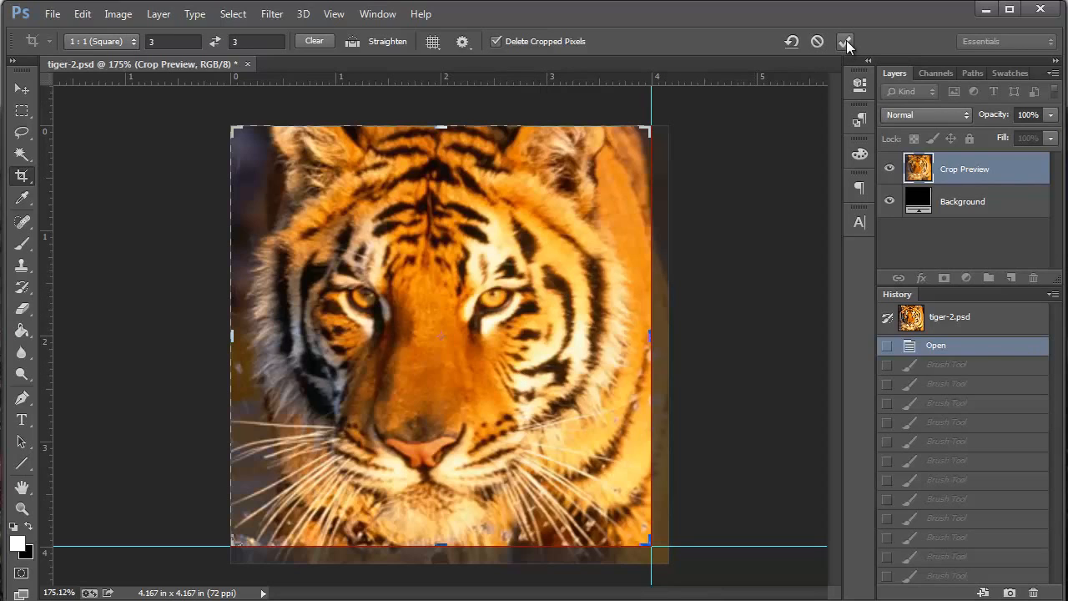
{"action": "mouse_move", "coordinate": [818, 42]}
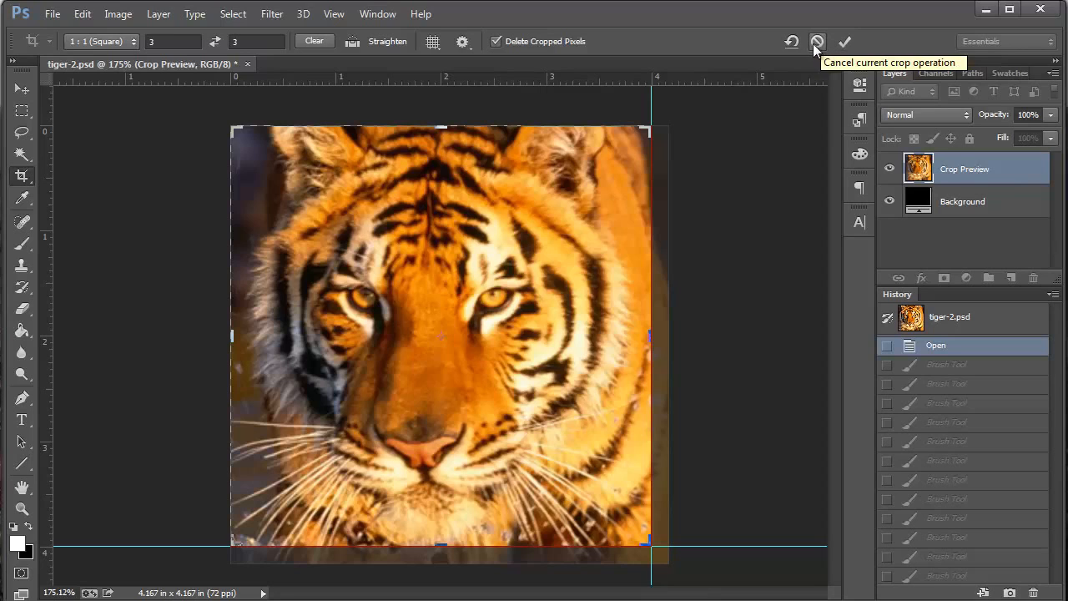
{"action": "mouse_move", "coordinate": [844, 43]}
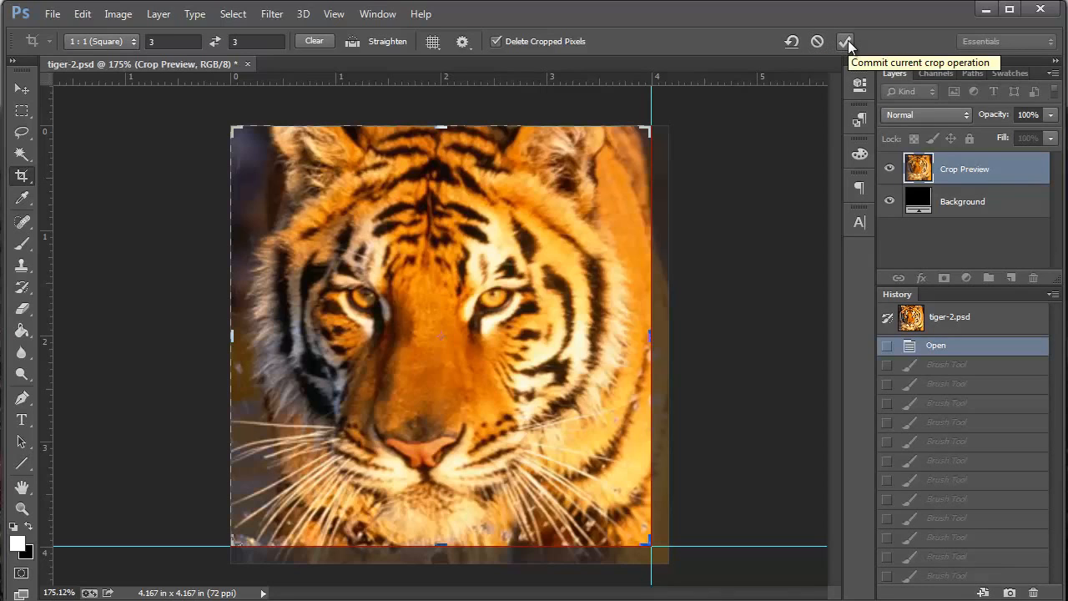
{"action": "left_click", "coordinate": [844, 41]}
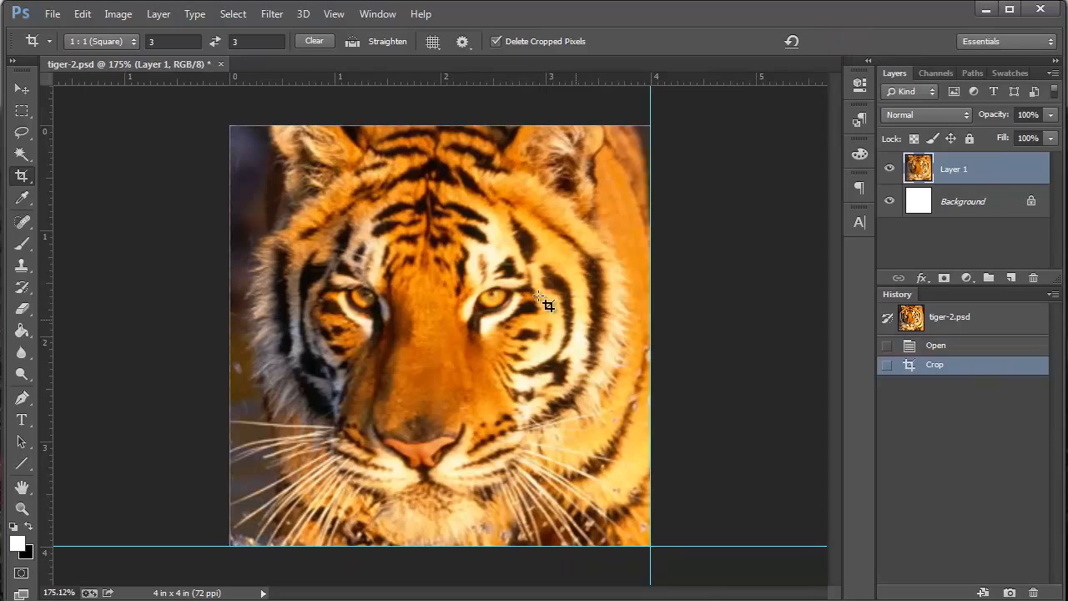
{"action": "mouse_move", "coordinate": [618, 334]}
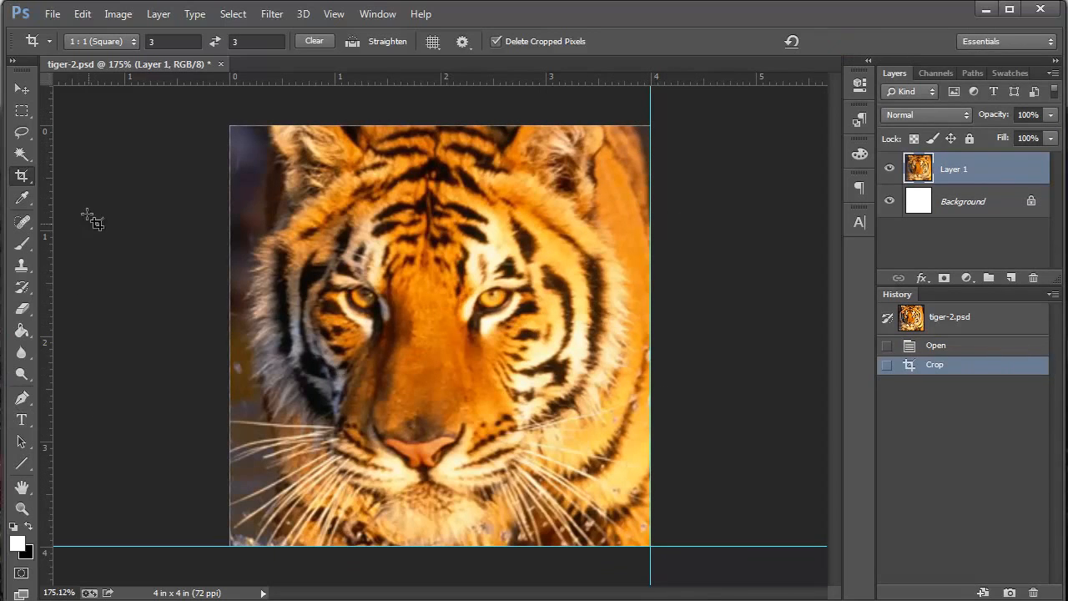
{"action": "mouse_move", "coordinate": [47, 95]}
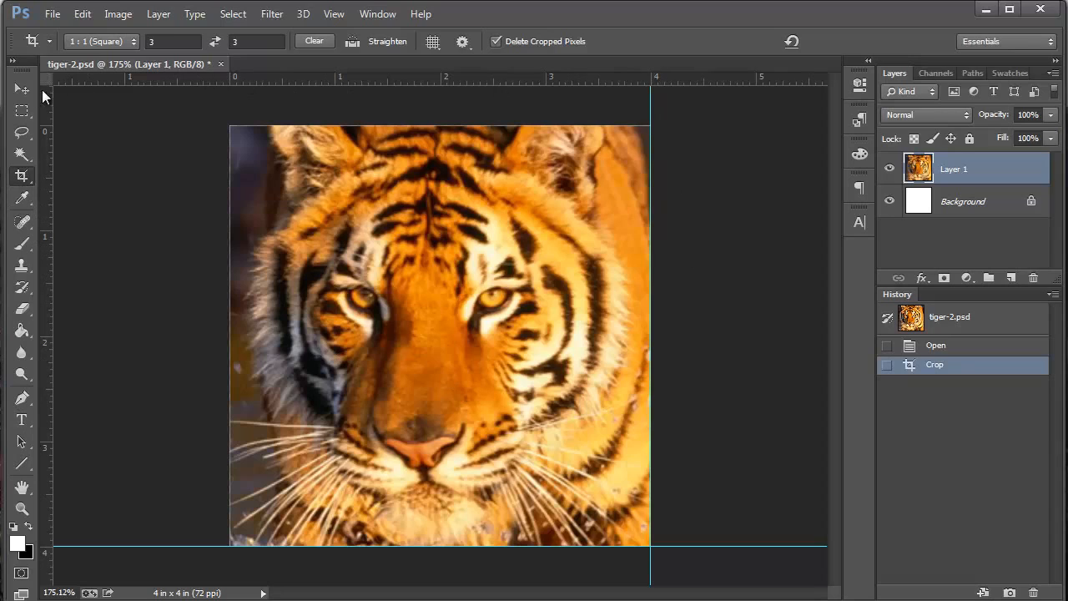
{"action": "mouse_move", "coordinate": [127, 227]}
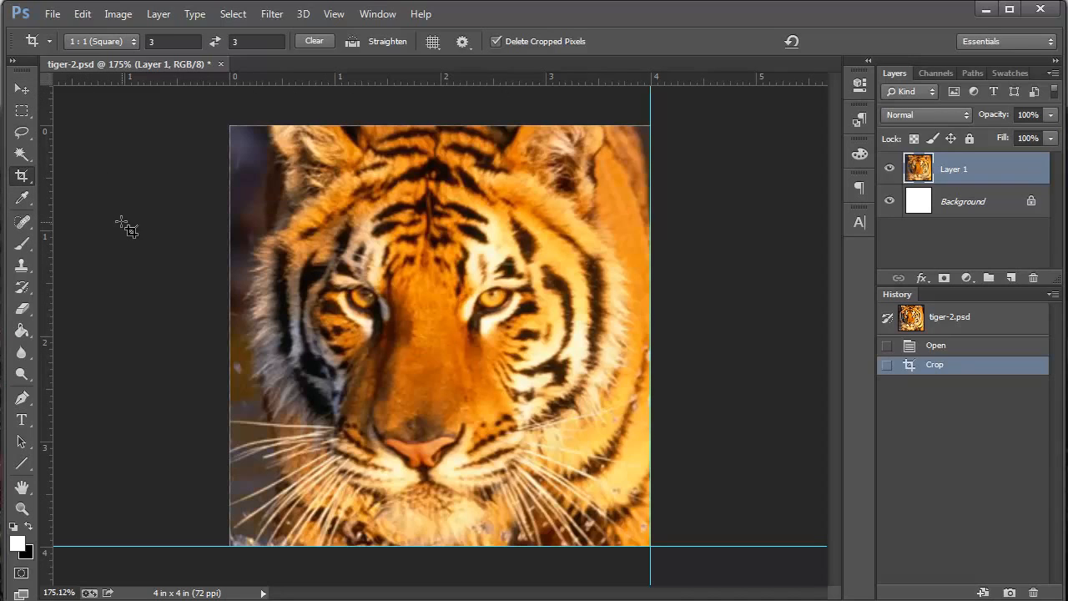
Switch to the Move tool to drag the leftover guides back onto the rulers.
{"action": "left_click", "coordinate": [22, 88]}
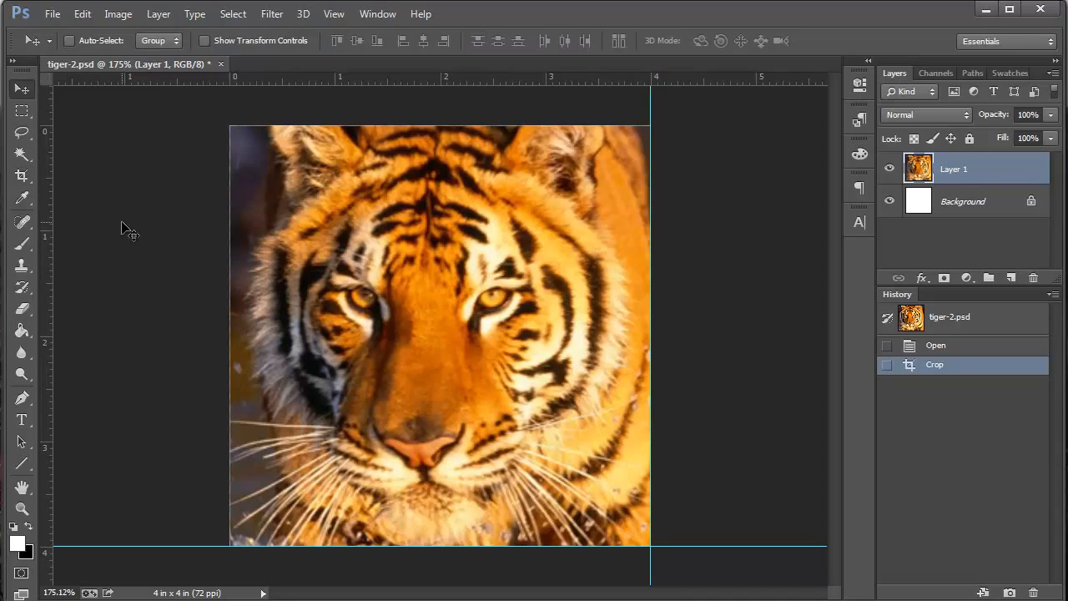
{"action": "mouse_move", "coordinate": [194, 254]}
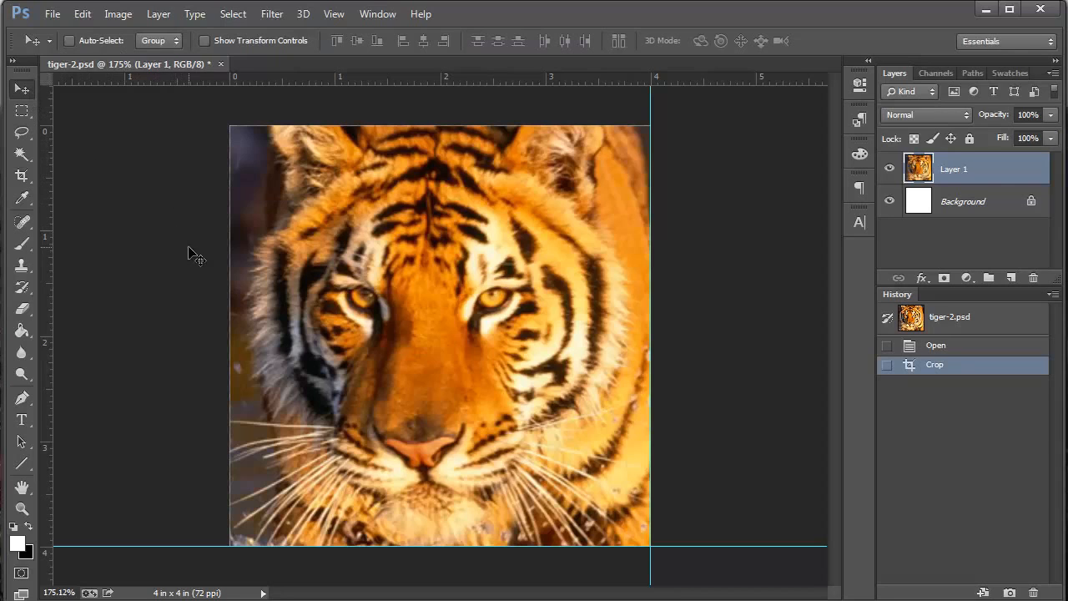
{"action": "left_click", "coordinate": [20, 88]}
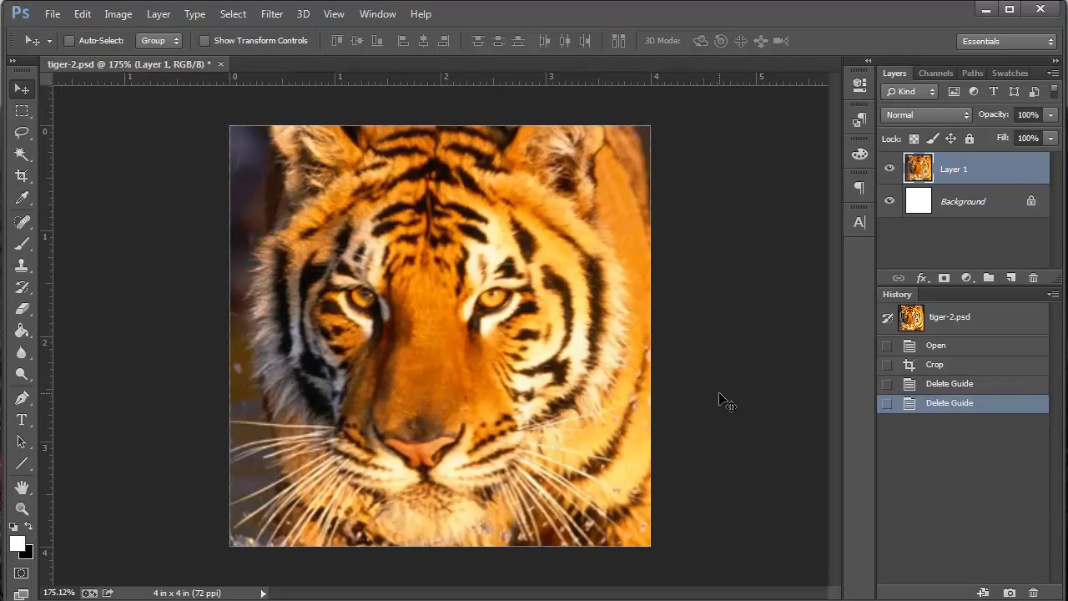
{"action": "mouse_move", "coordinate": [741, 304]}
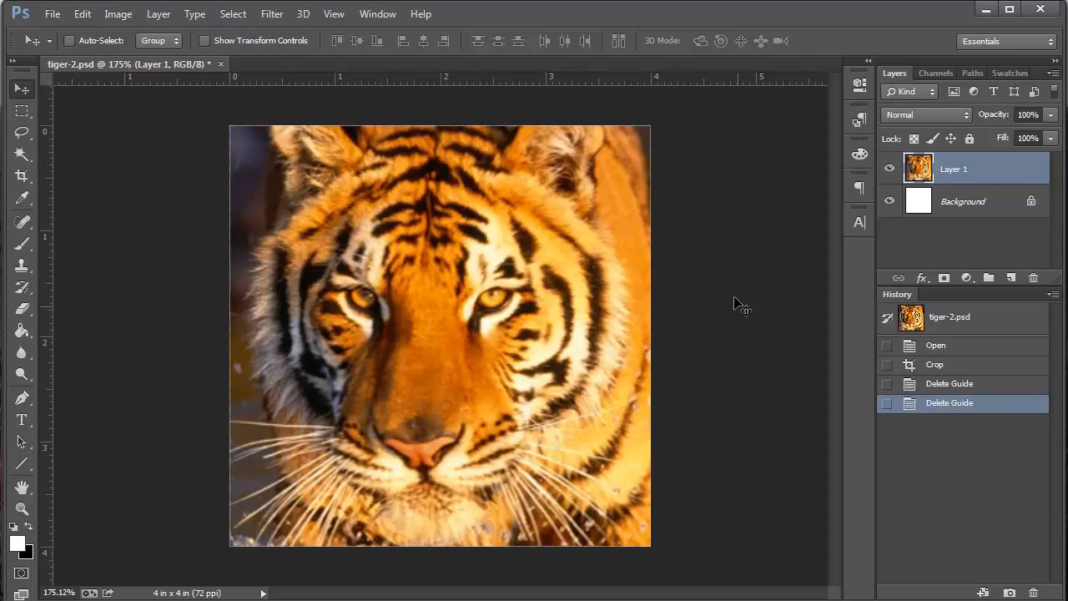
{"action": "mouse_move", "coordinate": [270, 134]}
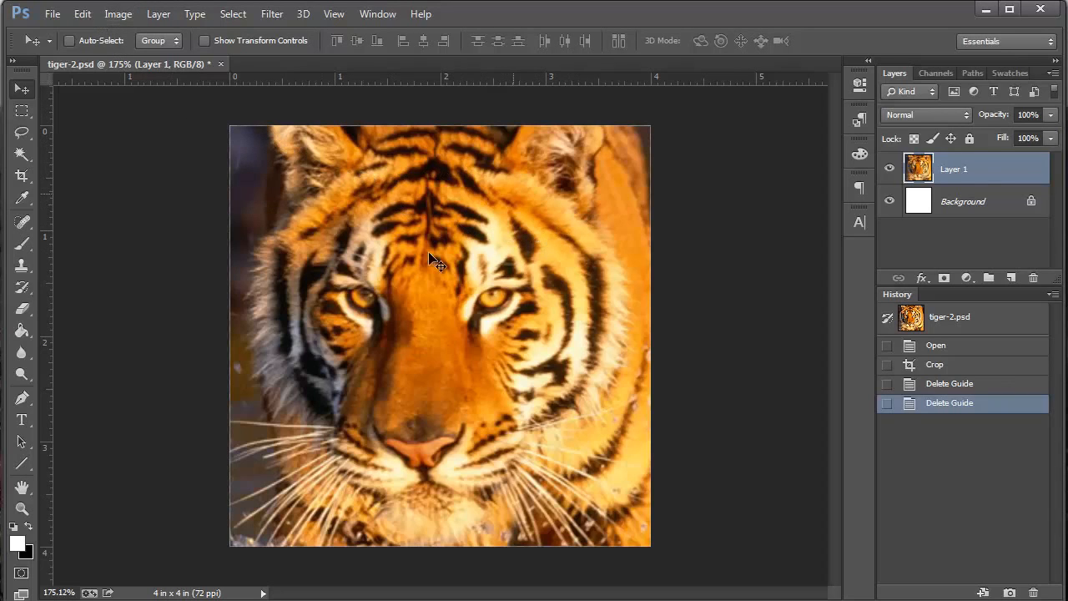
{"action": "mouse_move", "coordinate": [716, 344]}
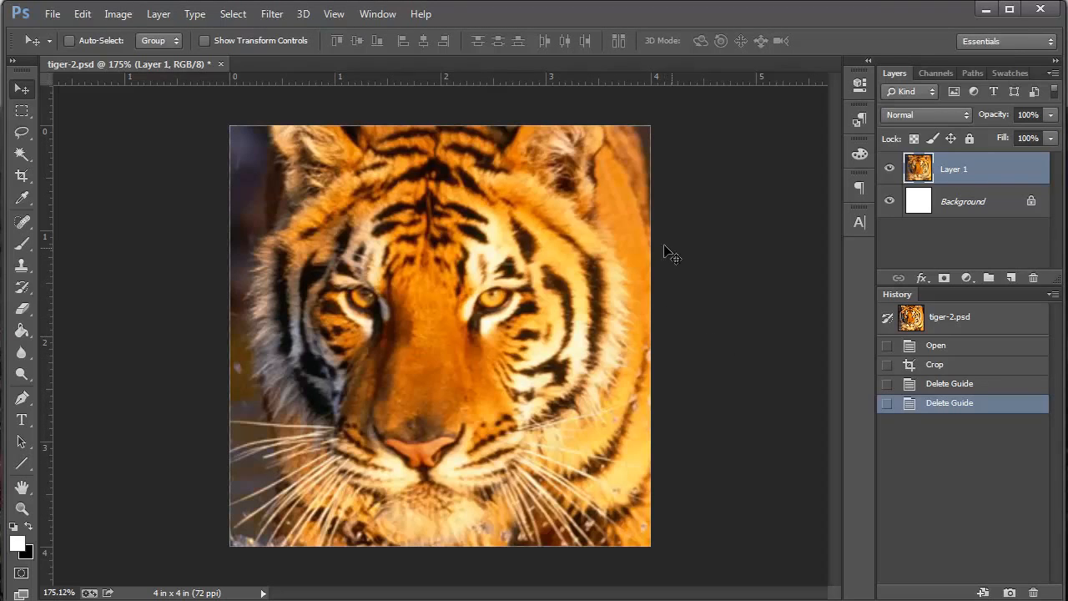
{"action": "mouse_move", "coordinate": [697, 233]}
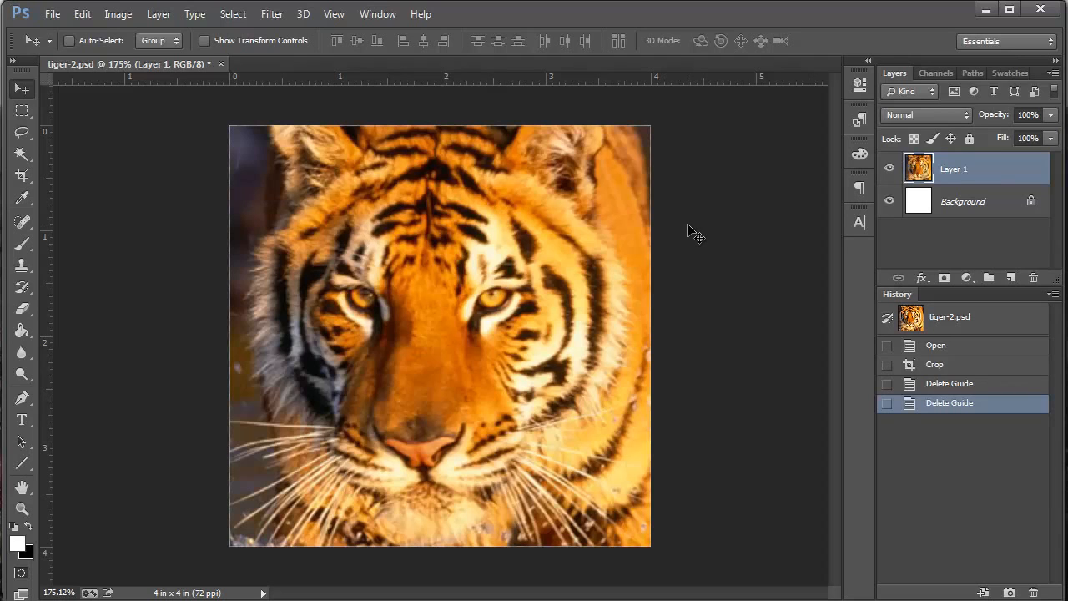
{"action": "mouse_move", "coordinate": [219, 103]}
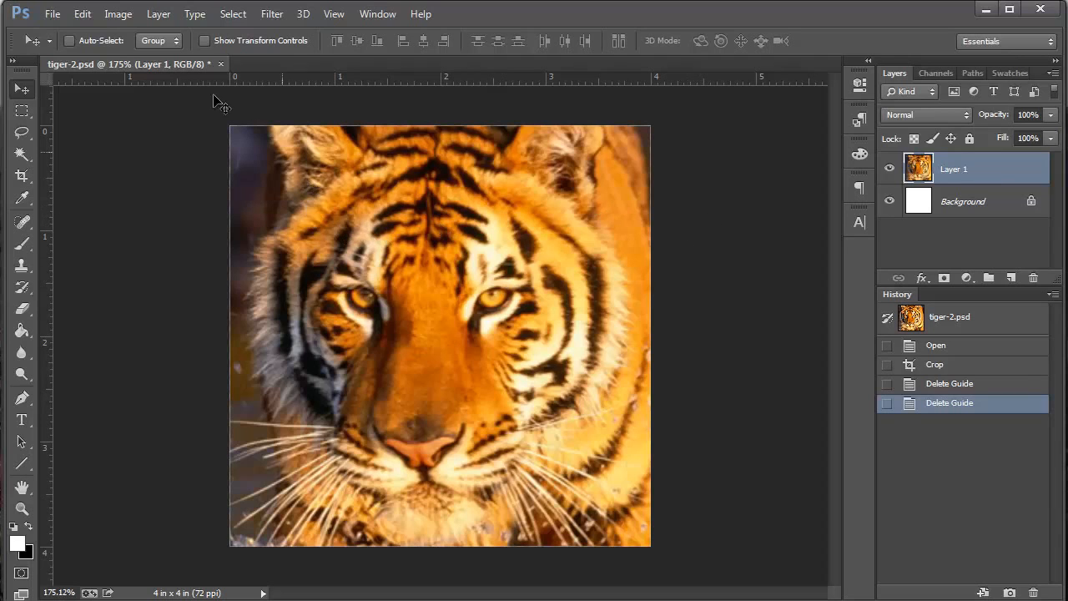
In Guides, Grid & Slices preferences, set the grid colour to green.
{"action": "left_click", "coordinate": [82, 13]}
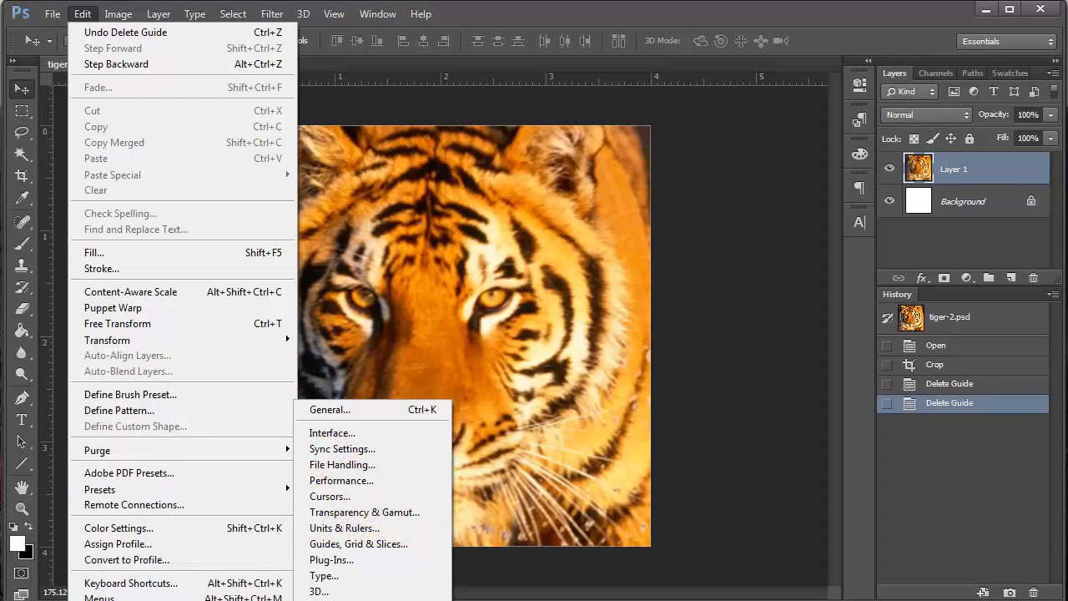
{"action": "mouse_move", "coordinate": [359, 544]}
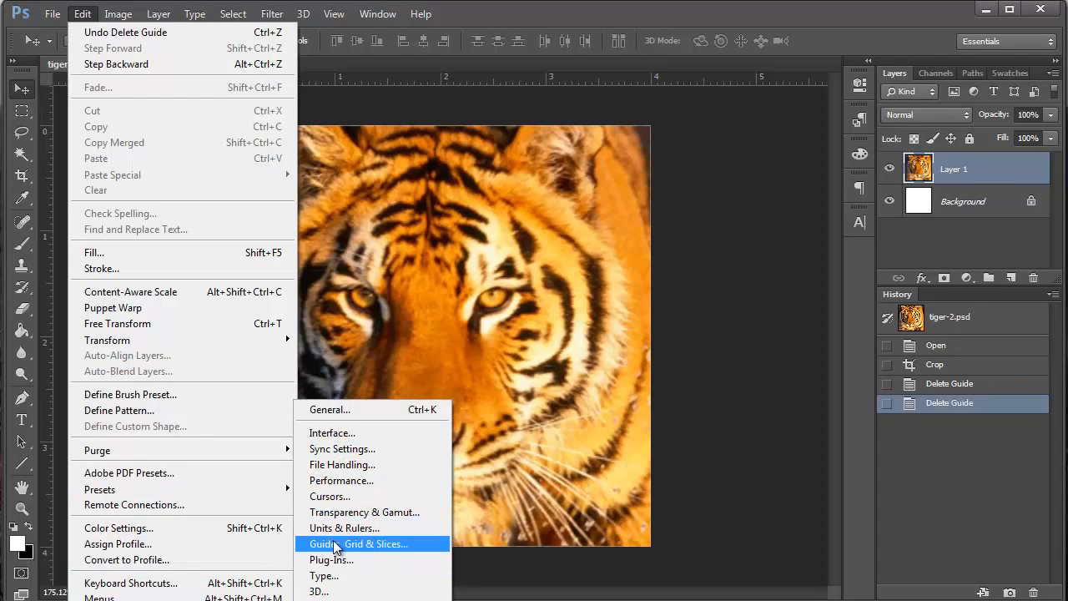
{"action": "left_click", "coordinate": [374, 544]}
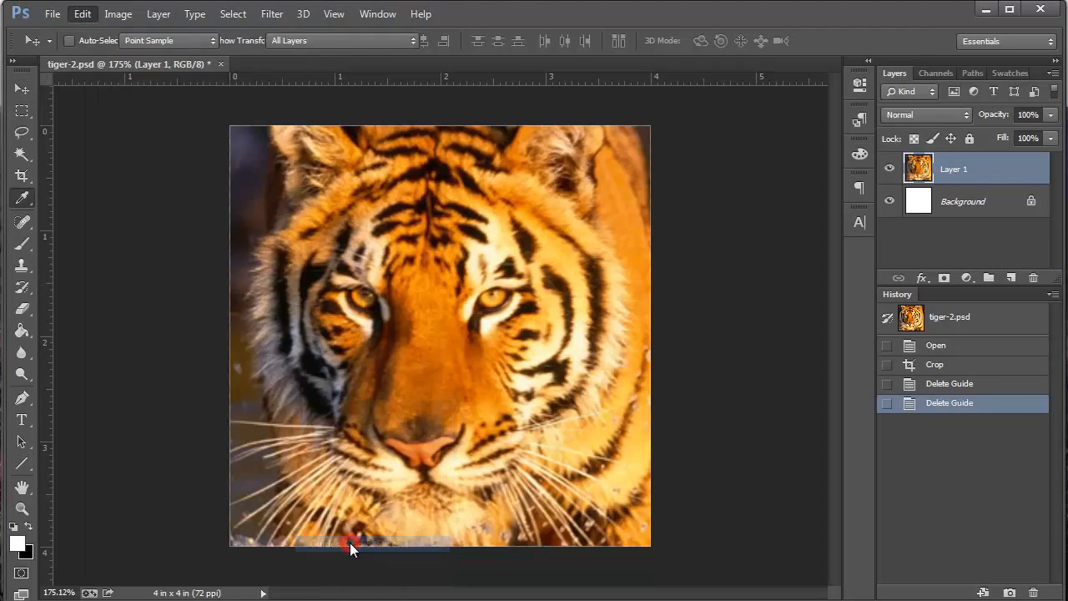
{"action": "left_click", "coordinate": [82, 13]}
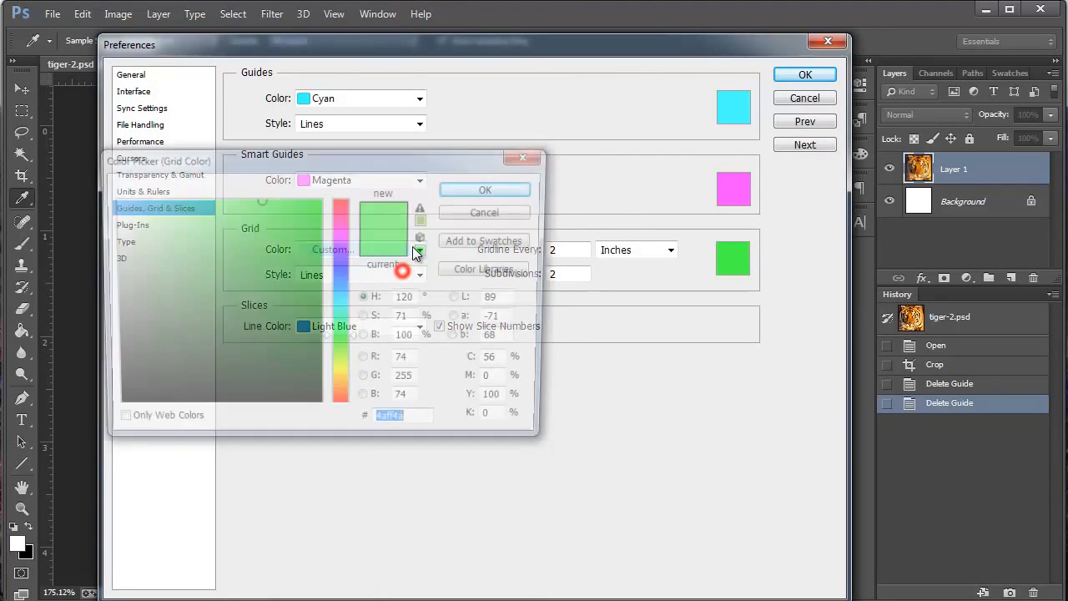
{"action": "left_click", "coordinate": [484, 190]}
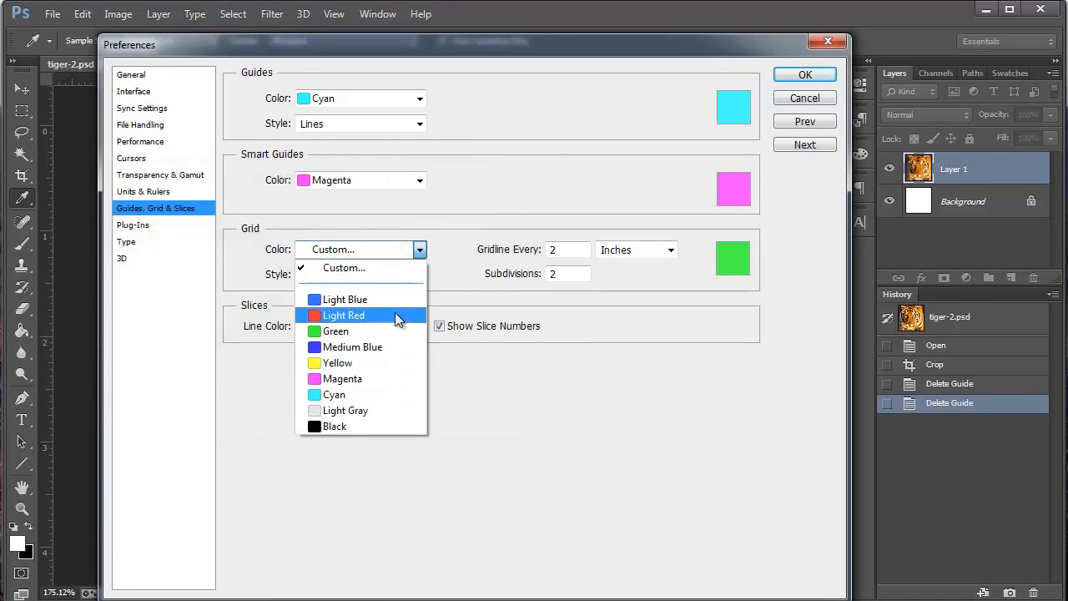
{"action": "left_click", "coordinate": [336, 331]}
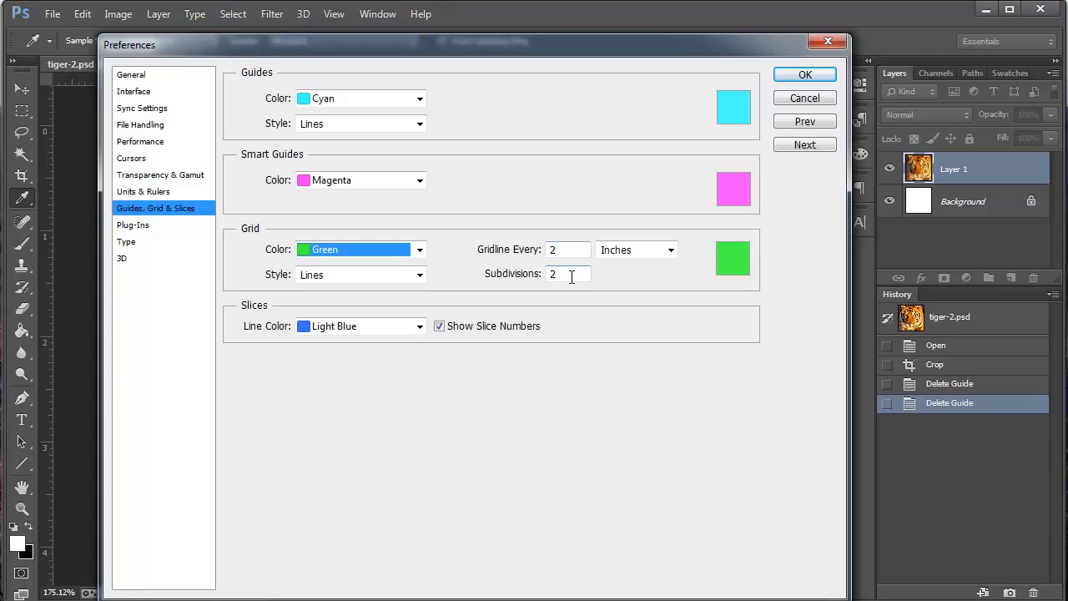
{"action": "mouse_move", "coordinate": [569, 274]}
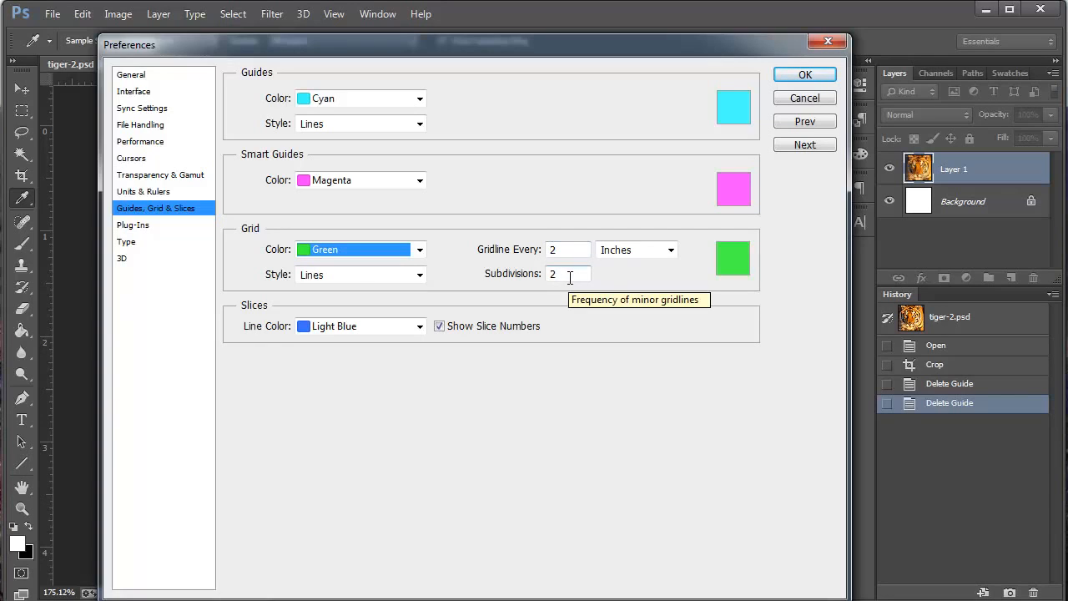
{"action": "mouse_move", "coordinate": [804, 96]}
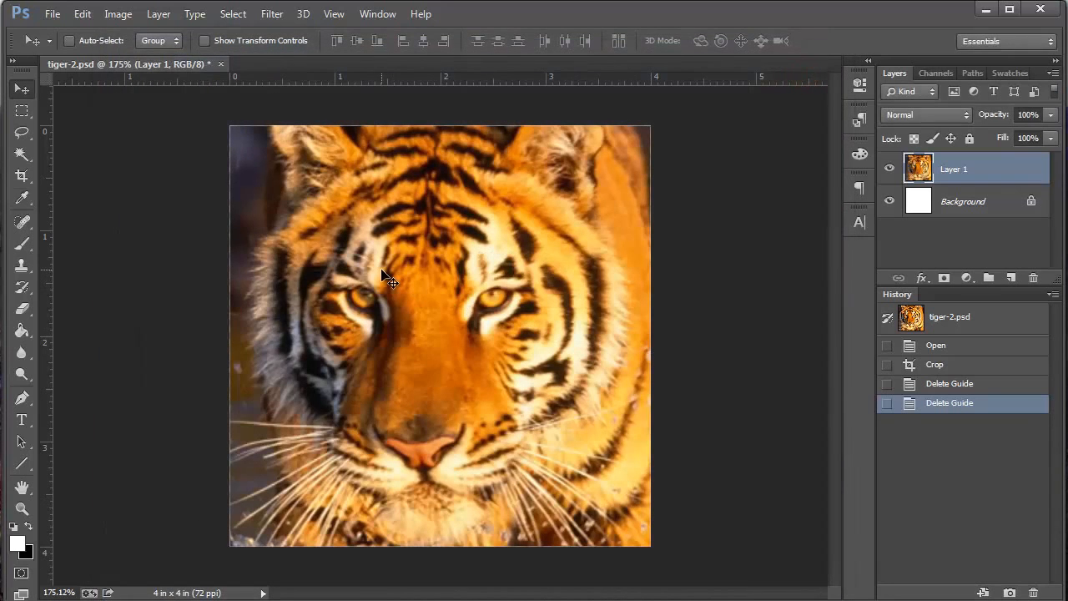
{"action": "mouse_move", "coordinate": [409, 314]}
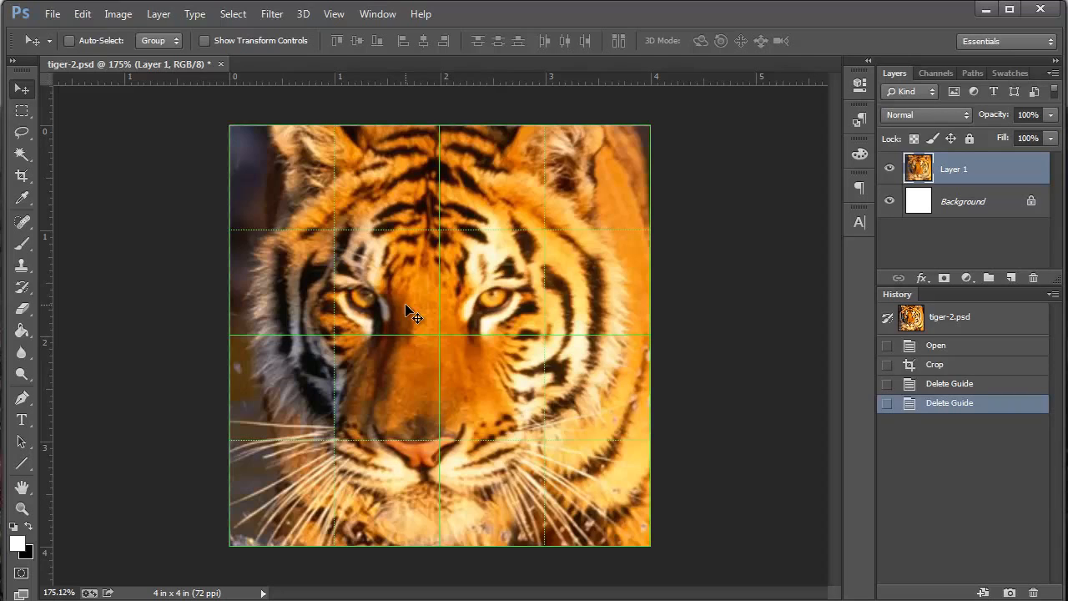
{"action": "mouse_move", "coordinate": [434, 259]}
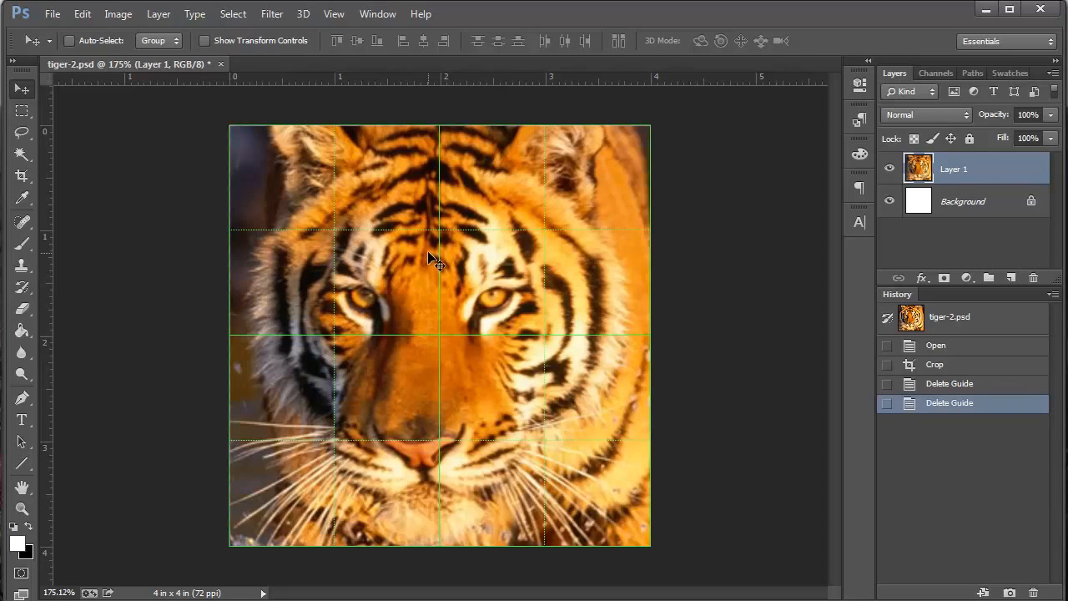
{"action": "mouse_move", "coordinate": [593, 320]}
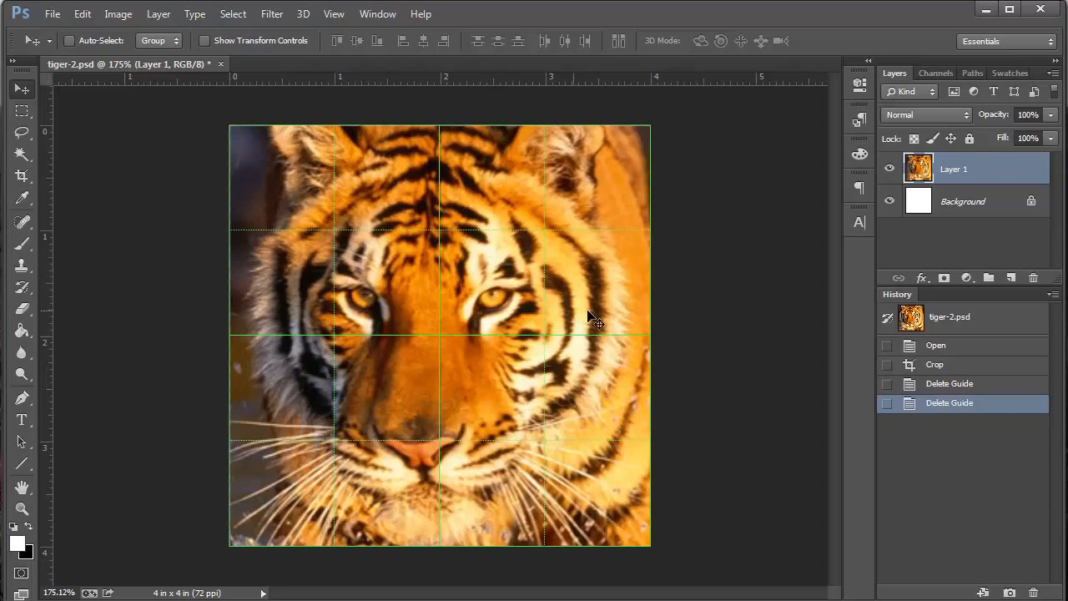
{"action": "mouse_move", "coordinate": [733, 279]}
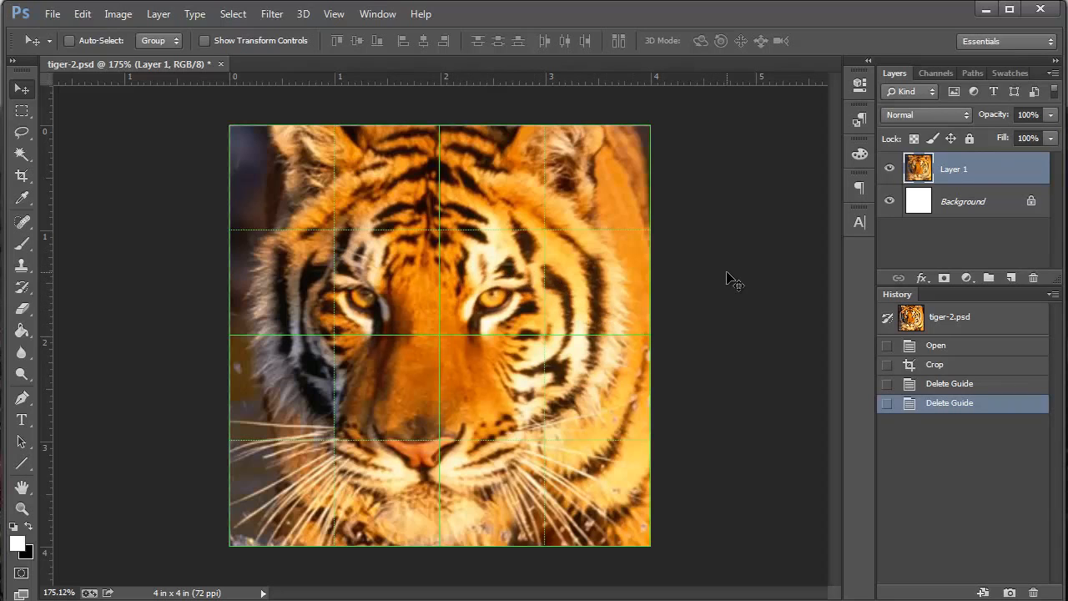
{"action": "mouse_move", "coordinate": [587, 153]}
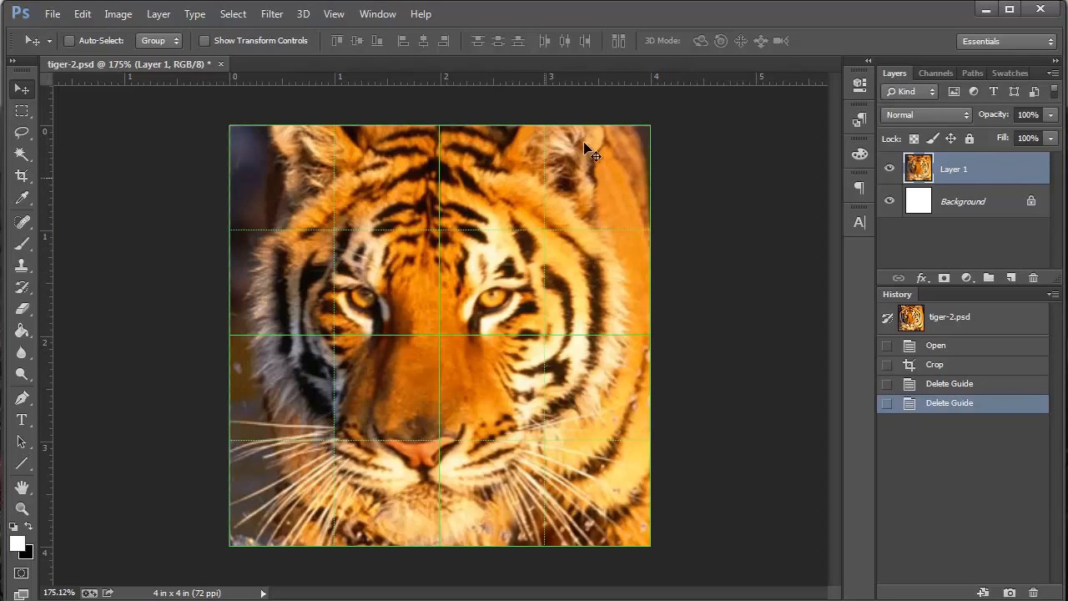
{"action": "mouse_move", "coordinate": [554, 210]}
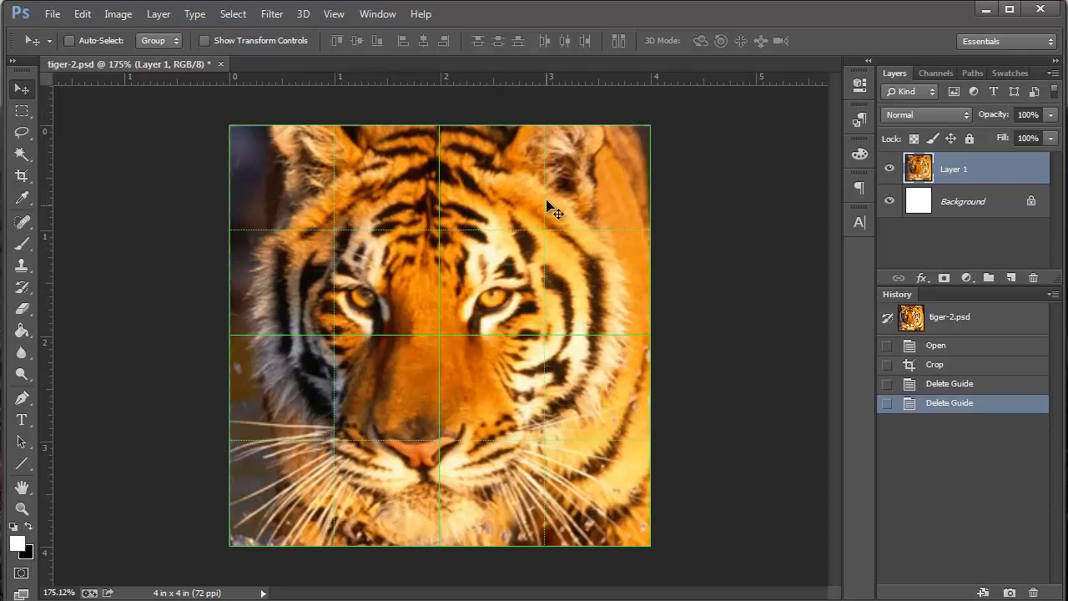
{"action": "mouse_move", "coordinate": [617, 342]}
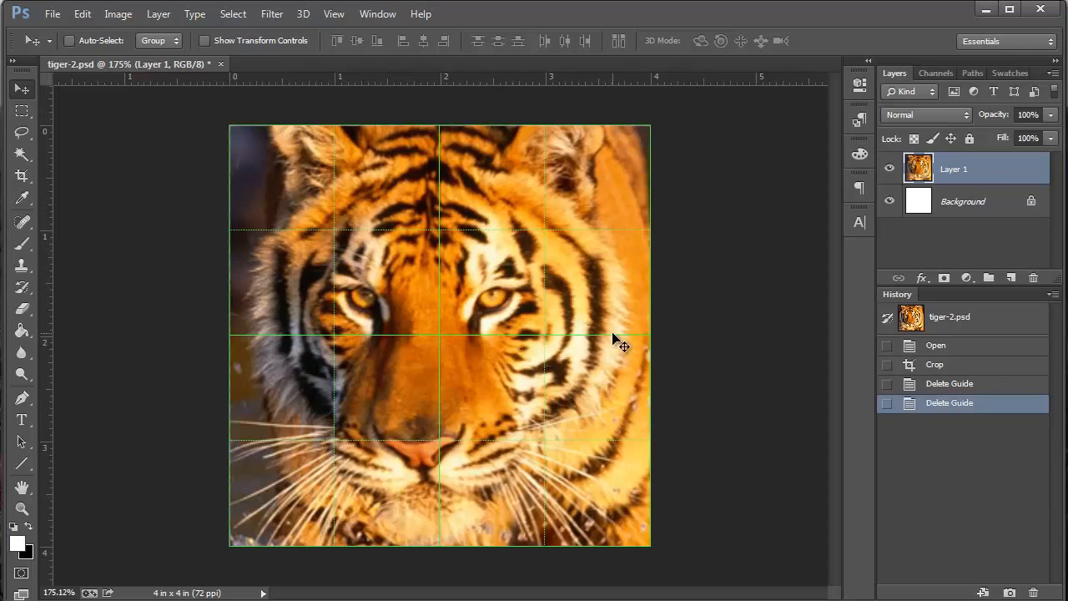
{"action": "mouse_move", "coordinate": [291, 167]}
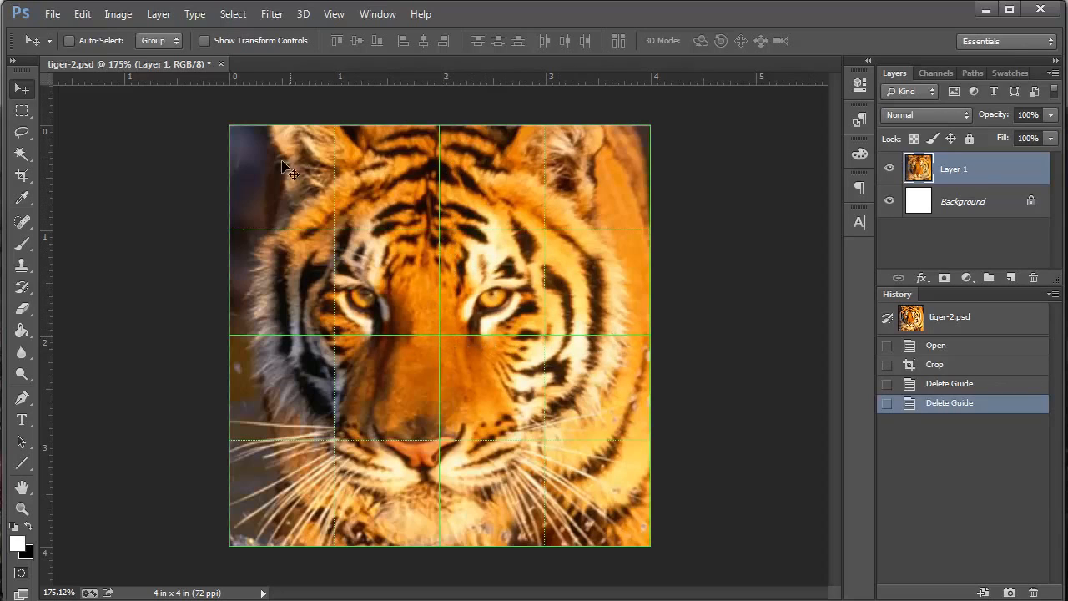
{"action": "mouse_move", "coordinate": [571, 217]}
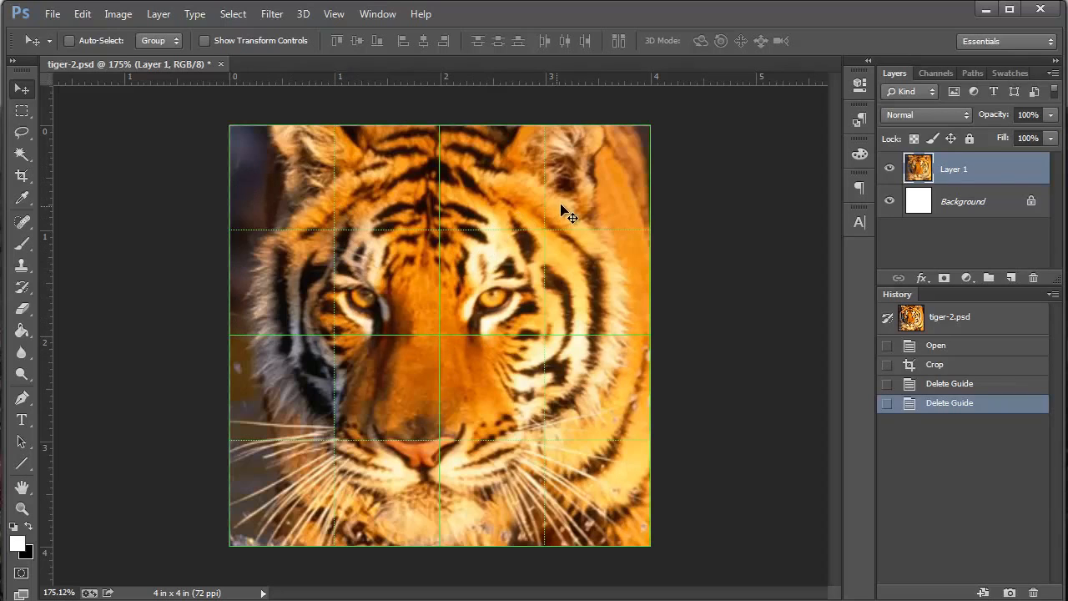
{"action": "mouse_move", "coordinate": [626, 214]}
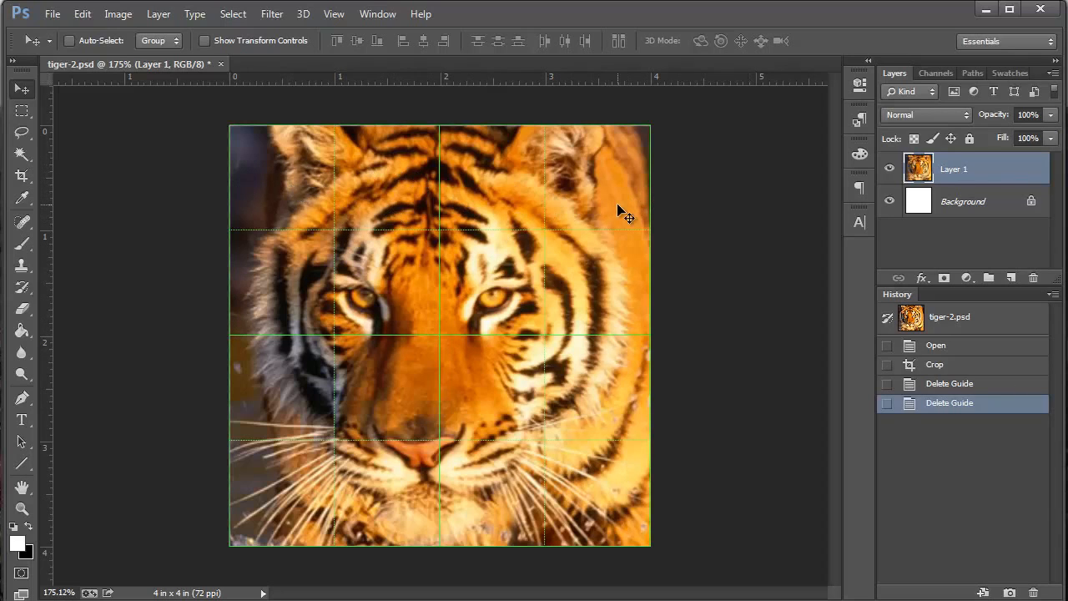
{"action": "mouse_move", "coordinate": [354, 187]}
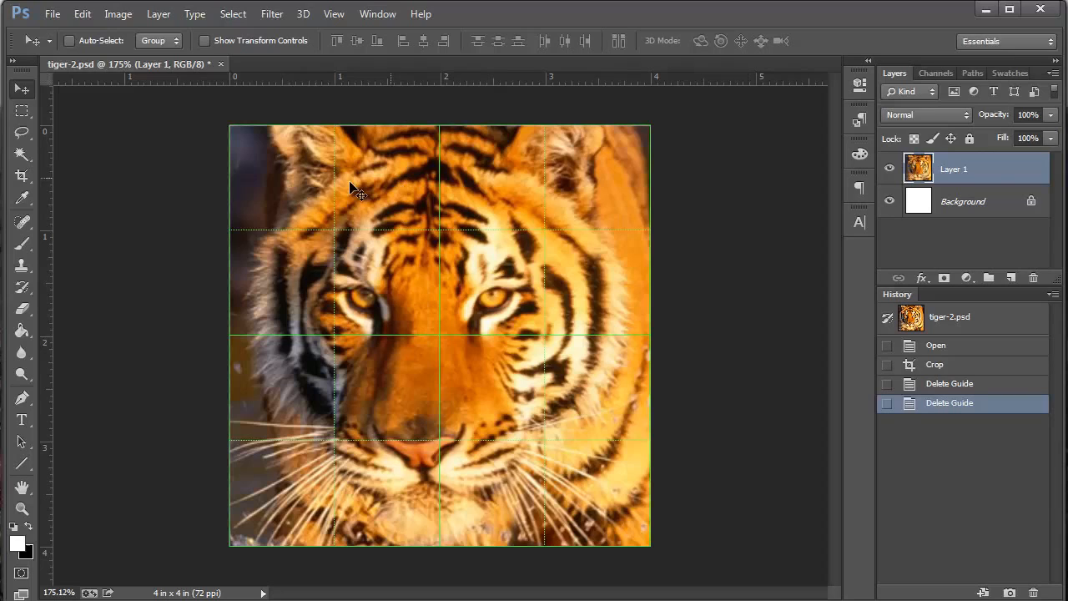
{"action": "mouse_move", "coordinate": [626, 263]}
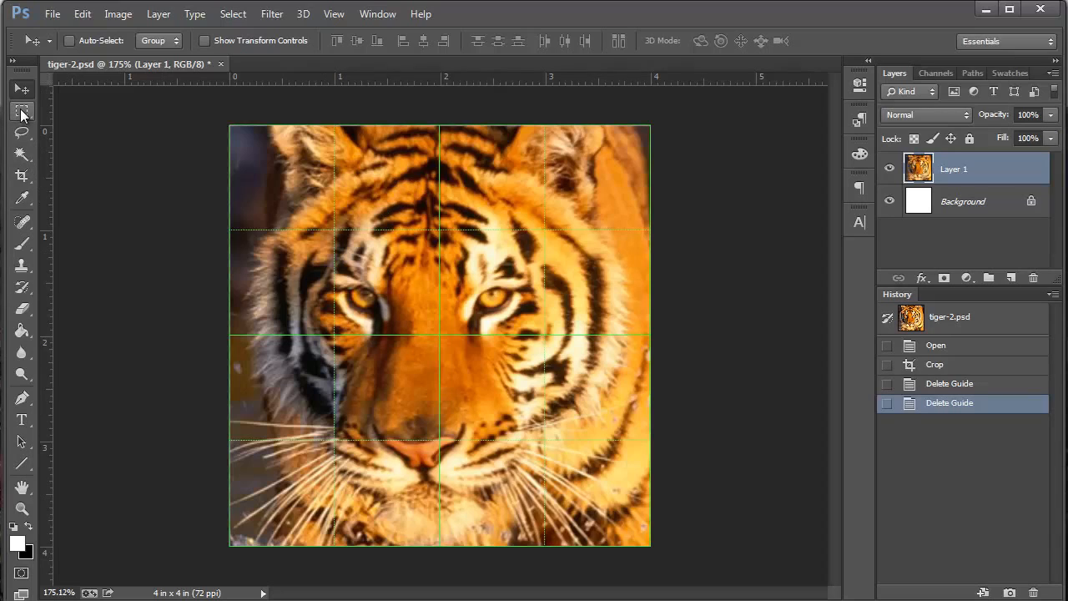
{"action": "mouse_move", "coordinate": [23, 110]}
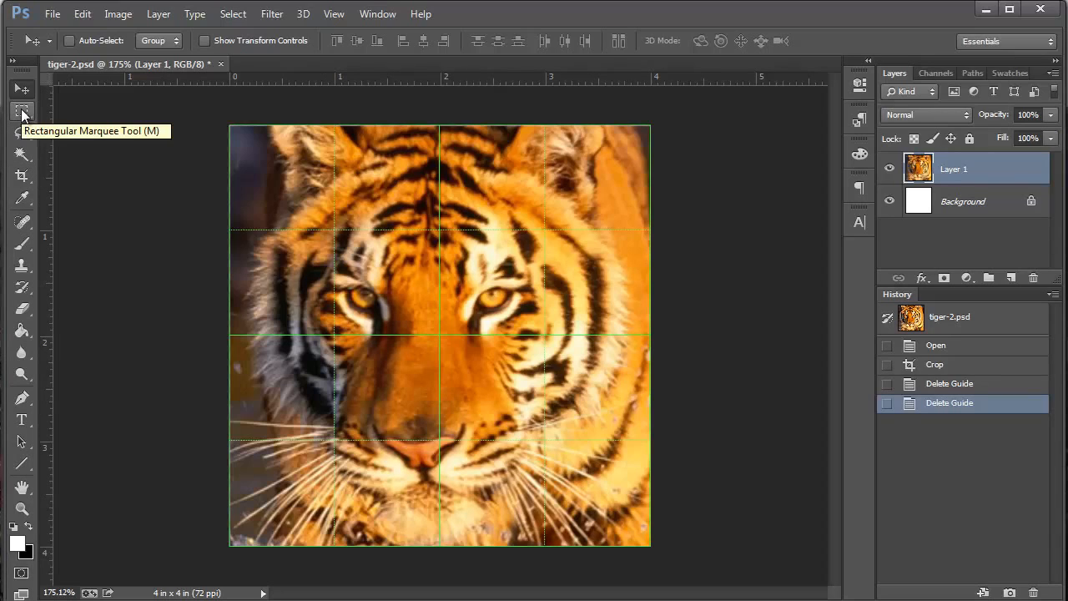
Marquee a large rectangle over the tiger's face for the black strokes, then deselect it.
{"action": "left_click", "coordinate": [22, 110]}
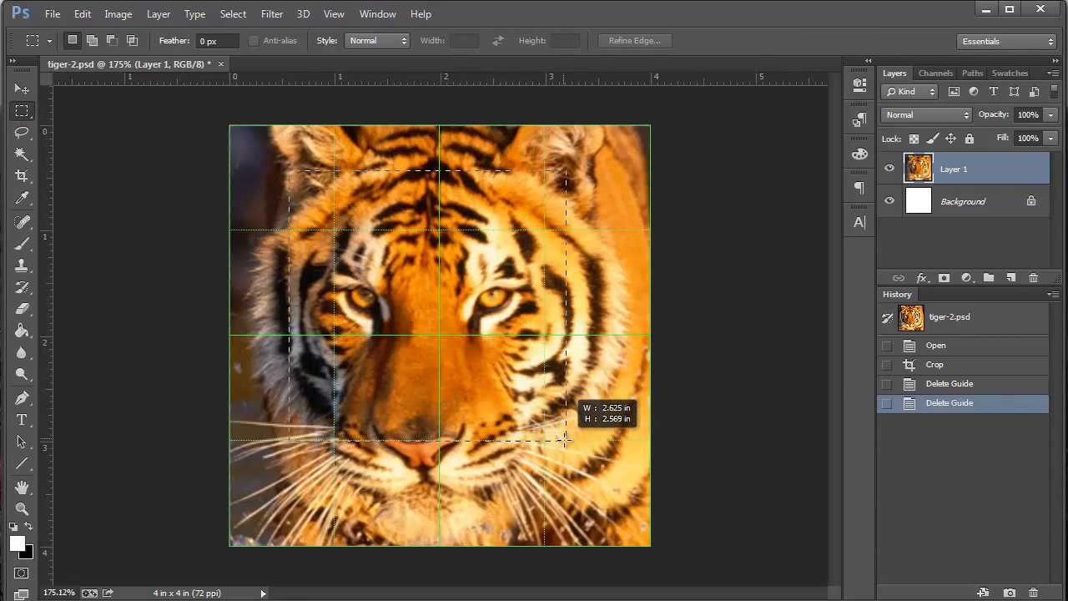
{"action": "left_click_drag", "start_coordinate": [287, 170], "coordinate": [566, 442]}
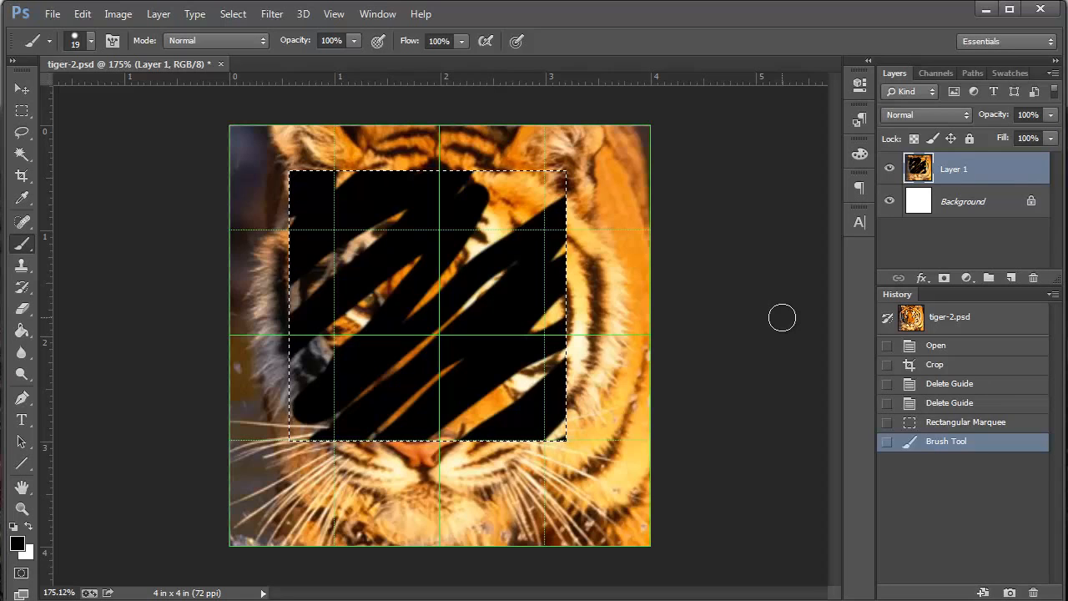
{"action": "mouse_move", "coordinate": [704, 293]}
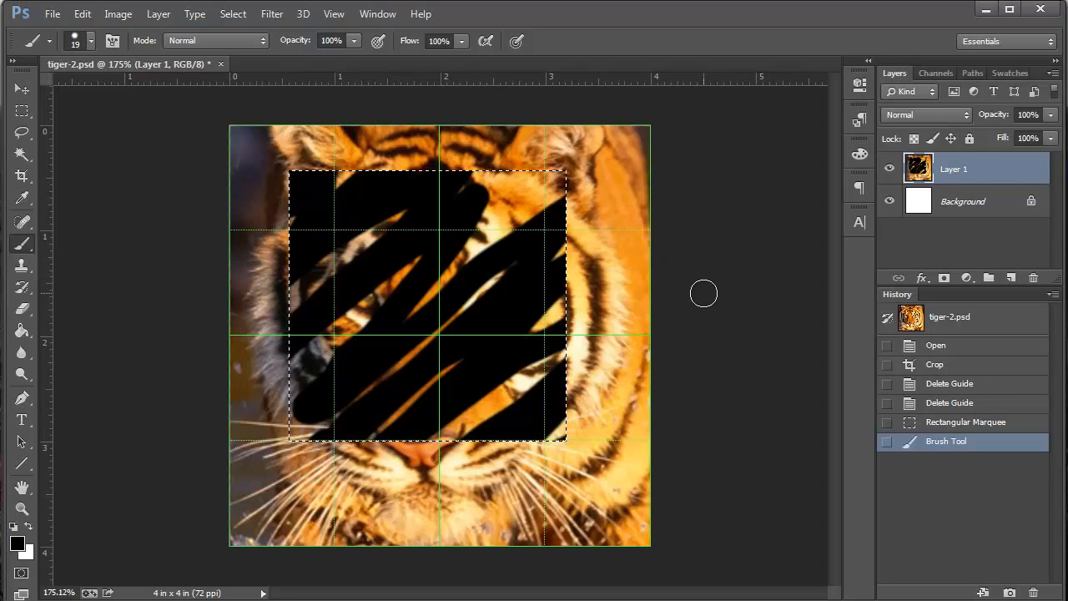
{"action": "key", "text": "ctrl+d"}
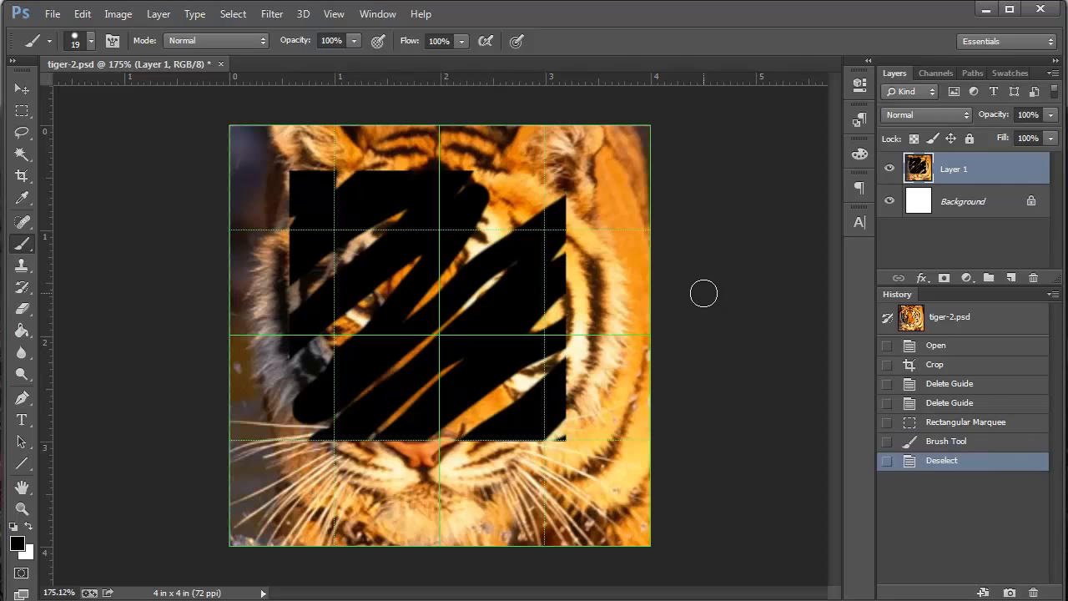
{"action": "mouse_move", "coordinate": [277, 227]}
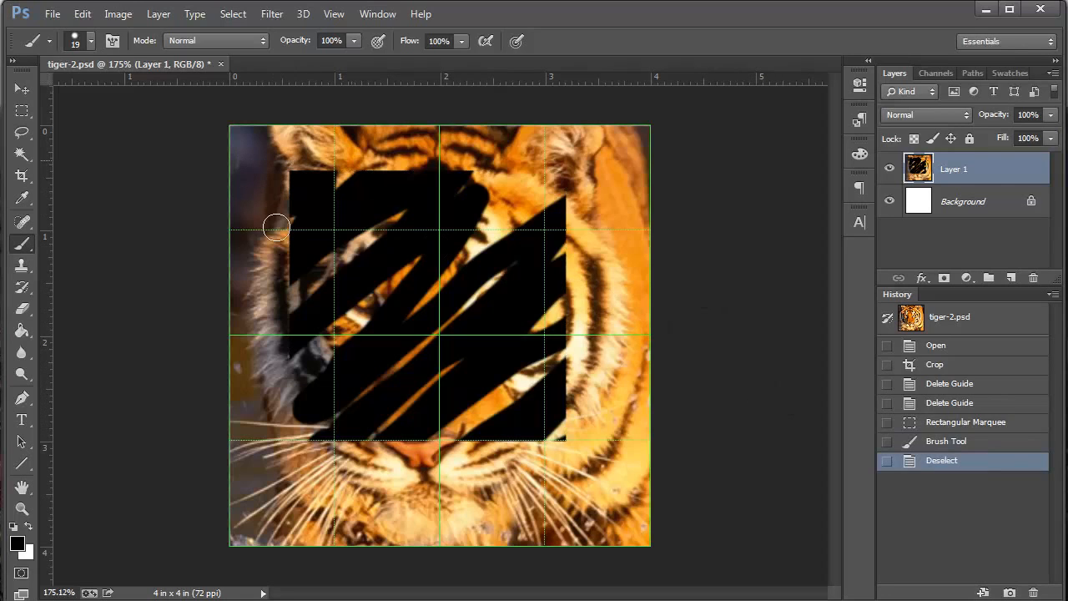
{"action": "mouse_move", "coordinate": [748, 274]}
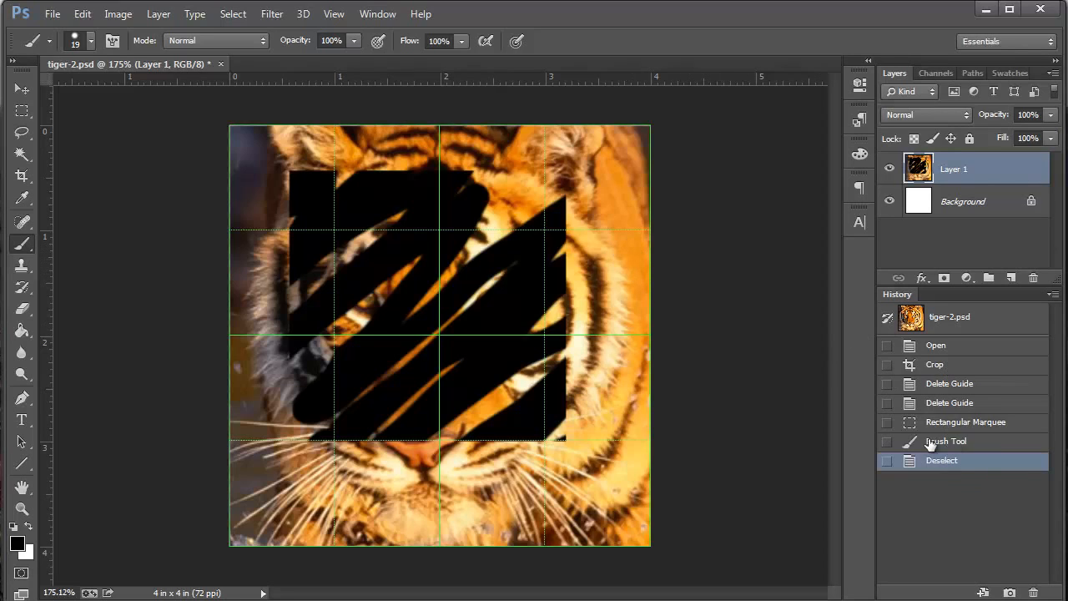
Step back in History to the state before the black strokes.
{"action": "left_click", "coordinate": [944, 441]}
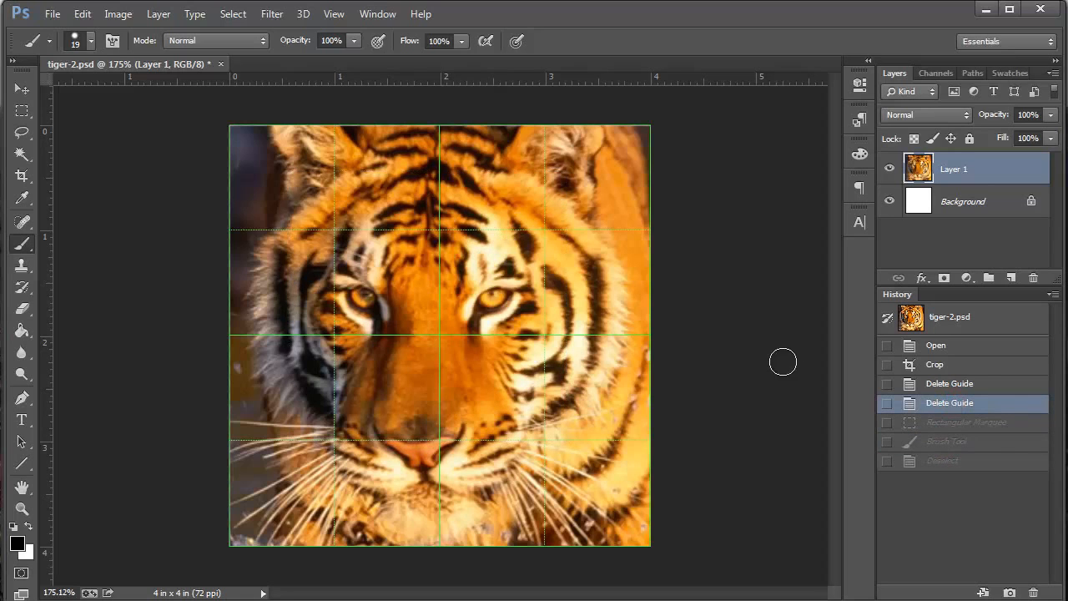
{"action": "mouse_move", "coordinate": [90, 162]}
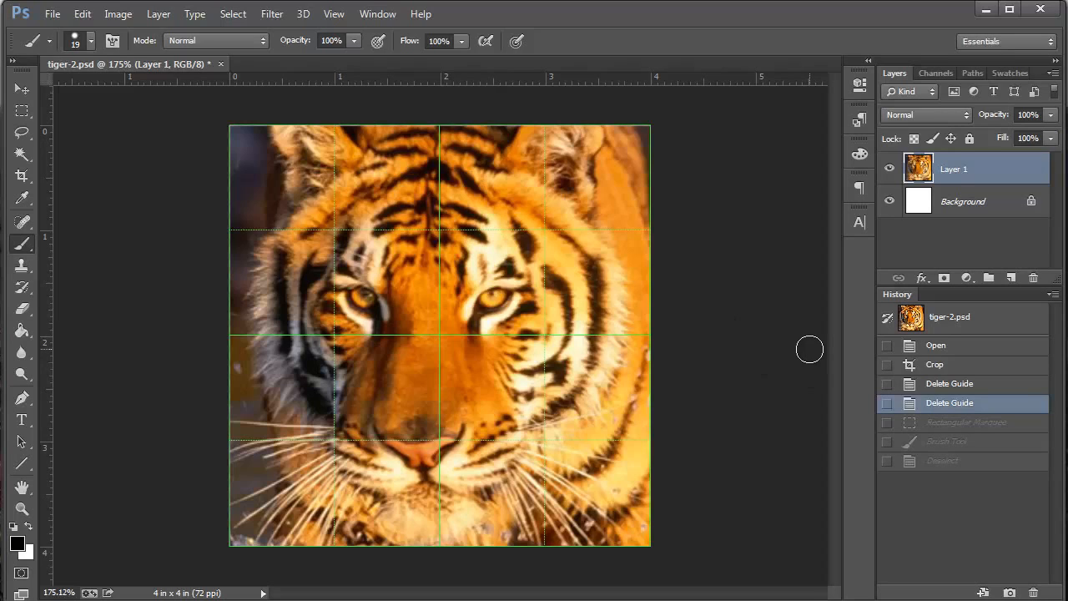
{"action": "mouse_move", "coordinate": [772, 304]}
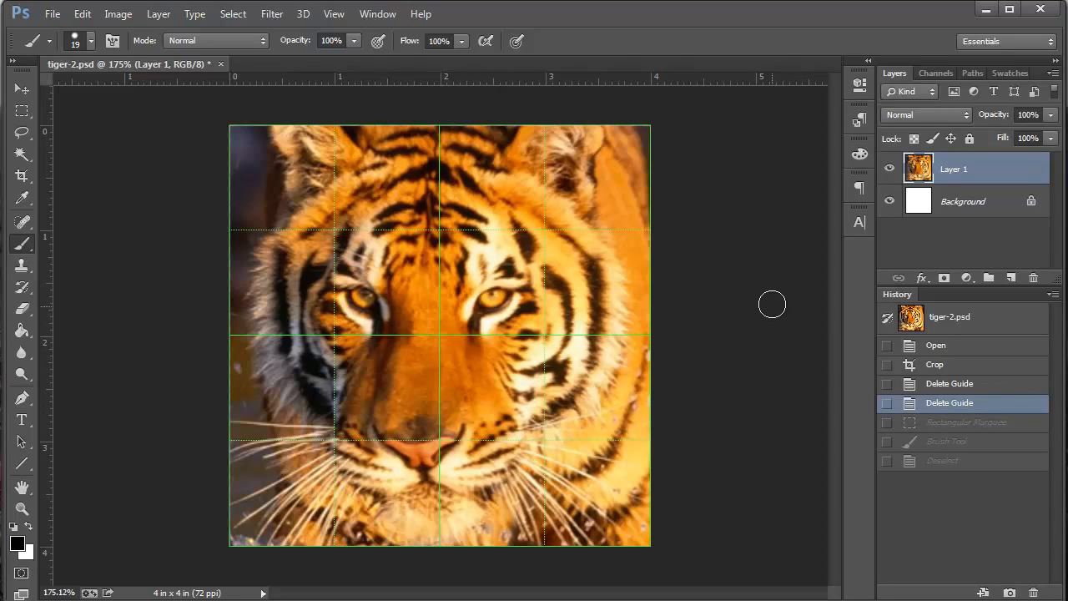
{"action": "mouse_move", "coordinate": [511, 260]}
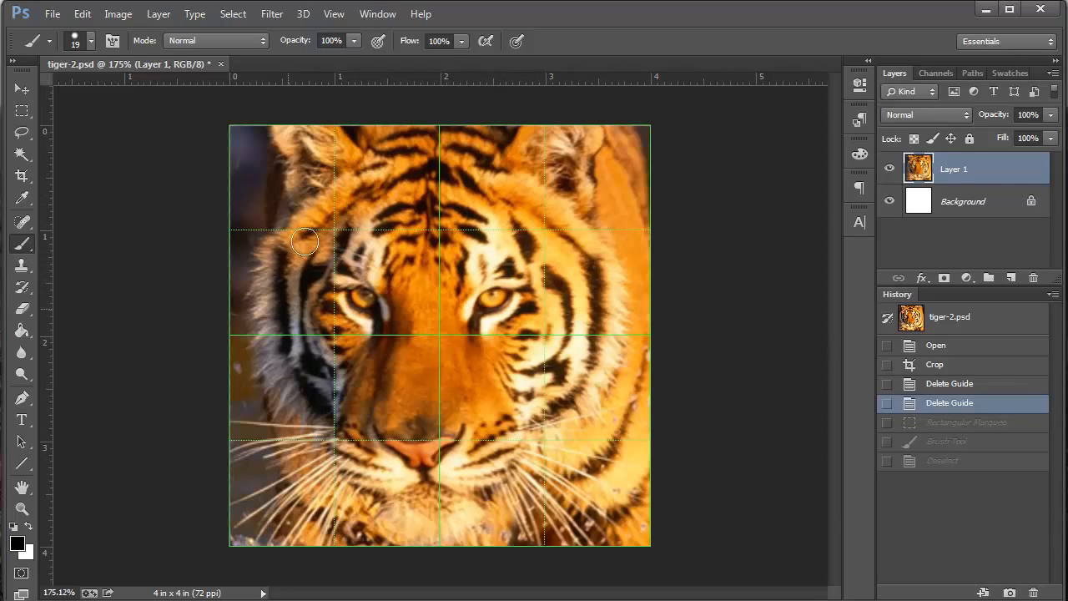
{"action": "mouse_move", "coordinate": [104, 215]}
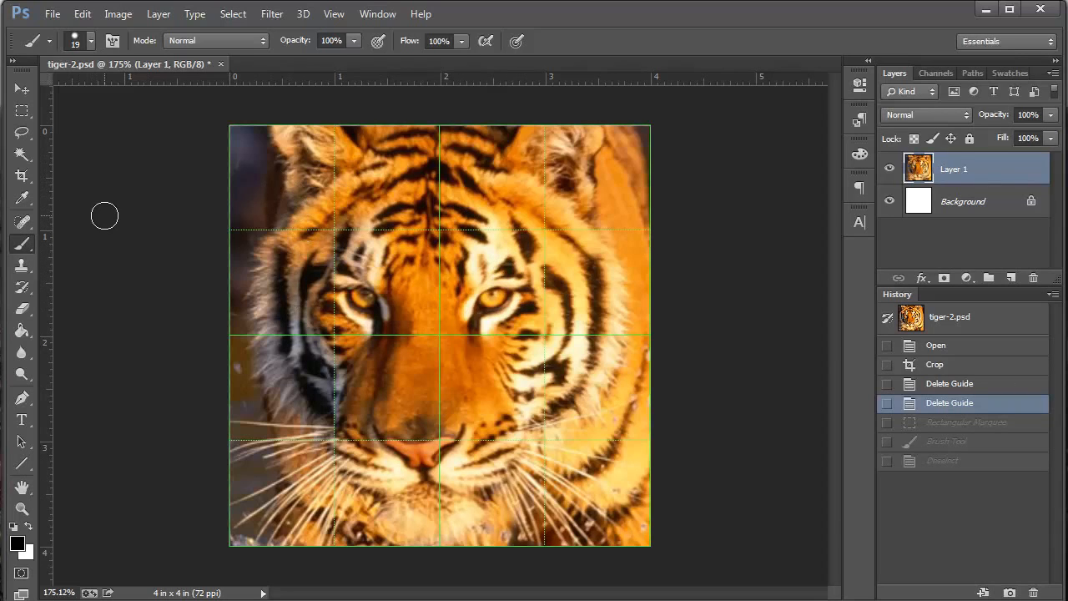
Marquee the grid square around the tiger's left eye, snapping to the guides.
{"action": "left_click", "coordinate": [24, 110]}
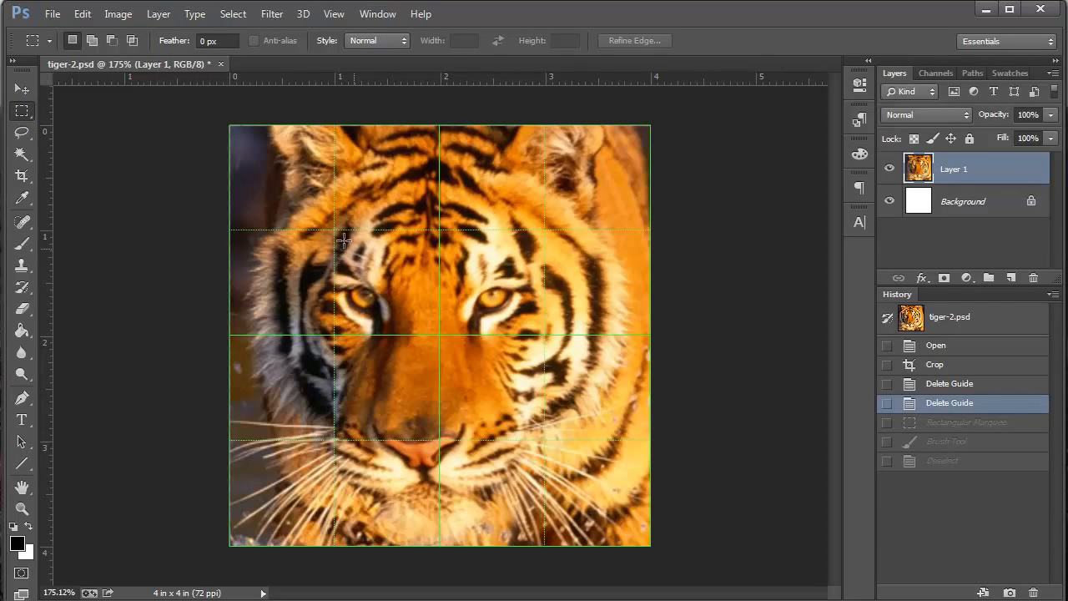
{"action": "left_click_drag", "start_coordinate": [342, 237], "coordinate": [420, 330]}
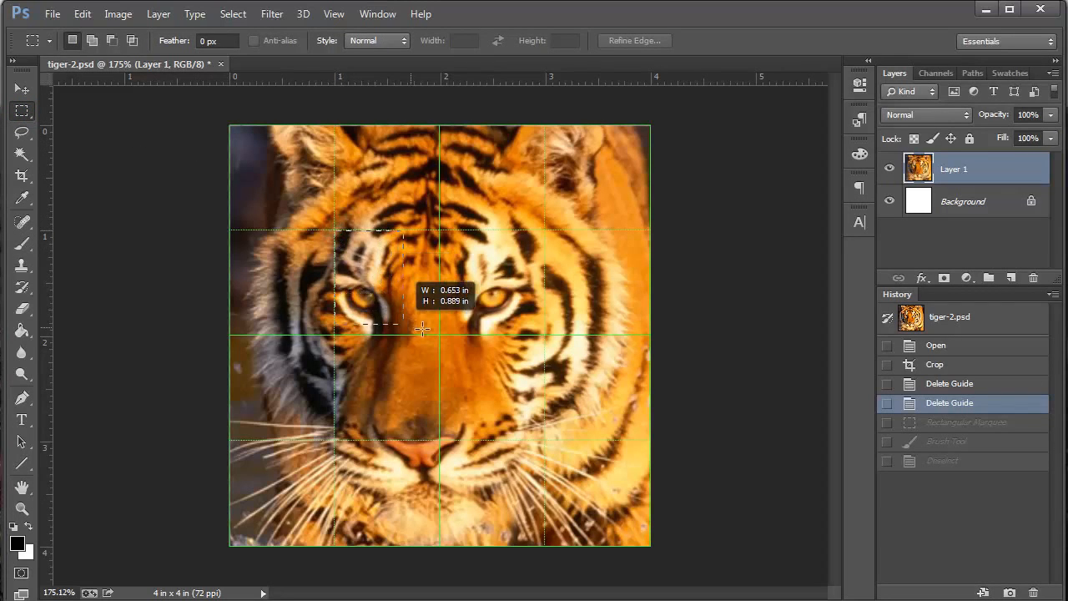
{"action": "left_click_drag", "start_coordinate": [420, 327], "coordinate": [451, 354]}
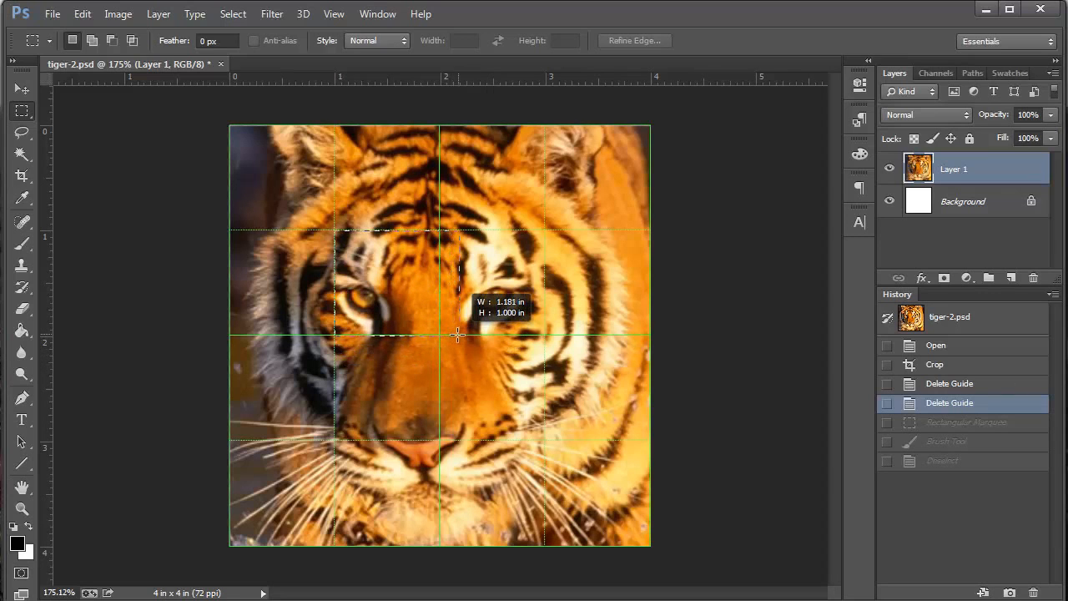
{"action": "left_click_drag", "start_coordinate": [335, 231], "coordinate": [458, 337]}
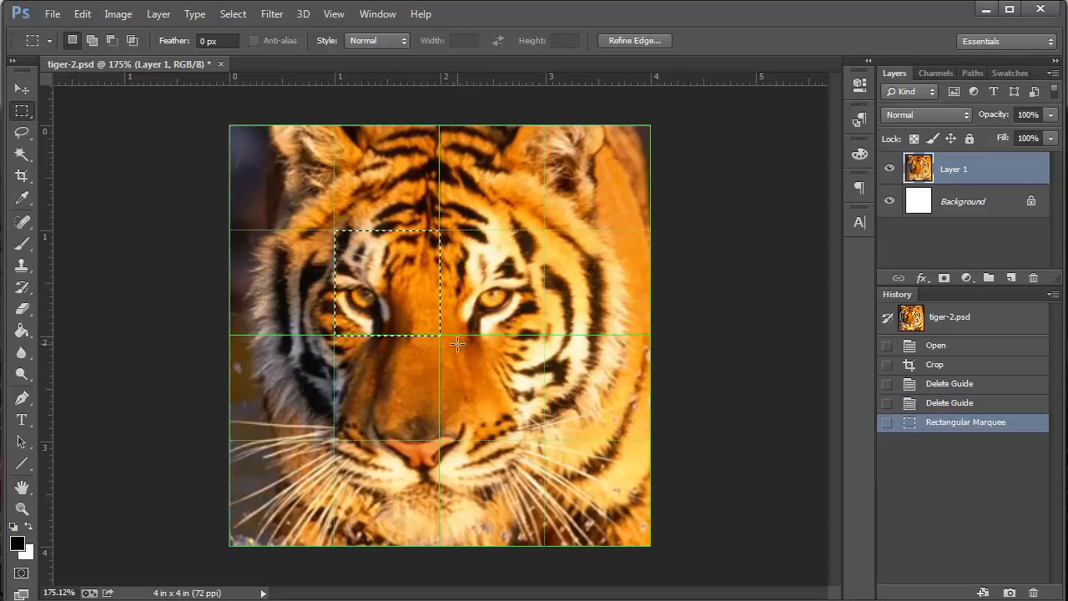
{"action": "mouse_move", "coordinate": [397, 280]}
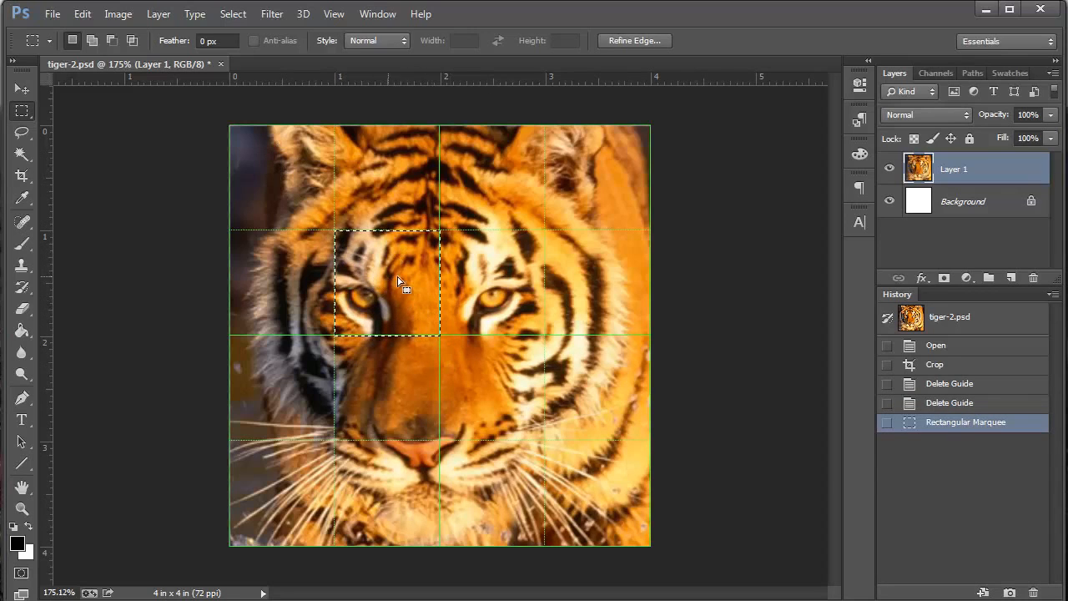
{"action": "mouse_move", "coordinate": [411, 294]}
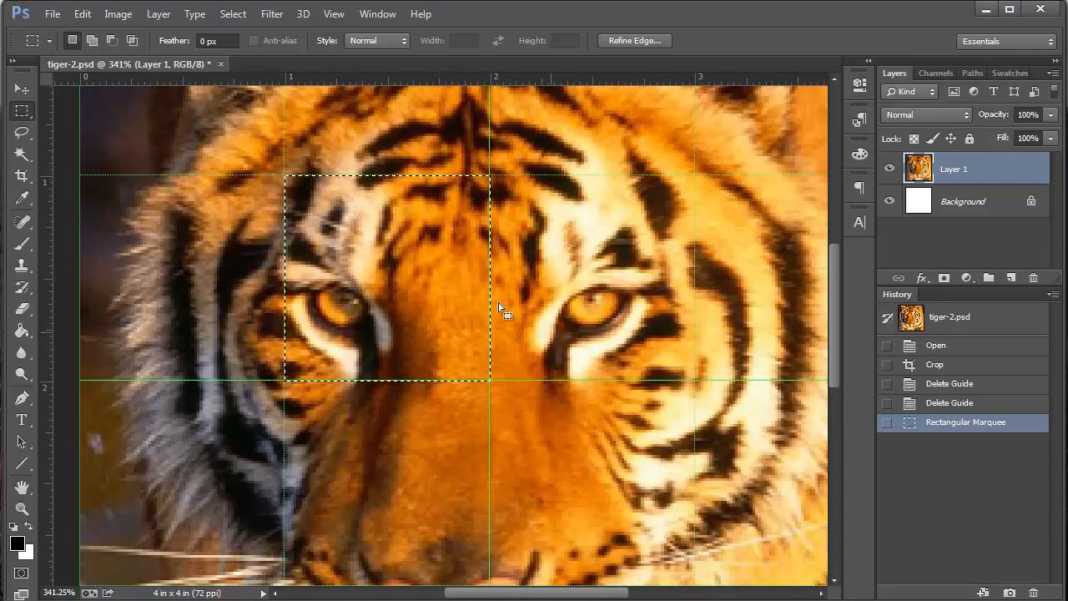
{"action": "mouse_move", "coordinate": [421, 313]}
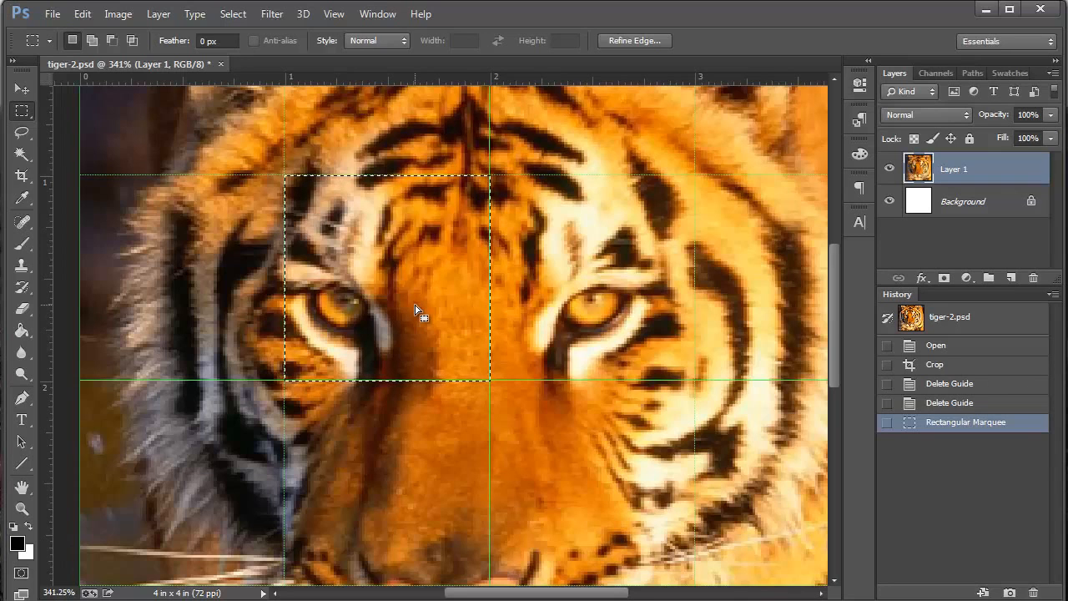
{"action": "mouse_move", "coordinate": [397, 297]}
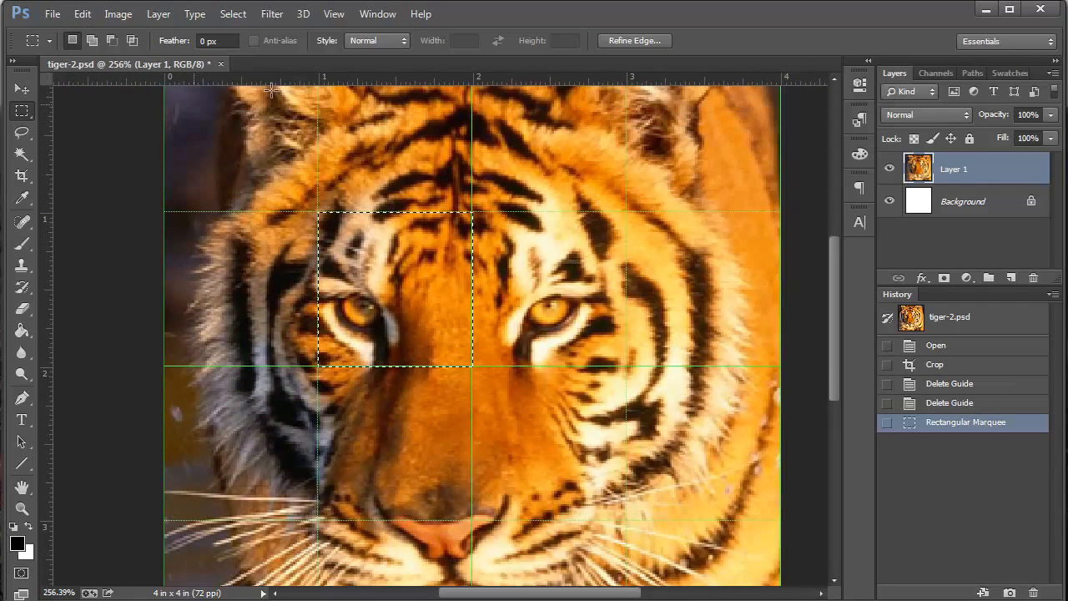
In Filter Gallery's Artistic group, preview Paint Daubs and others, then apply Sponge to the square.
{"action": "left_click", "coordinate": [270, 13]}
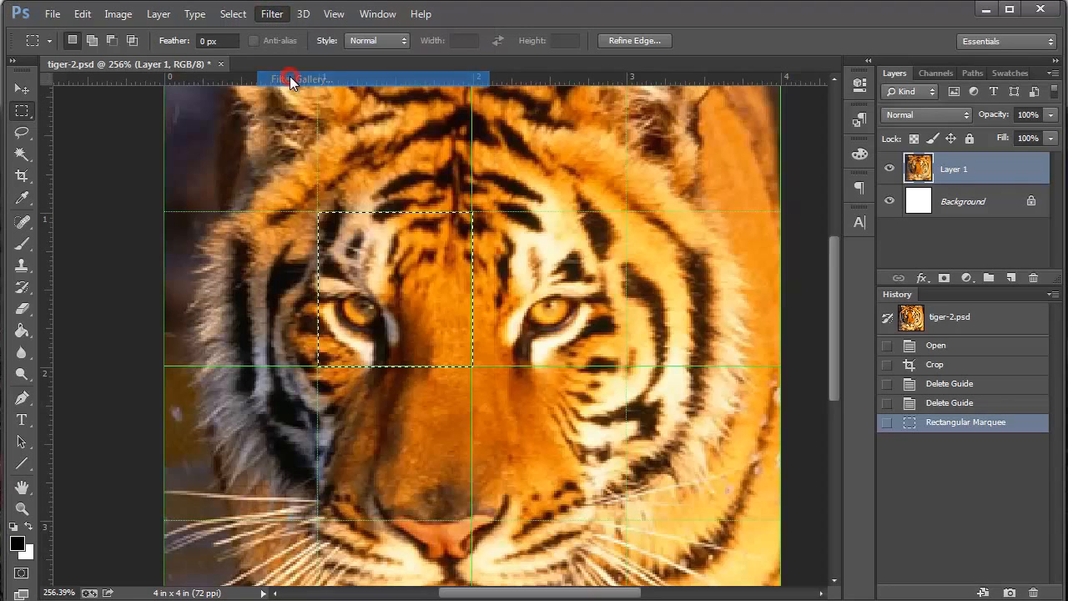
{"action": "left_click", "coordinate": [299, 79]}
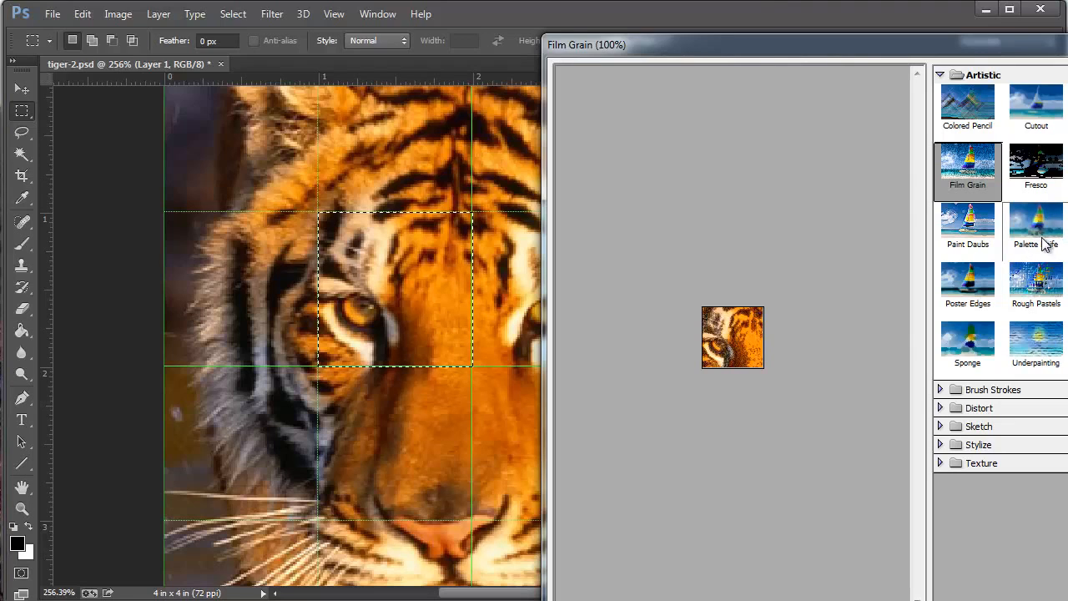
{"action": "mouse_move", "coordinate": [1010, 236]}
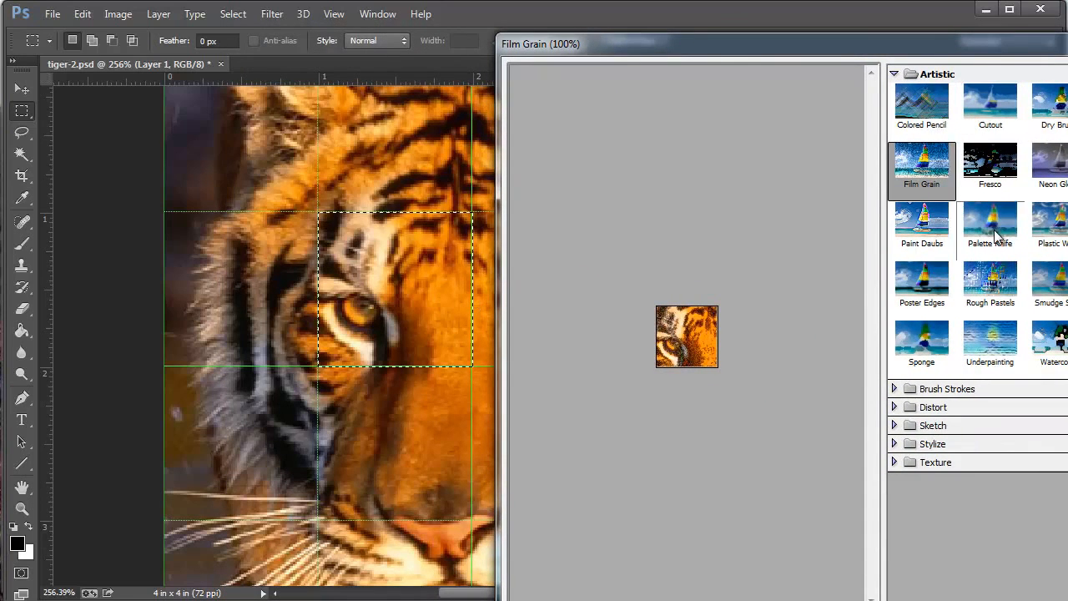
{"action": "left_click", "coordinate": [922, 226]}
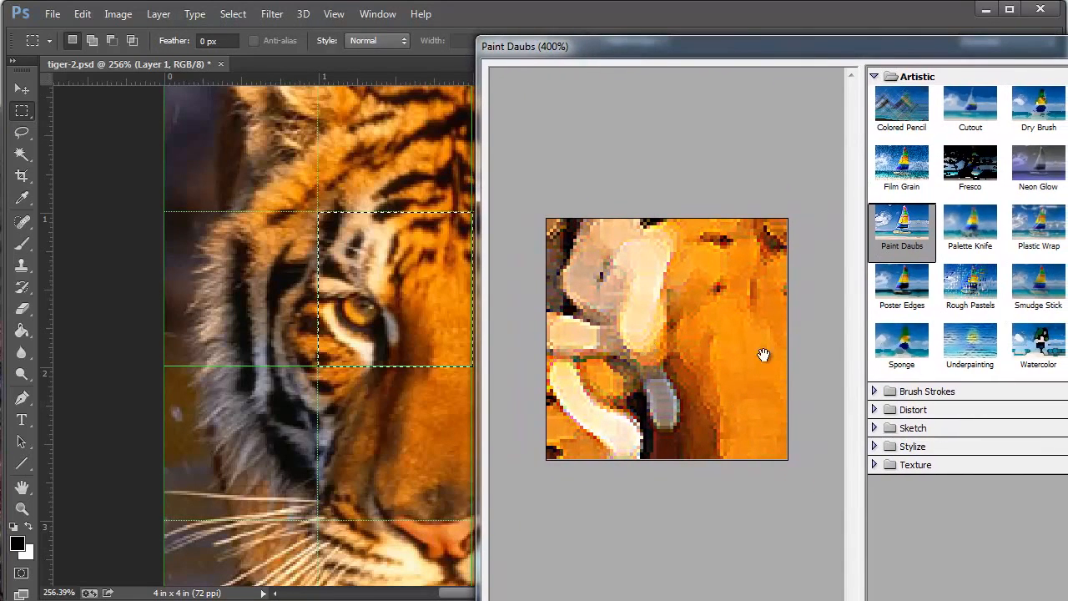
{"action": "mouse_move", "coordinate": [370, 266]}
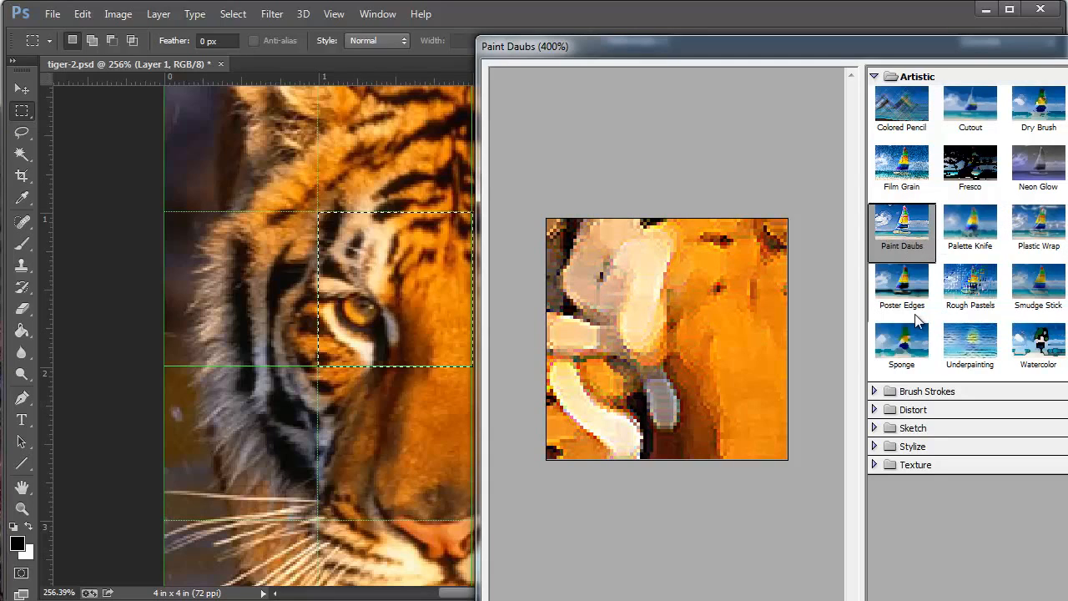
{"action": "left_click", "coordinate": [901, 342]}
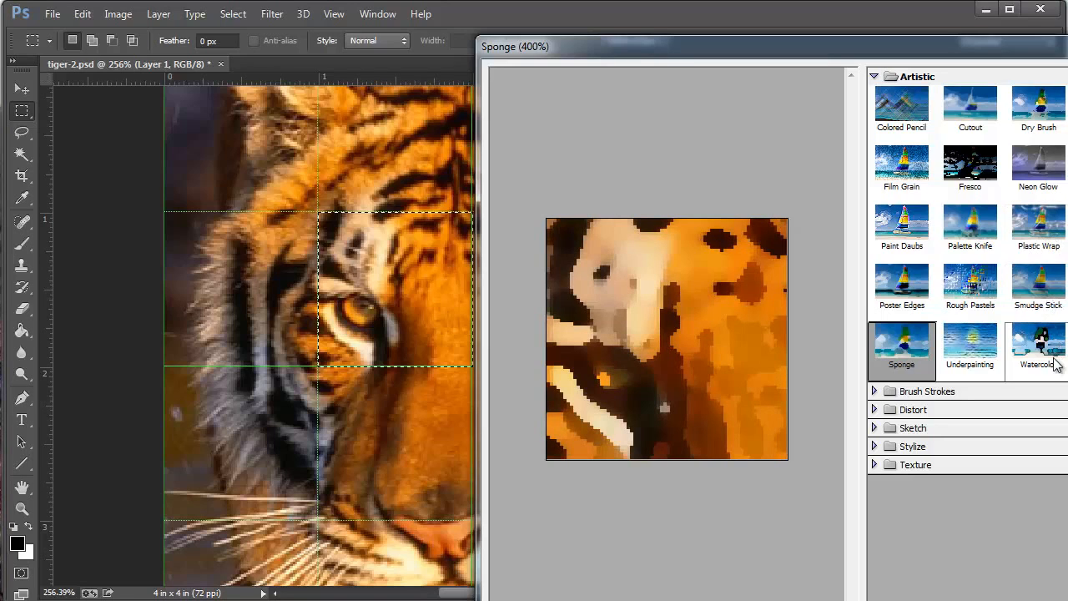
{"action": "left_click", "coordinate": [1038, 224]}
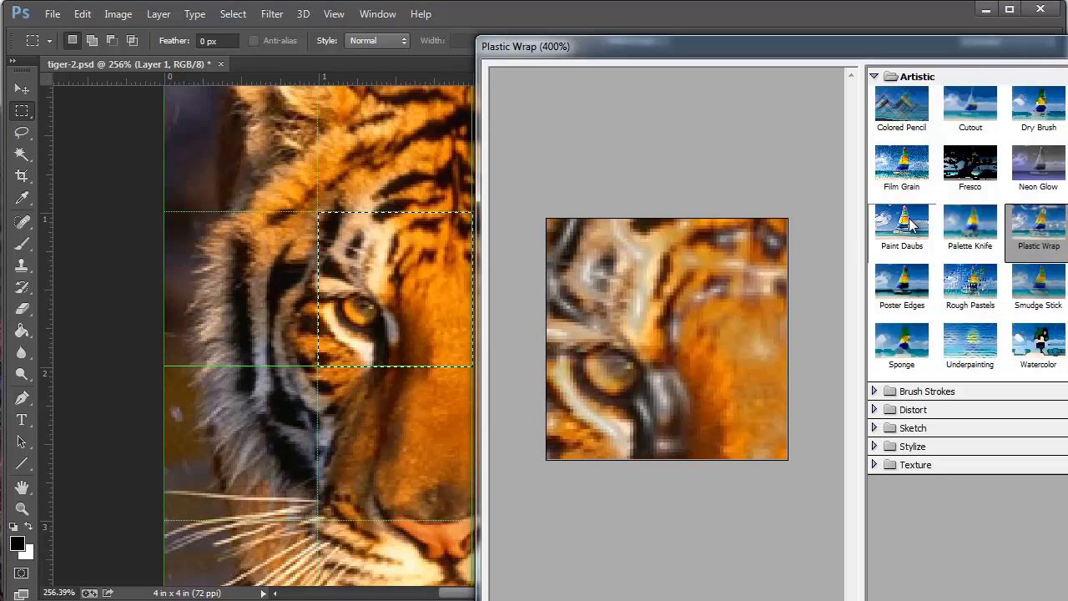
{"action": "mouse_move", "coordinate": [908, 314]}
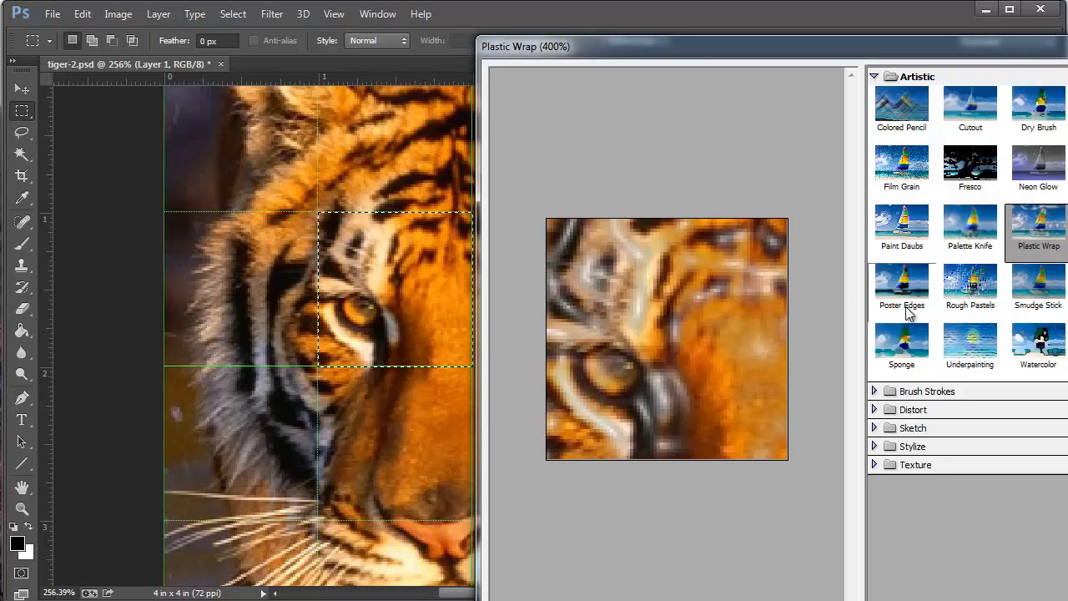
{"action": "left_click", "coordinate": [901, 342]}
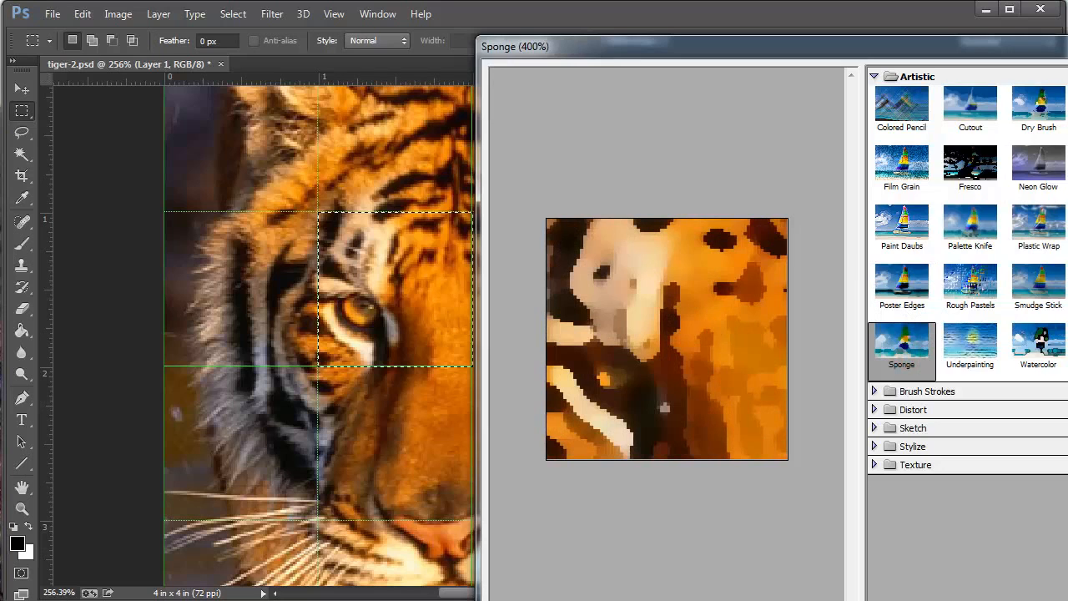
{"action": "left_click", "coordinate": [1038, 77]}
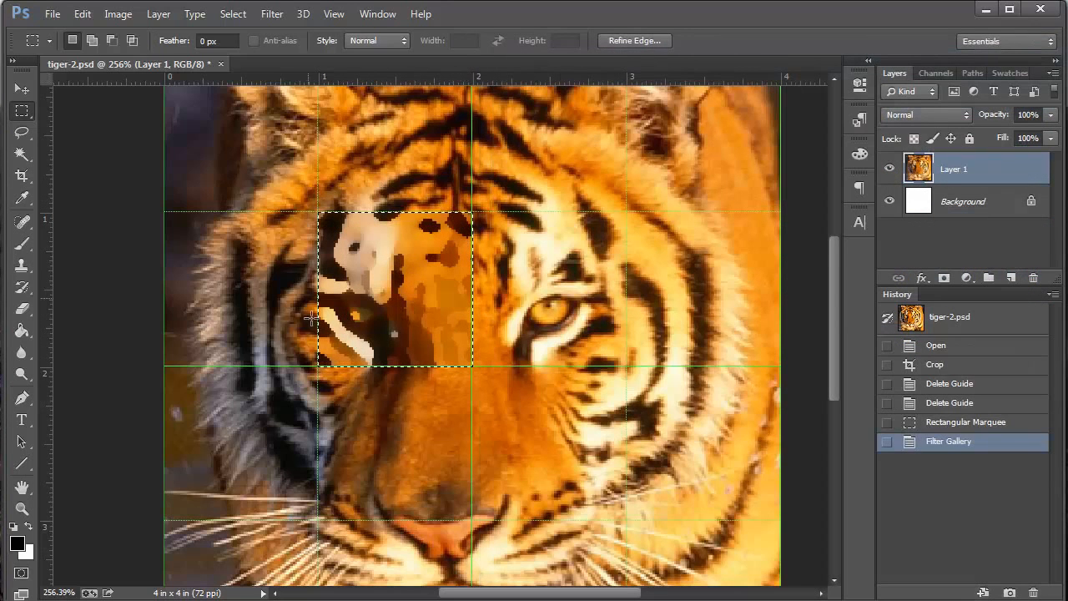
{"action": "mouse_move", "coordinate": [364, 247]}
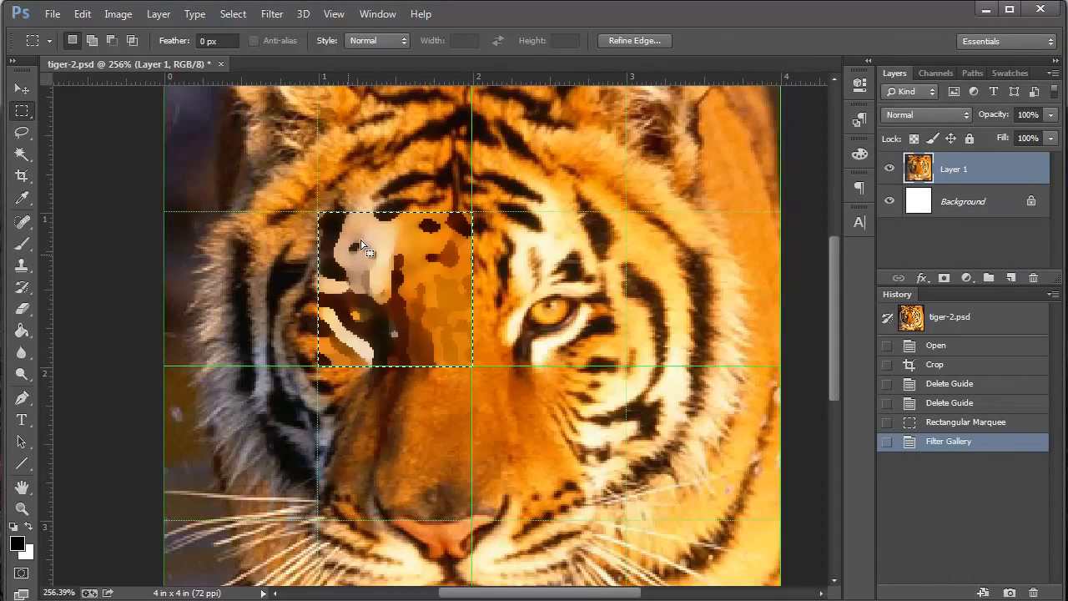
{"action": "mouse_move", "coordinate": [547, 314]}
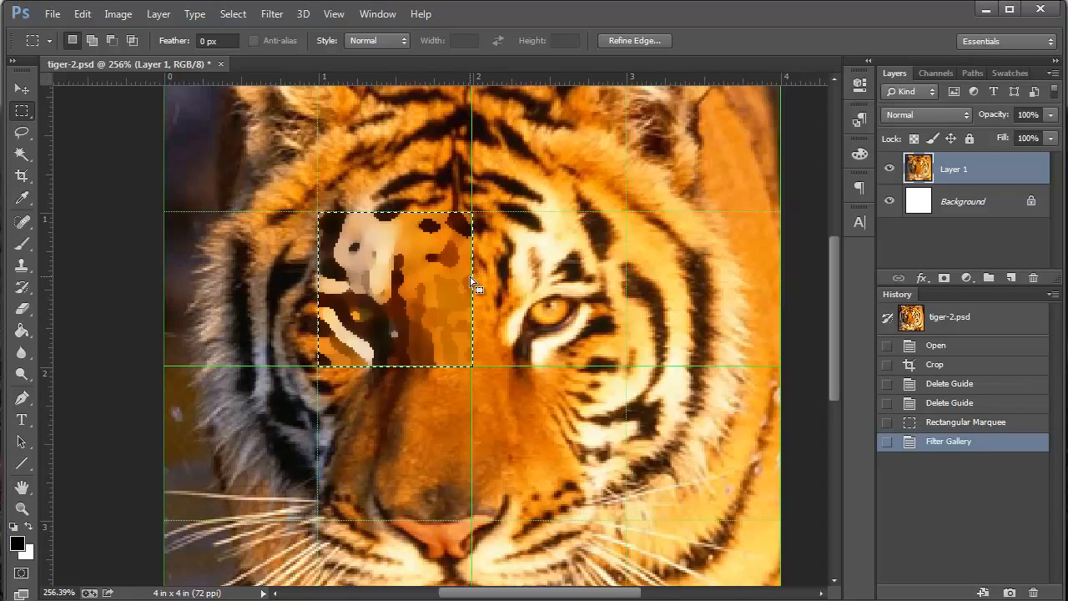
Switch to the Move tool before releasing the sponge-textured selection.
{"action": "left_click", "coordinate": [20, 90]}
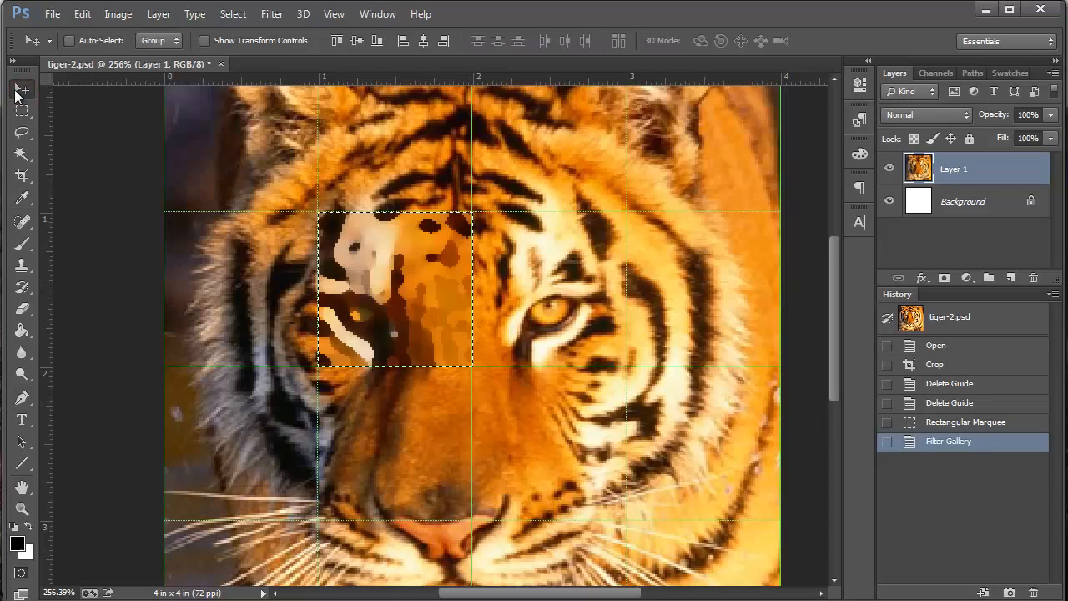
{"action": "mouse_move", "coordinate": [481, 315]}
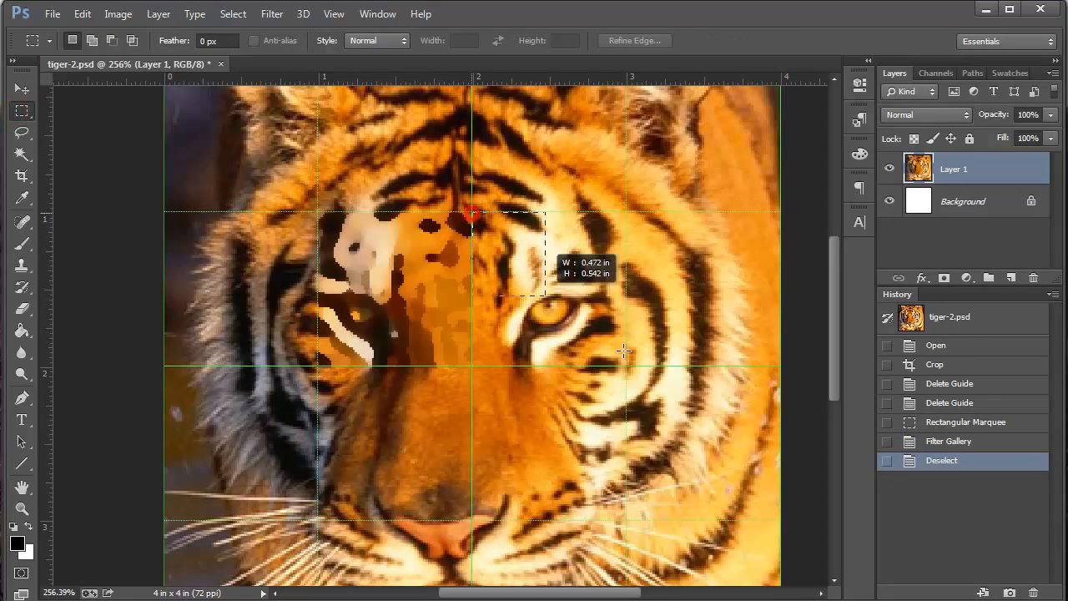
Marquee the right-eye square and preview Film Grain and Colored Pencil in Filter Gallery.
{"action": "left_click_drag", "start_coordinate": [474, 213], "coordinate": [625, 364]}
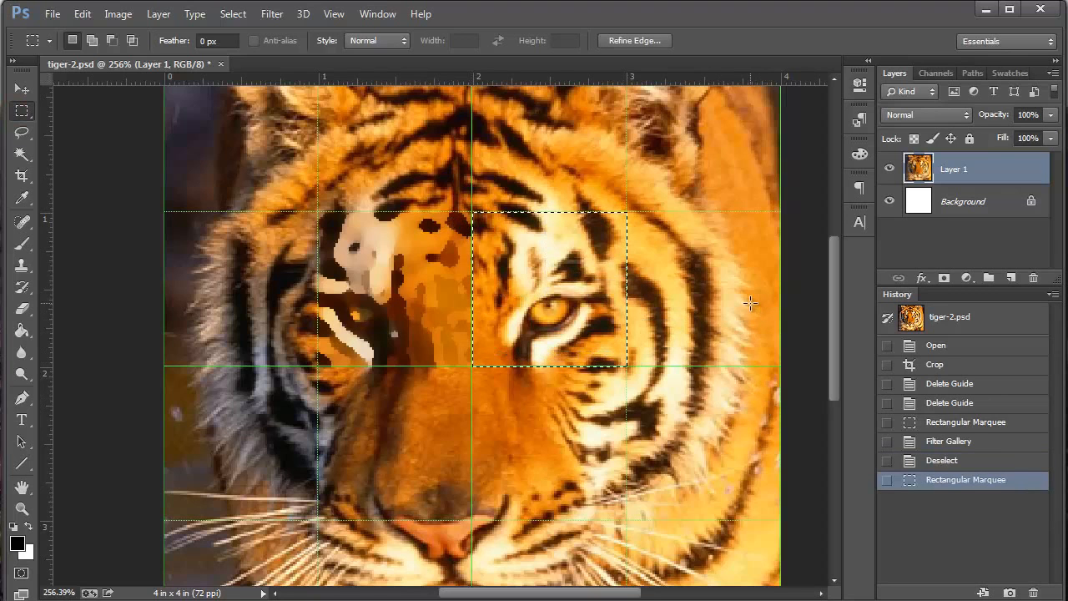
{"action": "left_click", "coordinate": [272, 13]}
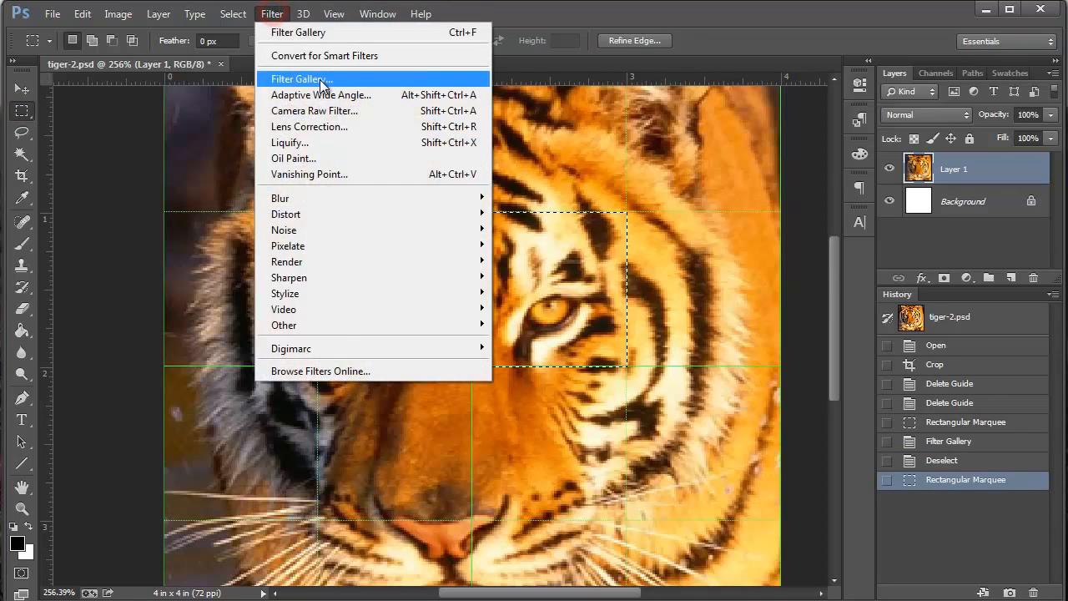
{"action": "left_click", "coordinate": [300, 80]}
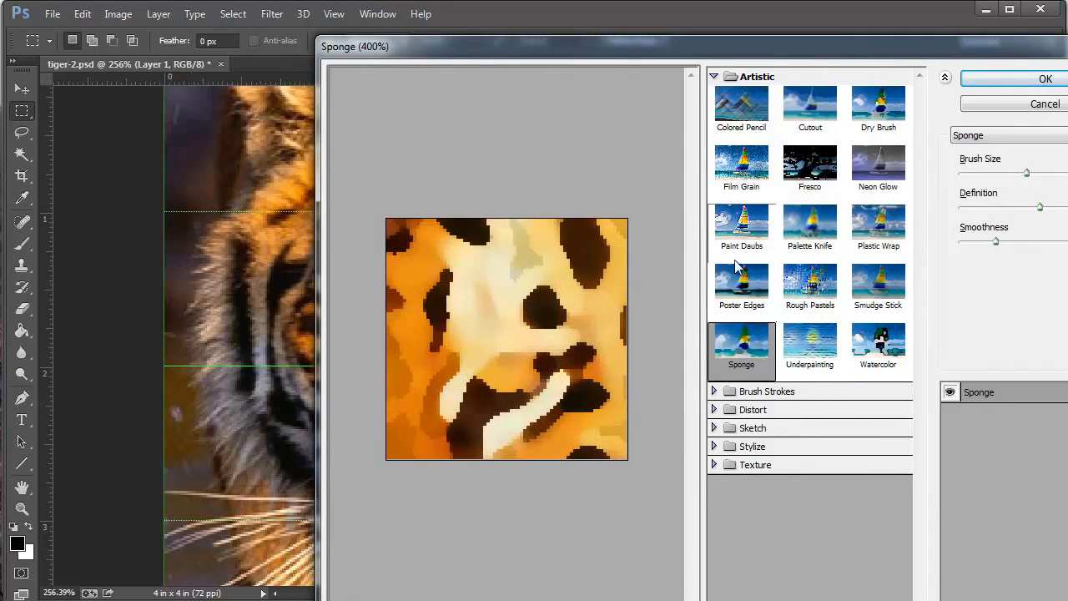
{"action": "left_click", "coordinate": [741, 167]}
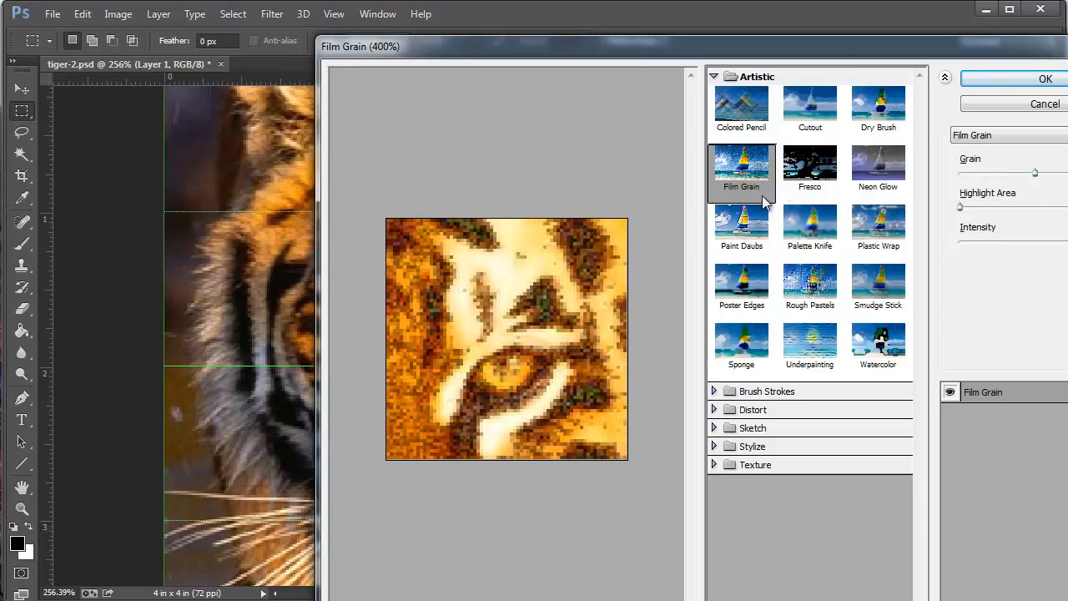
{"action": "left_click", "coordinate": [741, 108]}
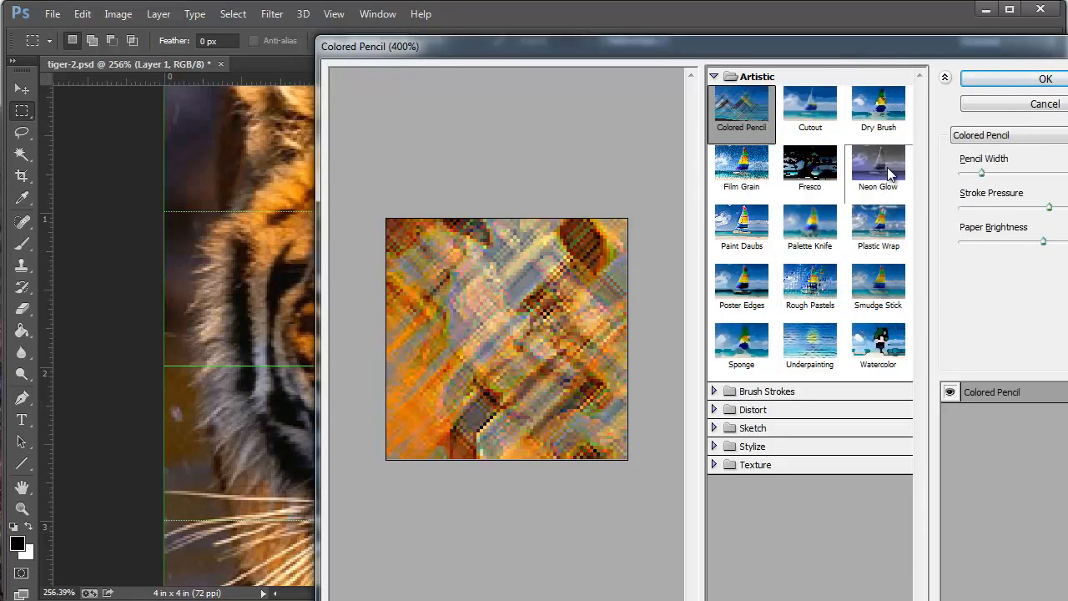
Preview Crosshatch, Sumi-e and Sprayed Strokes, then apply Sketch > Graphic Pen to the square.
{"action": "left_click", "coordinate": [714, 390]}
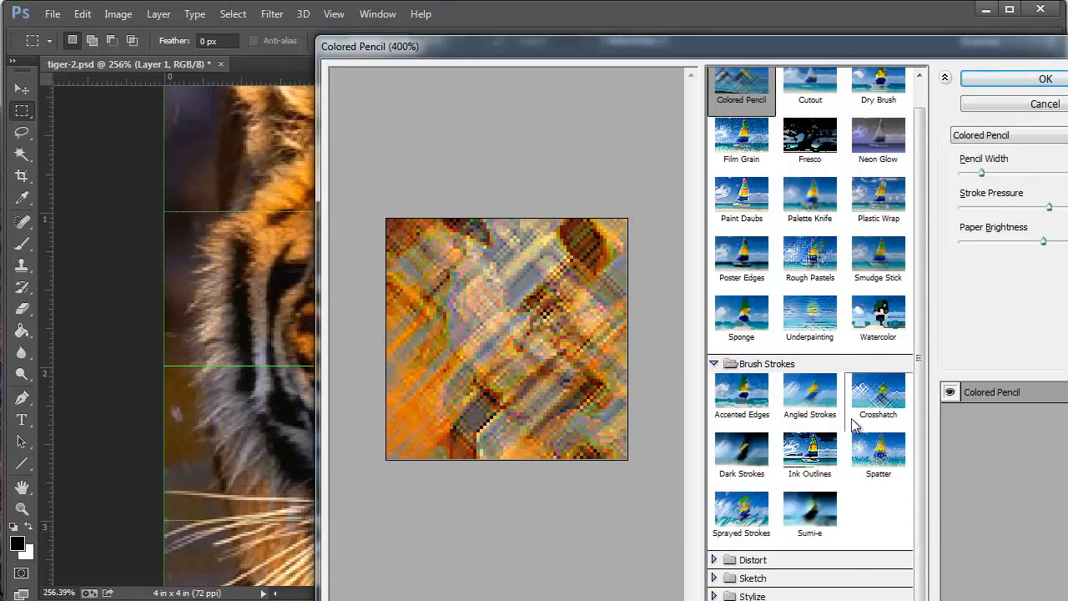
{"action": "left_click", "coordinate": [877, 392]}
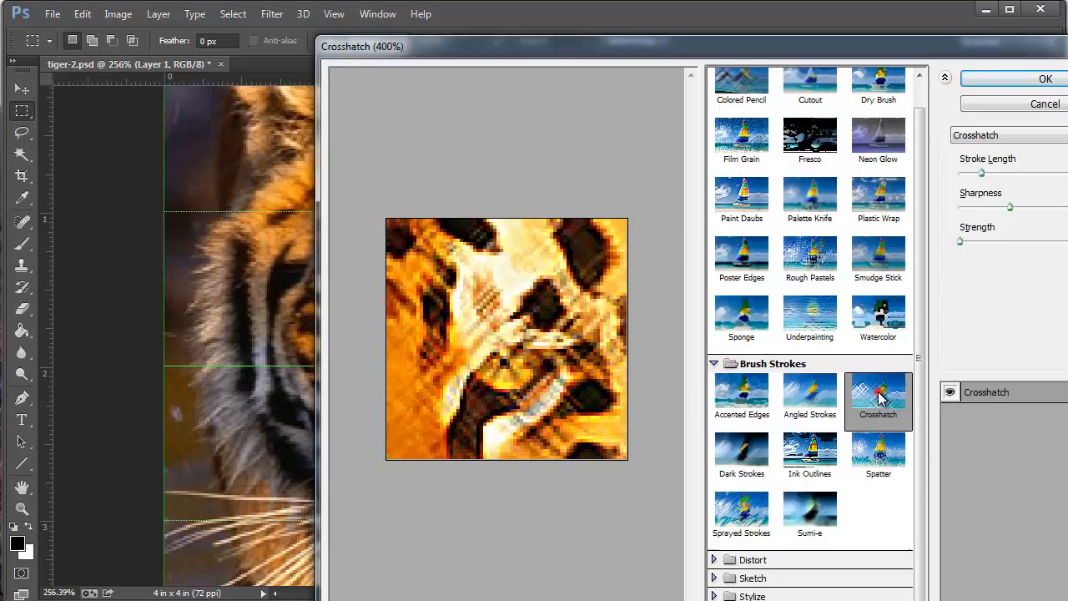
{"action": "left_click", "coordinate": [808, 513]}
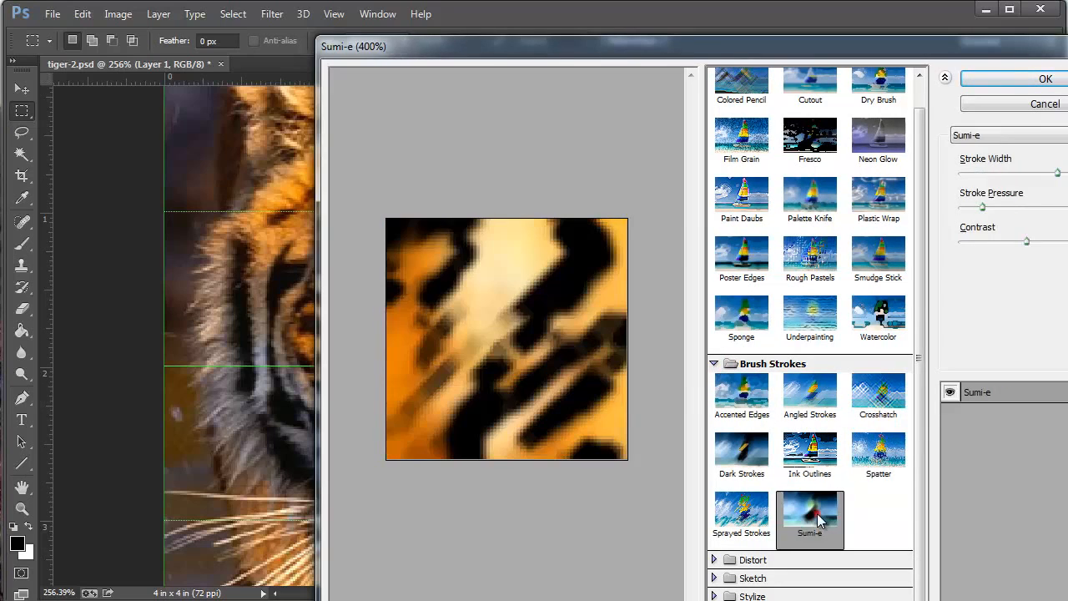
{"action": "left_click", "coordinate": [741, 514]}
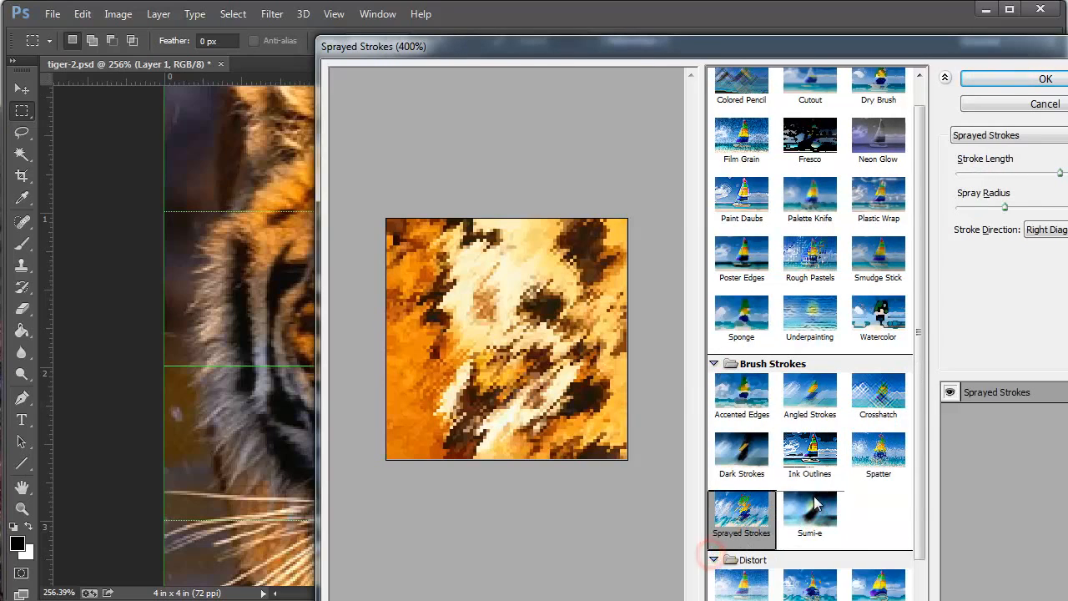
{"action": "scroll", "scroll_direction": "down", "scroll_amount": 3}
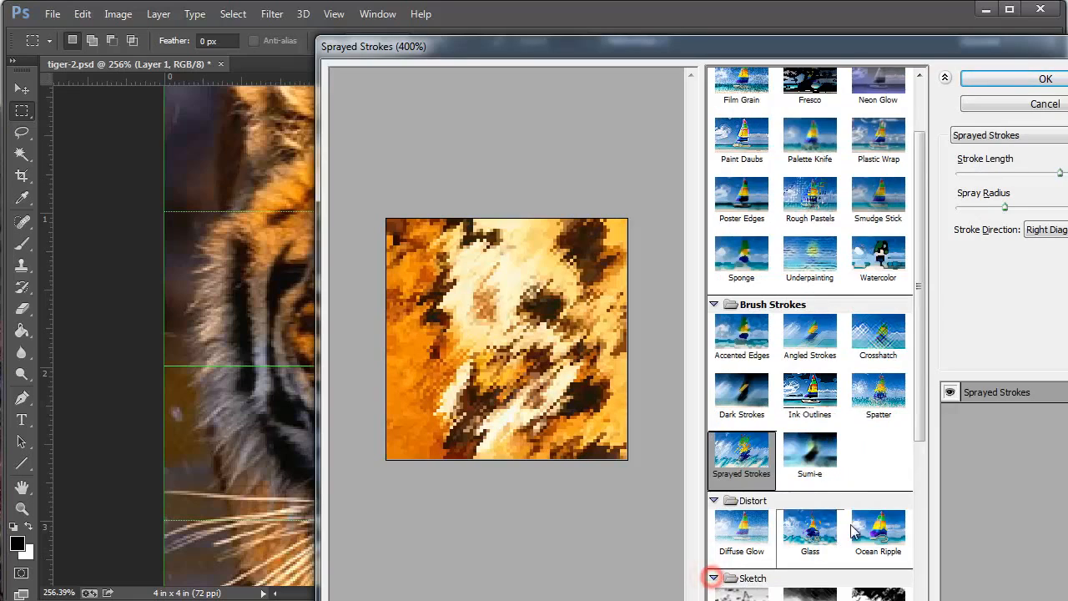
{"action": "left_click", "coordinate": [878, 377]}
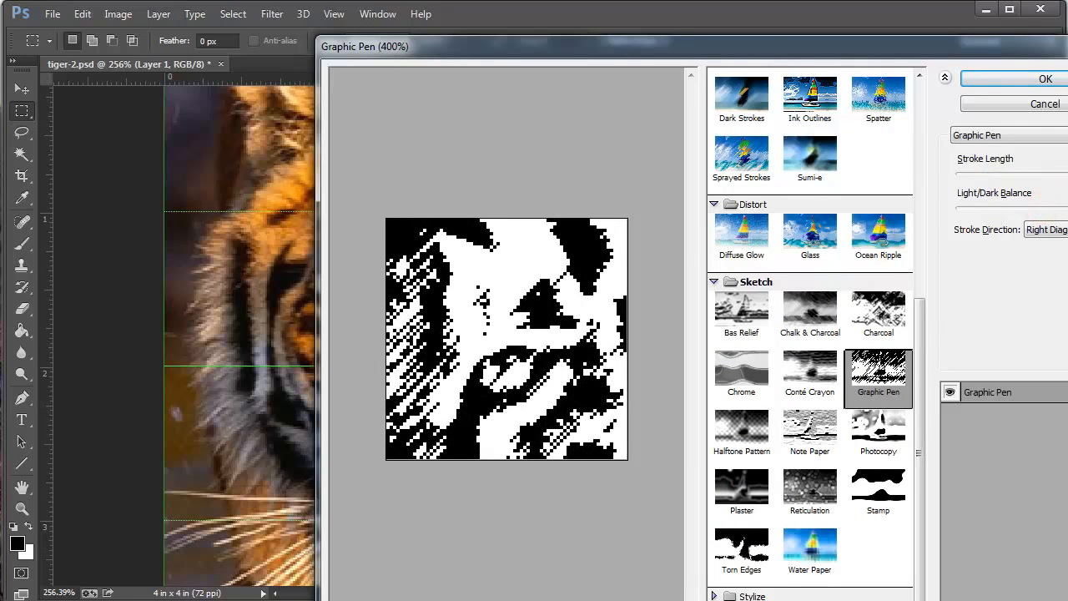
{"action": "left_click", "coordinate": [1044, 78]}
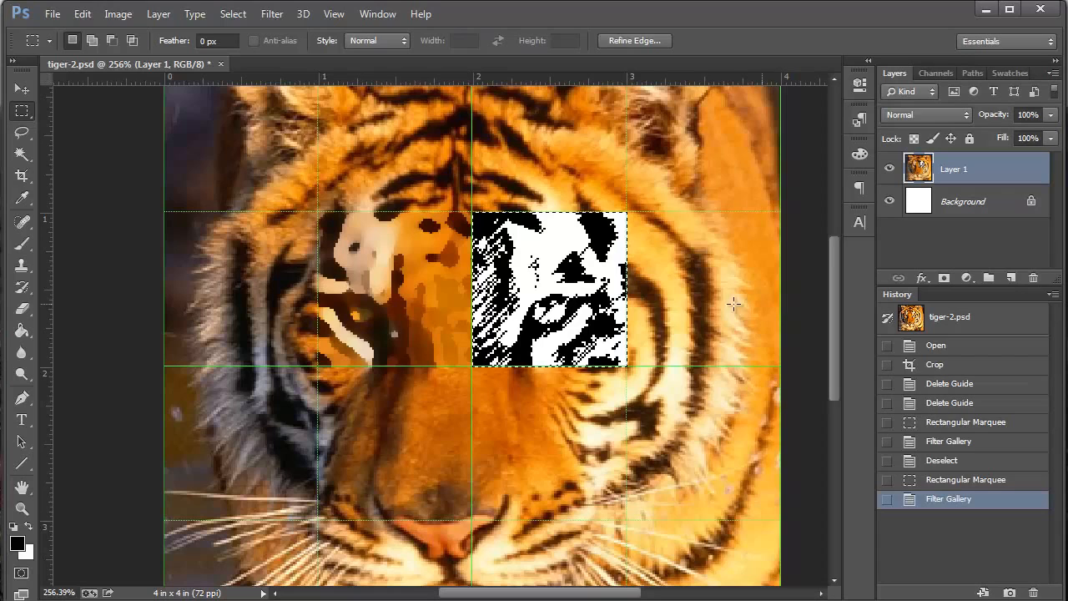
{"action": "mouse_move", "coordinate": [338, 390]}
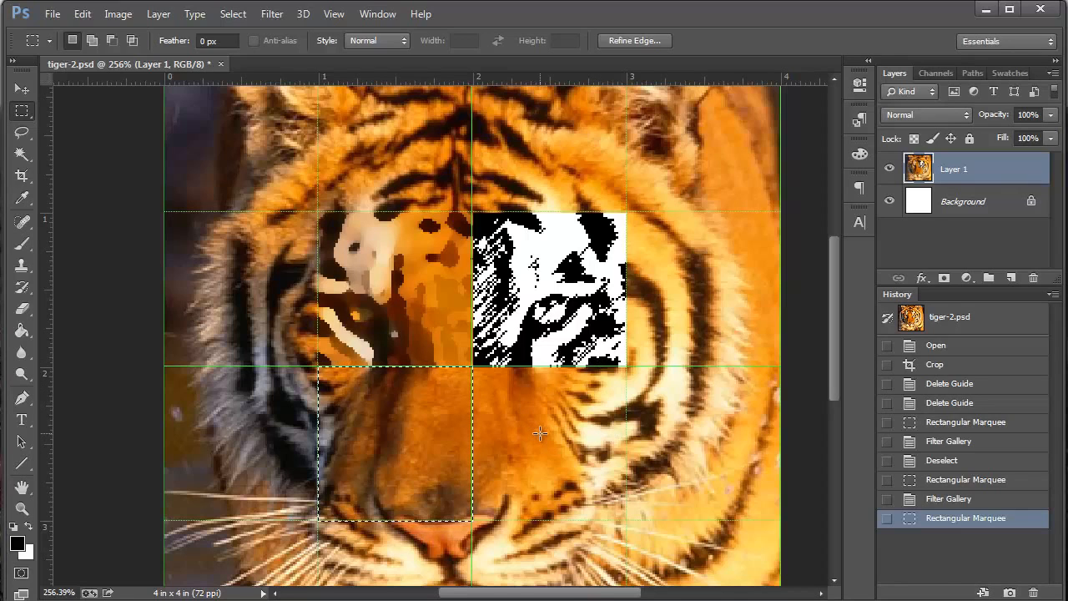
{"action": "mouse_move", "coordinate": [557, 175]}
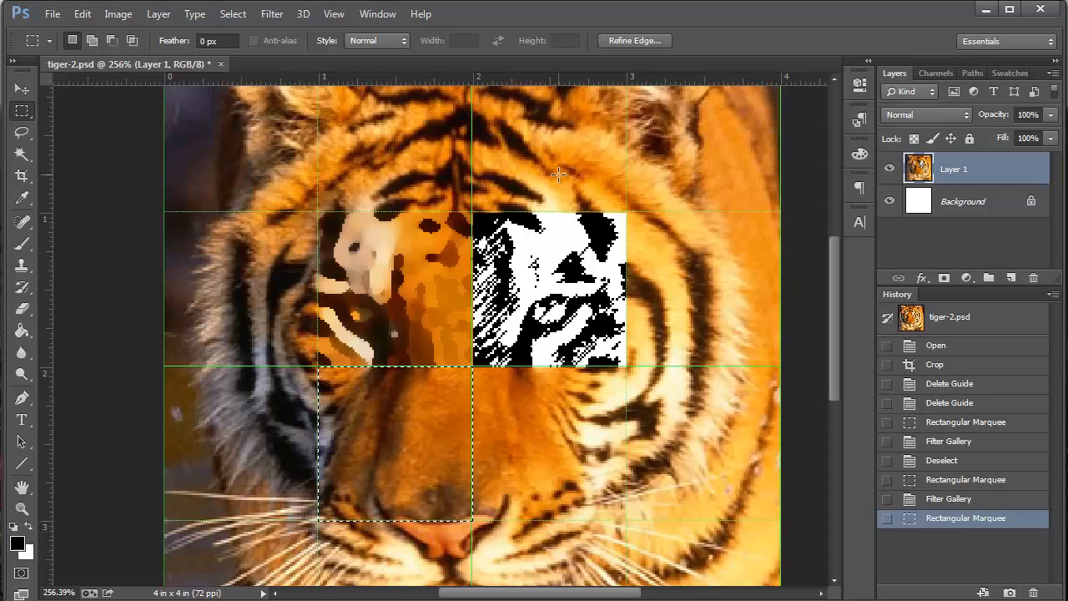
{"action": "mouse_move", "coordinate": [671, 334]}
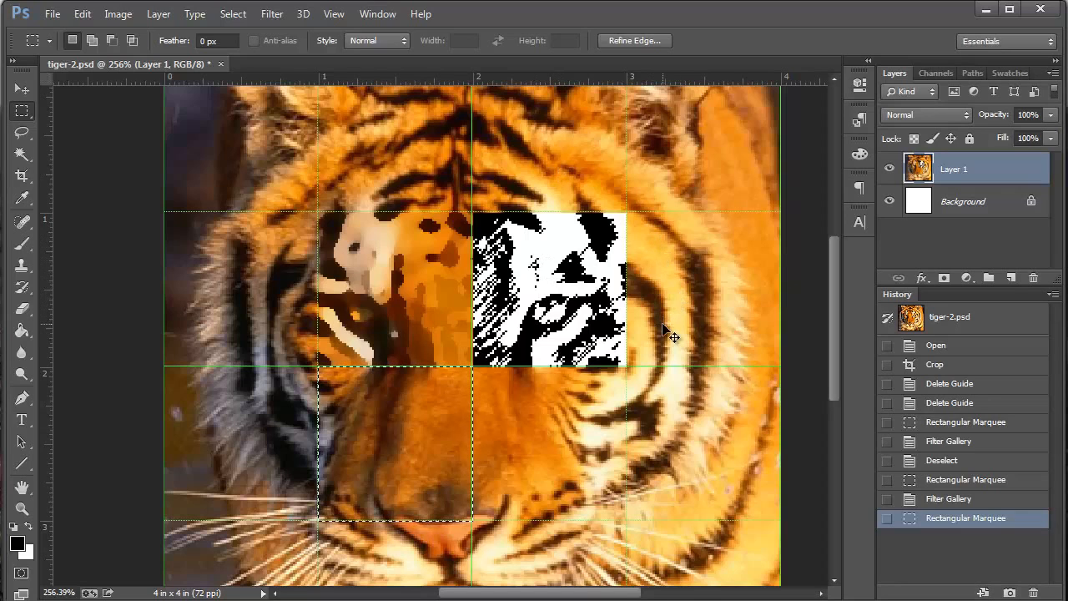
Revert history to before the Graphic Pen filter, restoring the right-eye square.
{"action": "left_click", "coordinate": [948, 497]}
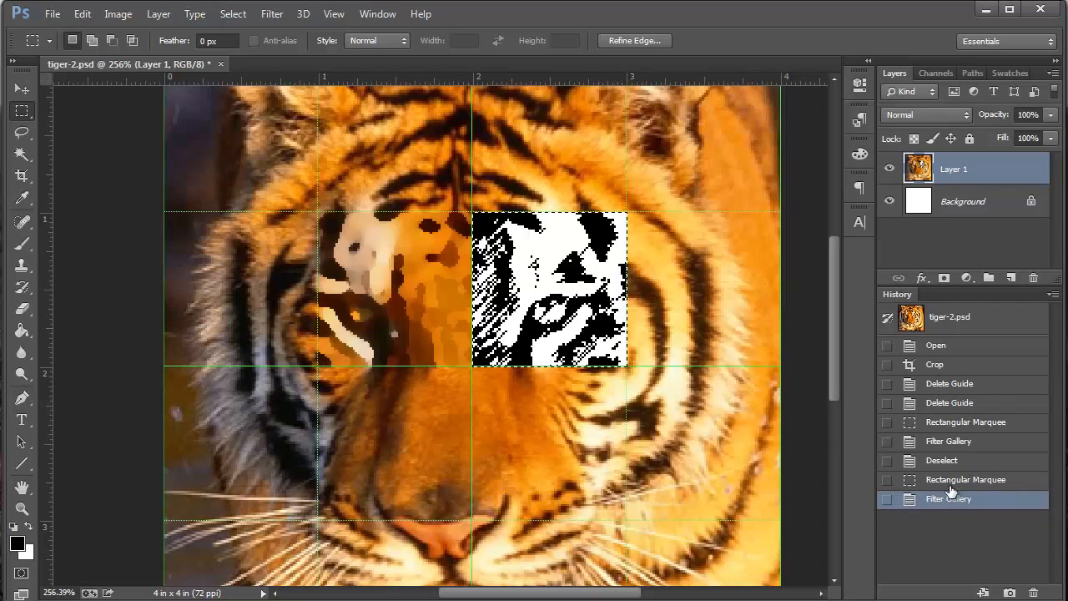
{"action": "left_click", "coordinate": [964, 479]}
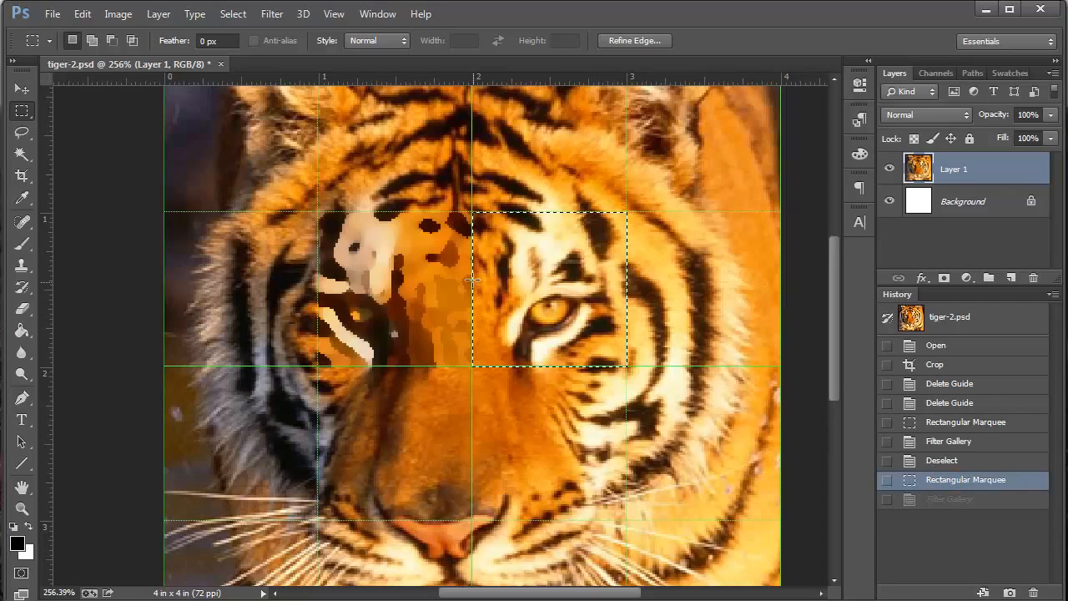
{"action": "mouse_move", "coordinate": [231, 93]}
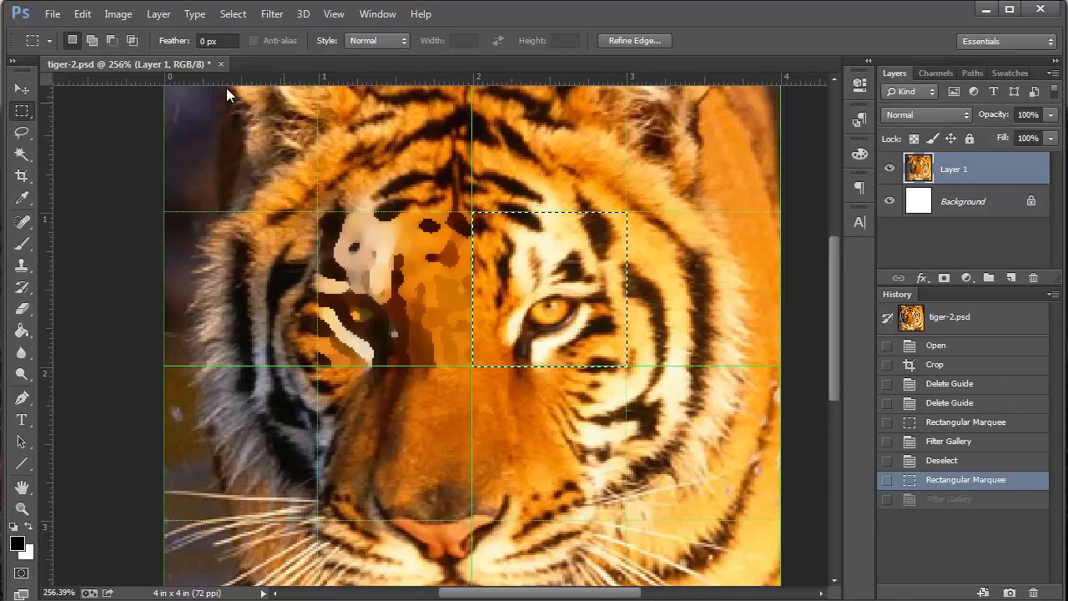
{"action": "mouse_move", "coordinate": [303, 14]}
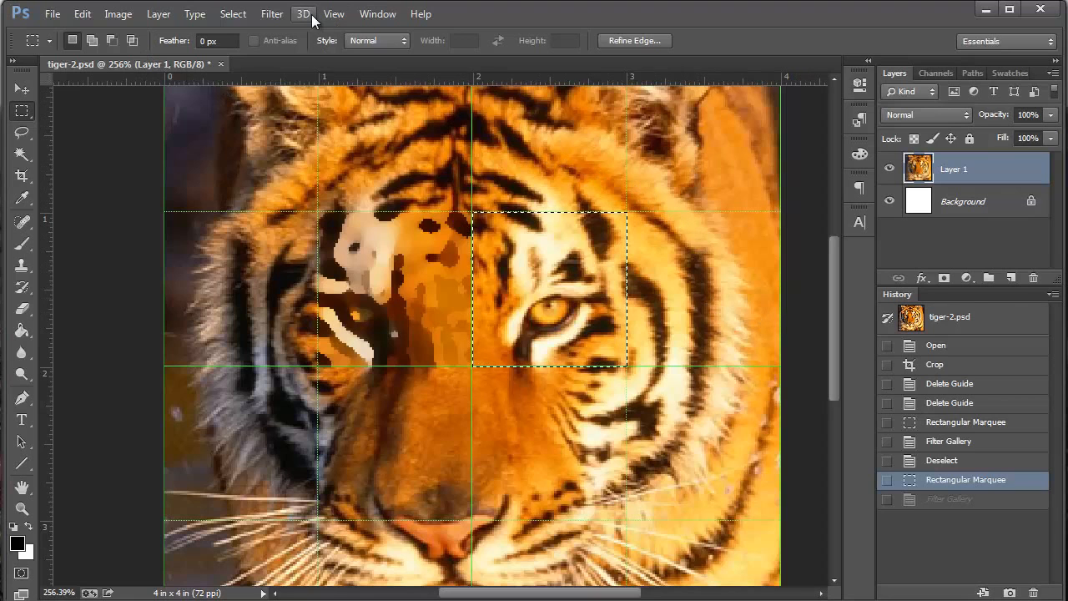
Preview Graphic Pen and Stamp, then apply Brush Strokes > Dark Strokes to the square.
{"action": "left_click", "coordinate": [270, 13]}
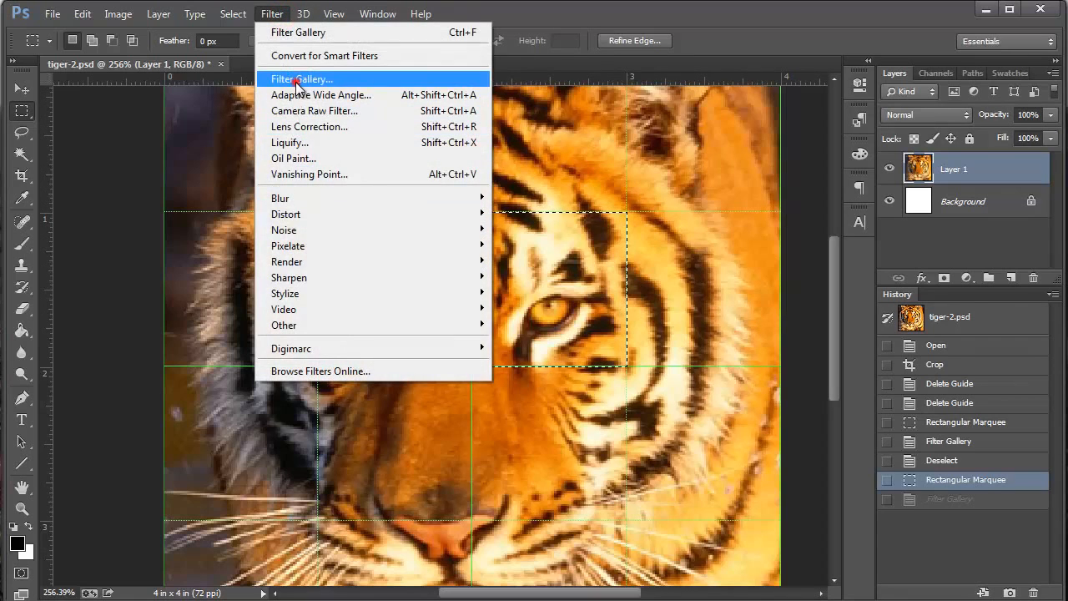
{"action": "left_click", "coordinate": [300, 78]}
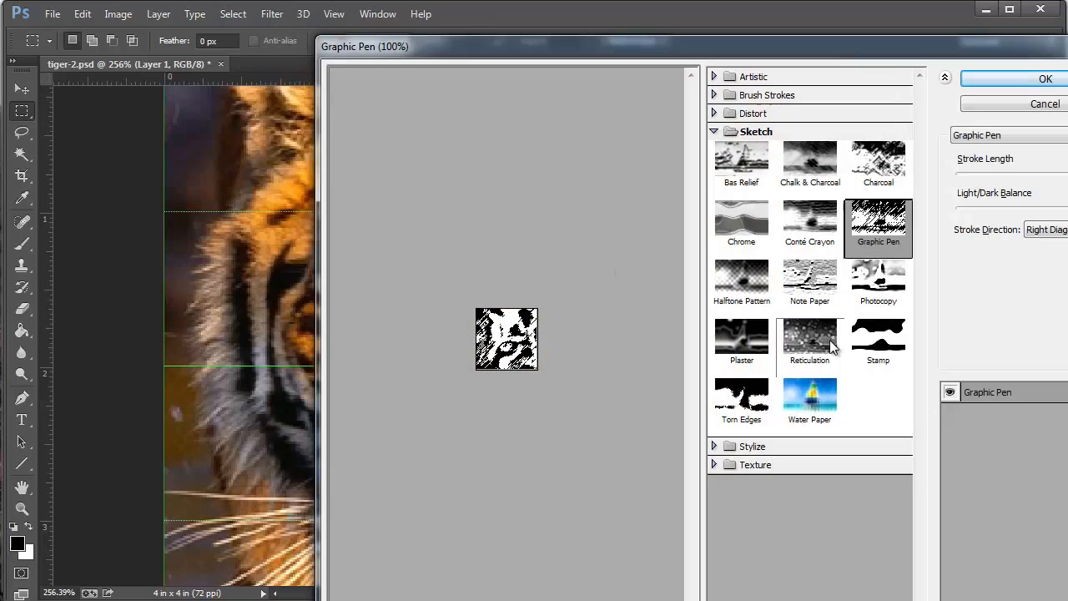
{"action": "left_click", "coordinate": [878, 342]}
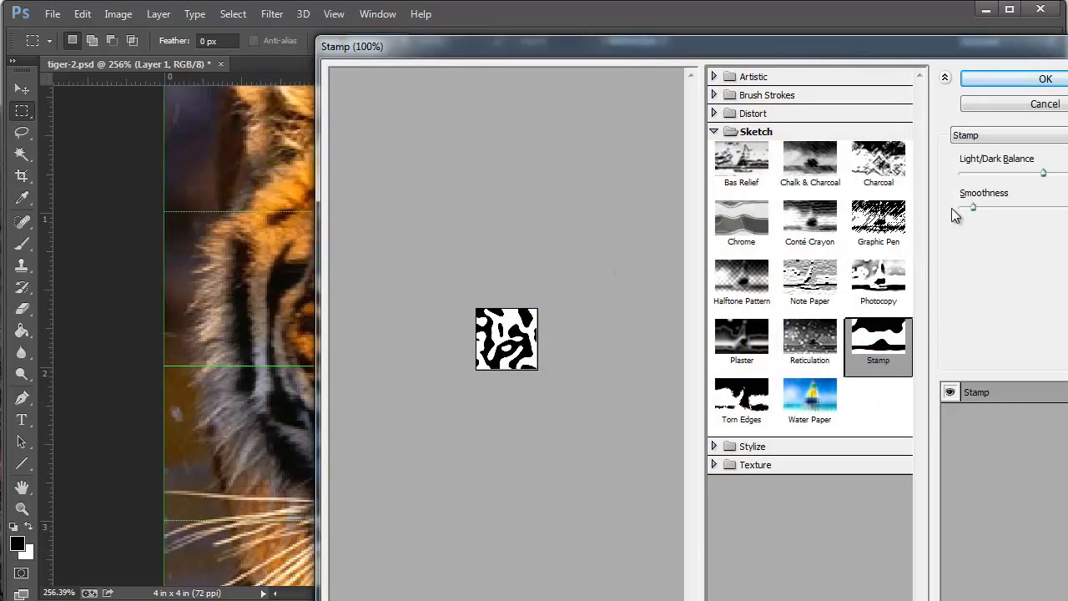
{"action": "left_click", "coordinate": [714, 130]}
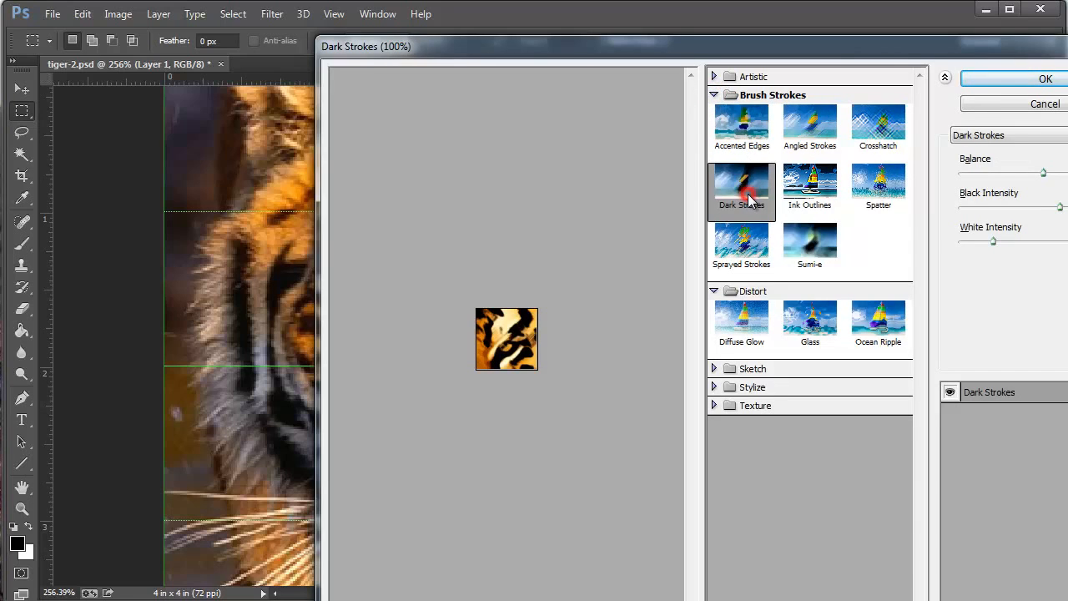
{"action": "mouse_move", "coordinate": [821, 247]}
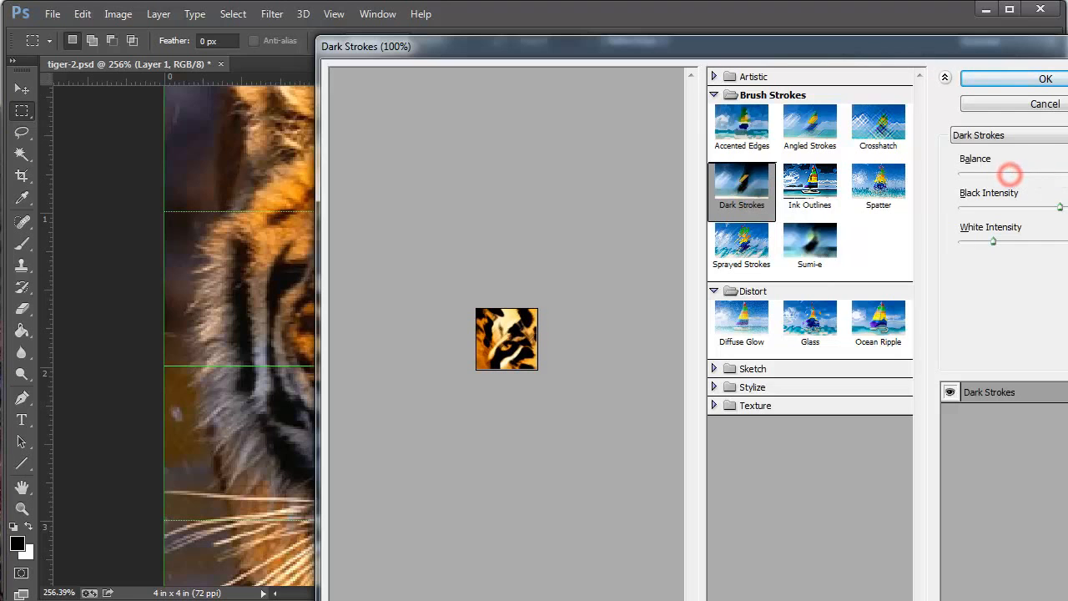
{"action": "left_click", "coordinate": [1044, 79]}
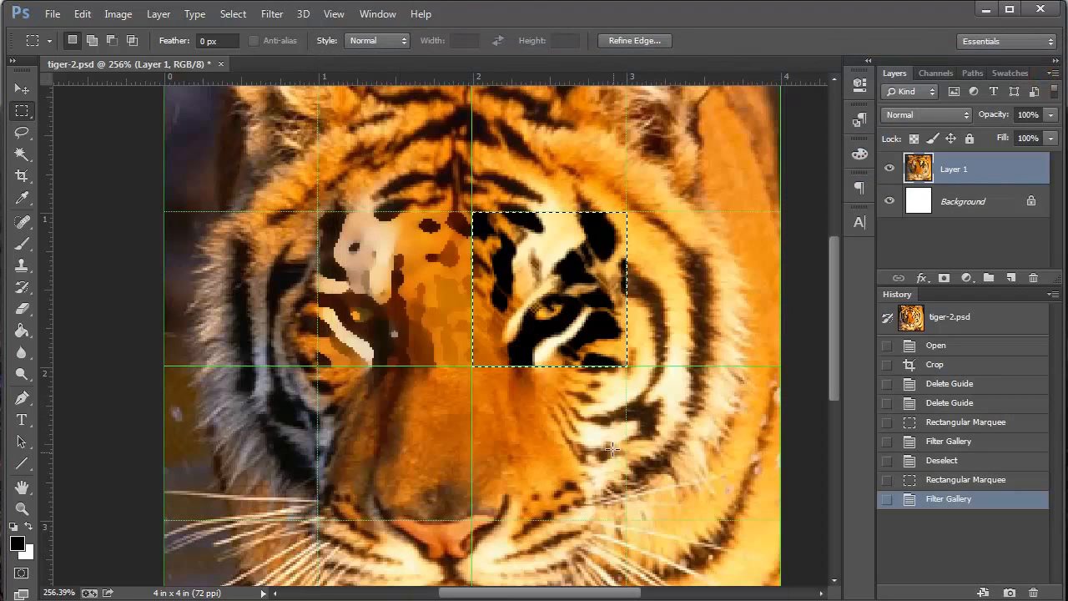
{"action": "mouse_move", "coordinate": [521, 300]}
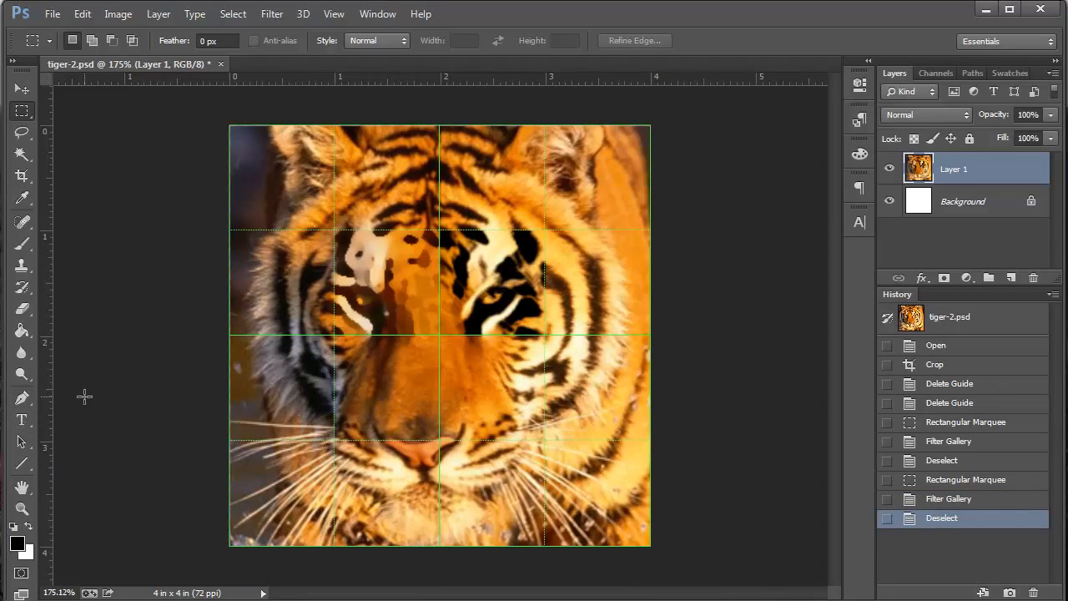
{"action": "mouse_move", "coordinate": [23, 421]}
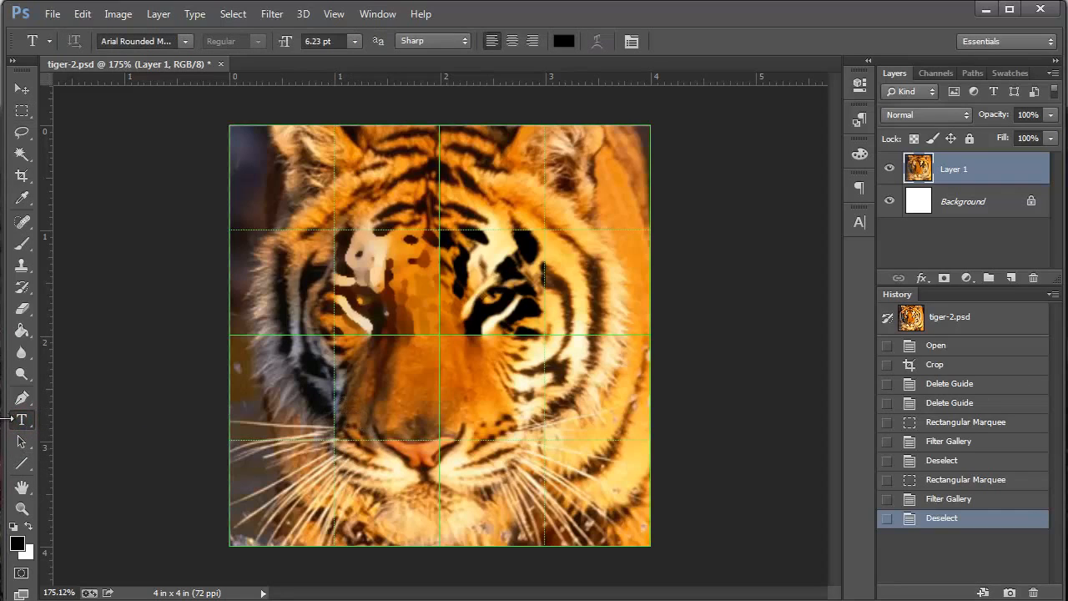
{"action": "mouse_move", "coordinate": [318, 409]}
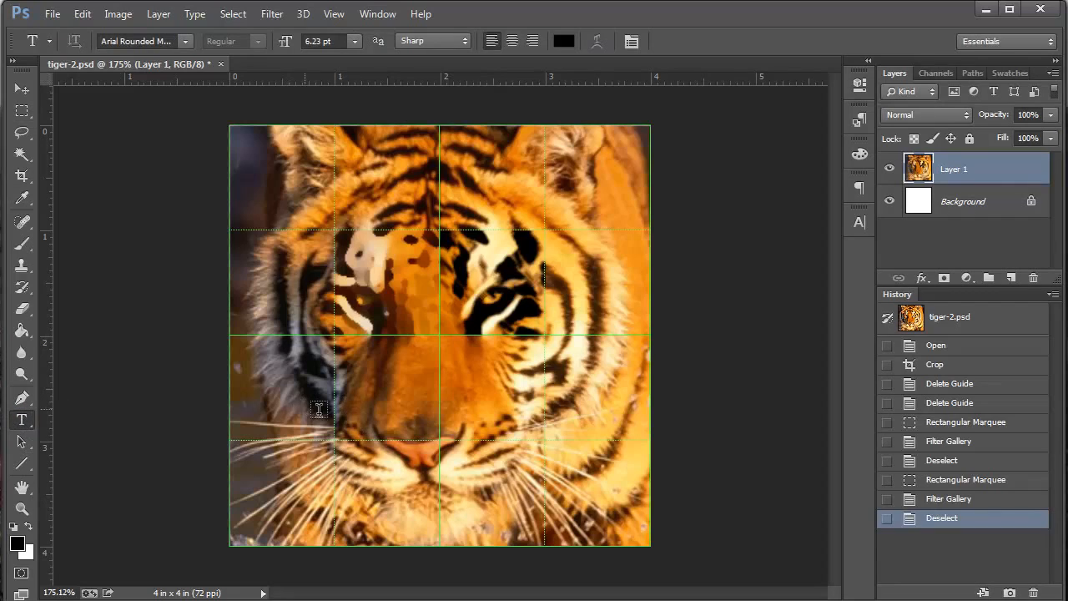
Start a new type layer on the canvas just above the tiger's nose.
{"action": "left_click", "coordinate": [304, 426]}
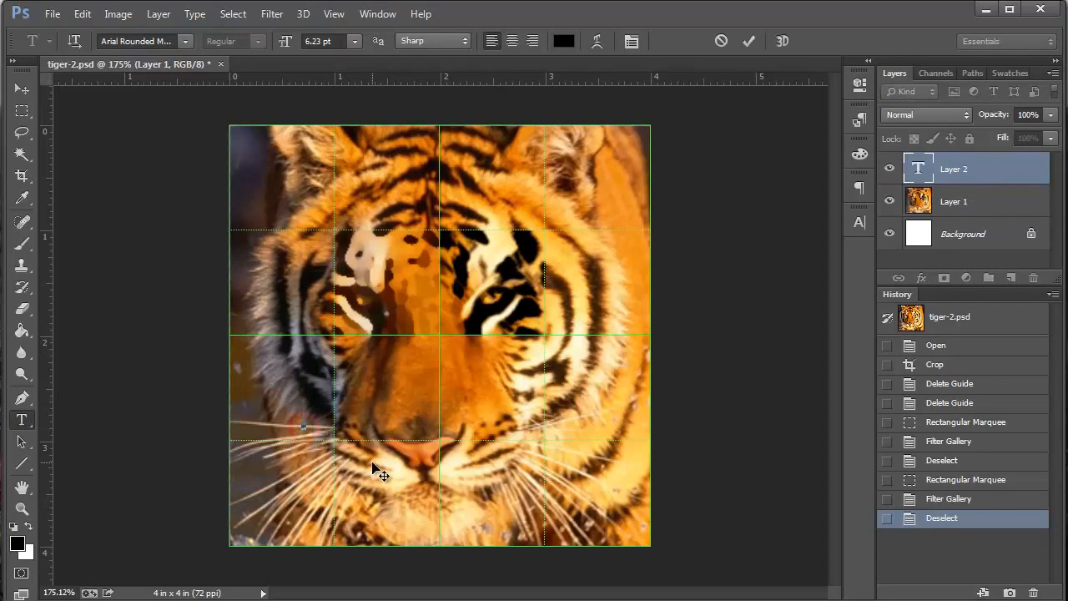
{"action": "mouse_move", "coordinate": [404, 476]}
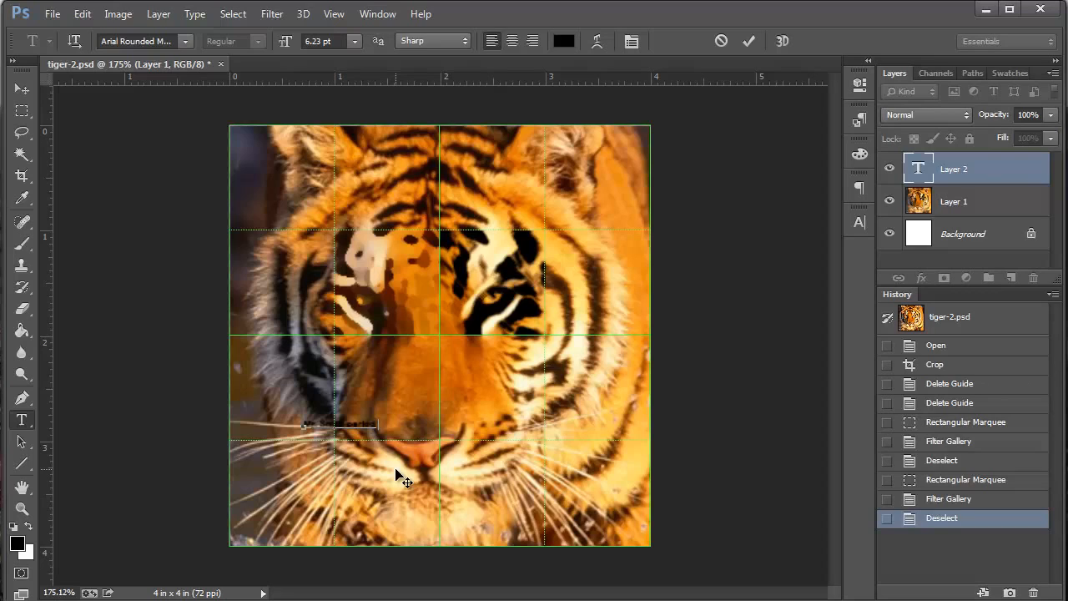
{"action": "mouse_move", "coordinate": [402, 464]}
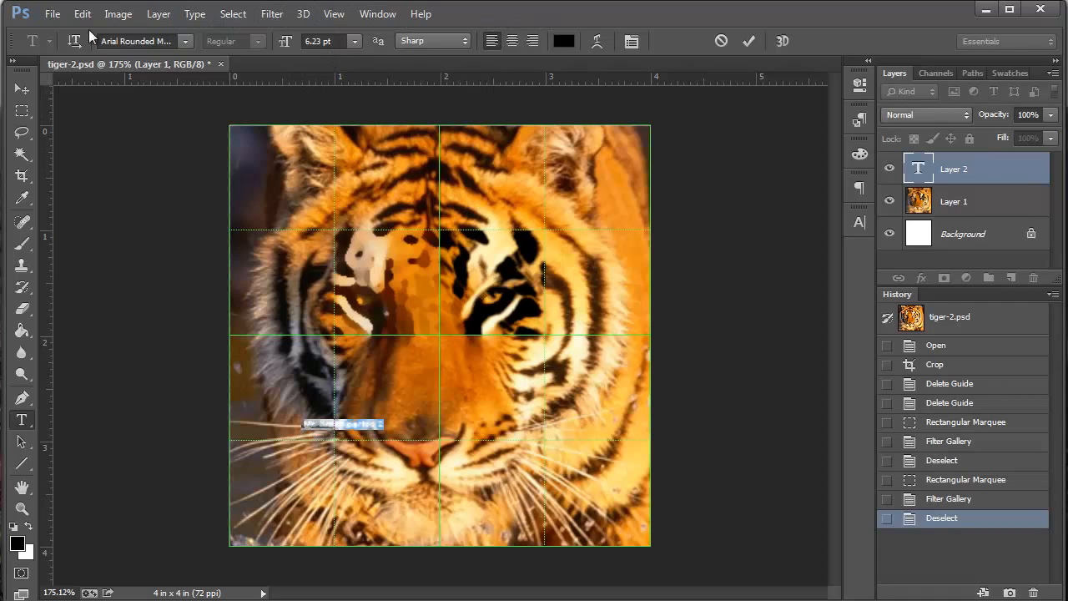
Set the MR. SMITH PERIOD 2 text to Charlemagne Std at 15.01 pt.
{"action": "left_click", "coordinate": [187, 40]}
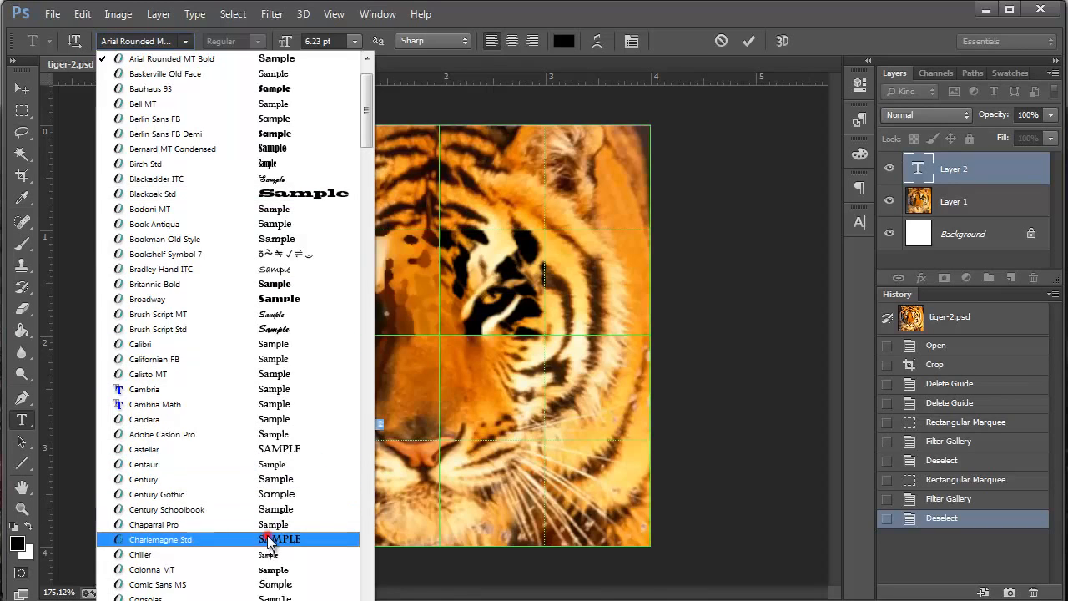
{"action": "left_click", "coordinate": [160, 539]}
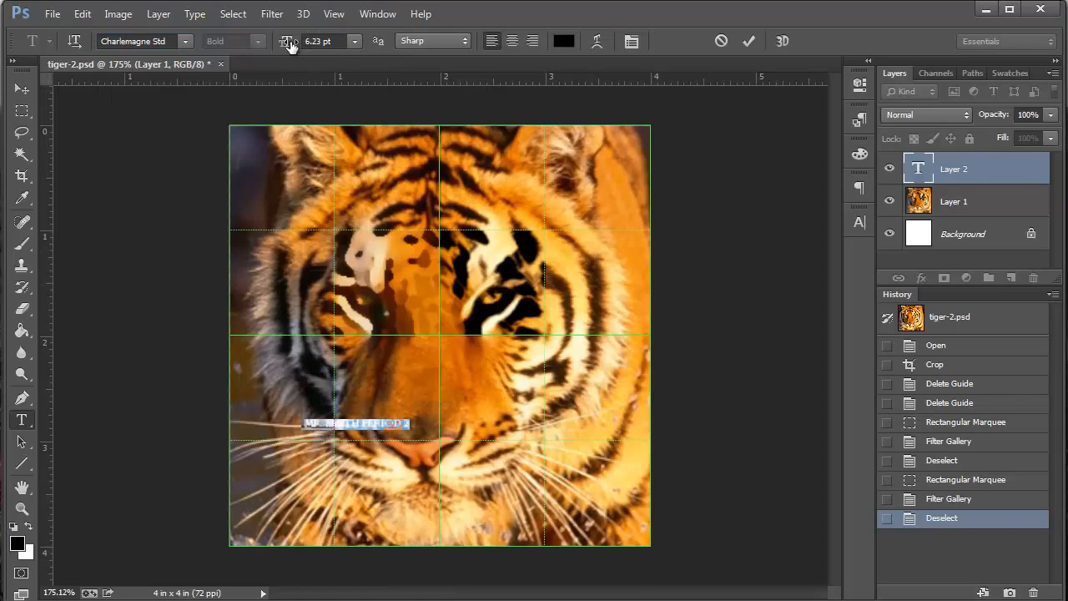
{"action": "left_click", "coordinate": [353, 40]}
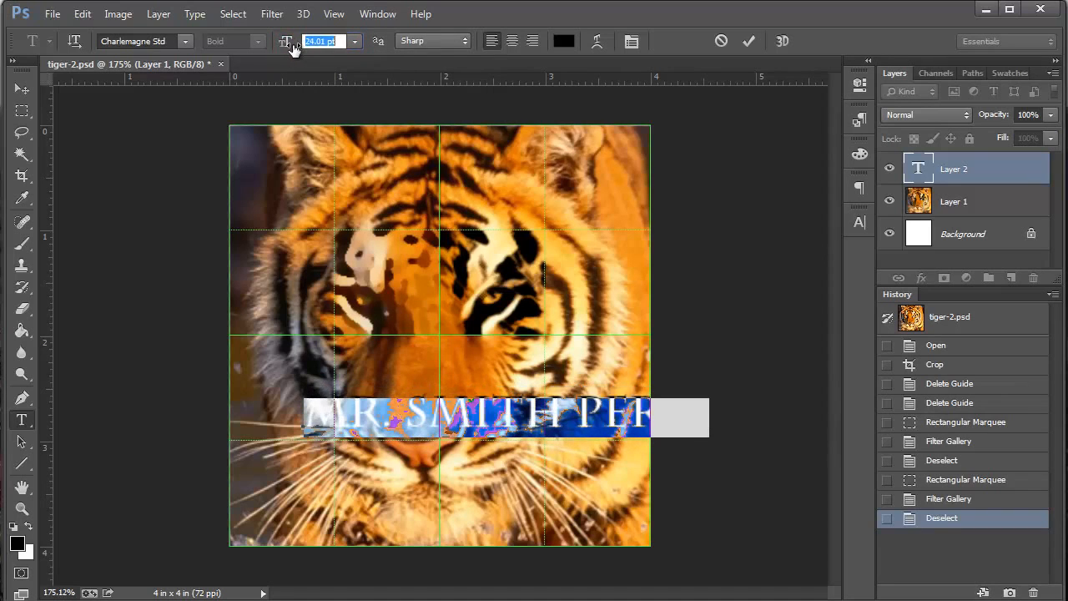
{"action": "type", "text": "15.01"}
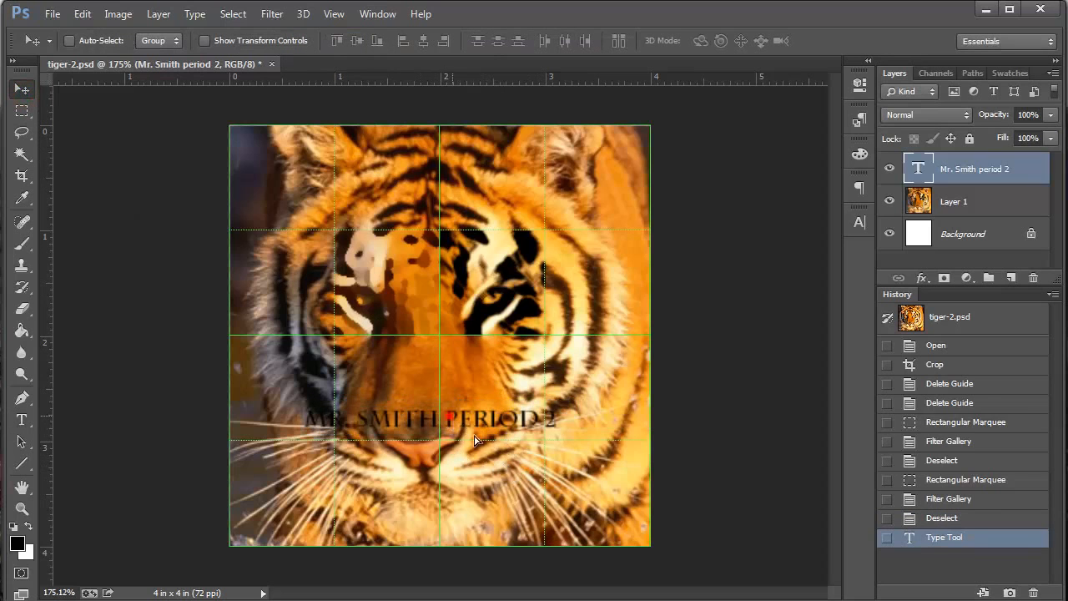
Move the text to the image's bottom edge and select it for editing.
{"action": "left_click_drag", "start_coordinate": [475, 417], "coordinate": [454, 509]}
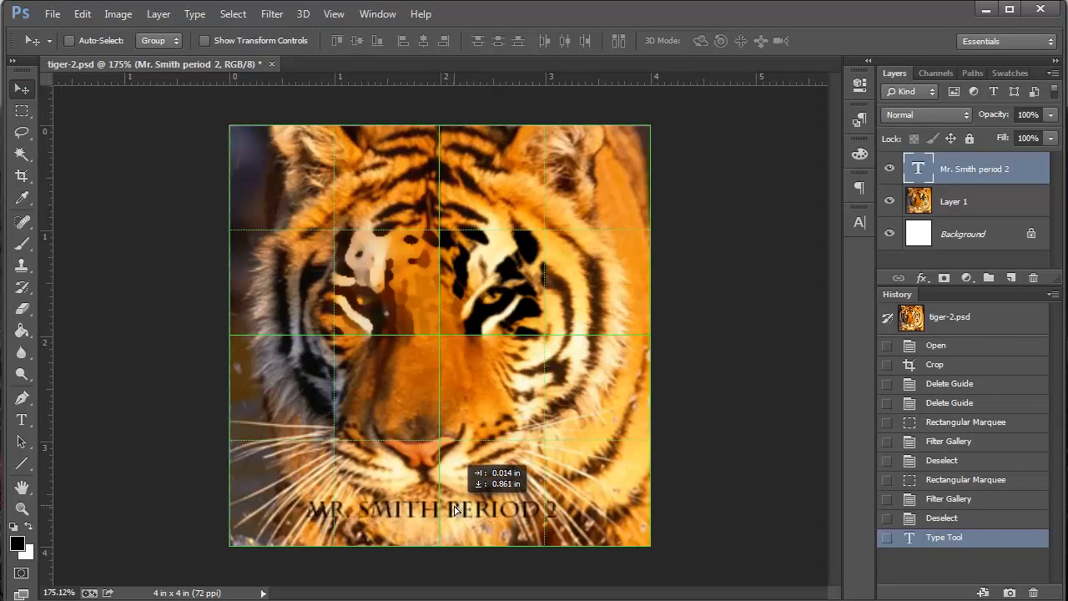
{"action": "left_click_drag", "start_coordinate": [454, 509], "coordinate": [454, 499]}
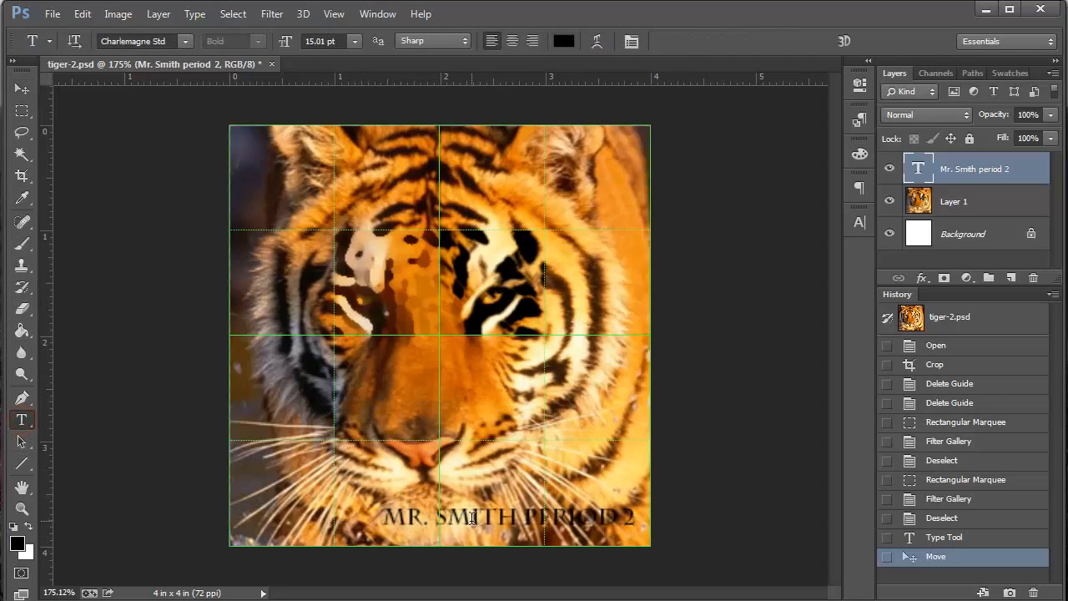
{"action": "triple_click", "coordinate": [507, 517]}
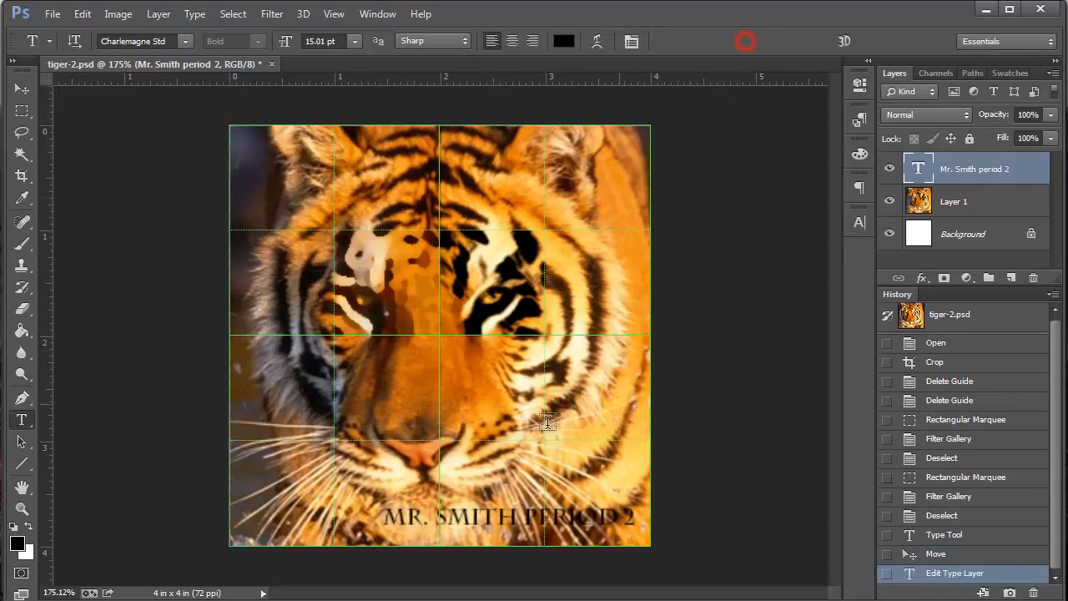
{"action": "mouse_move", "coordinate": [721, 373]}
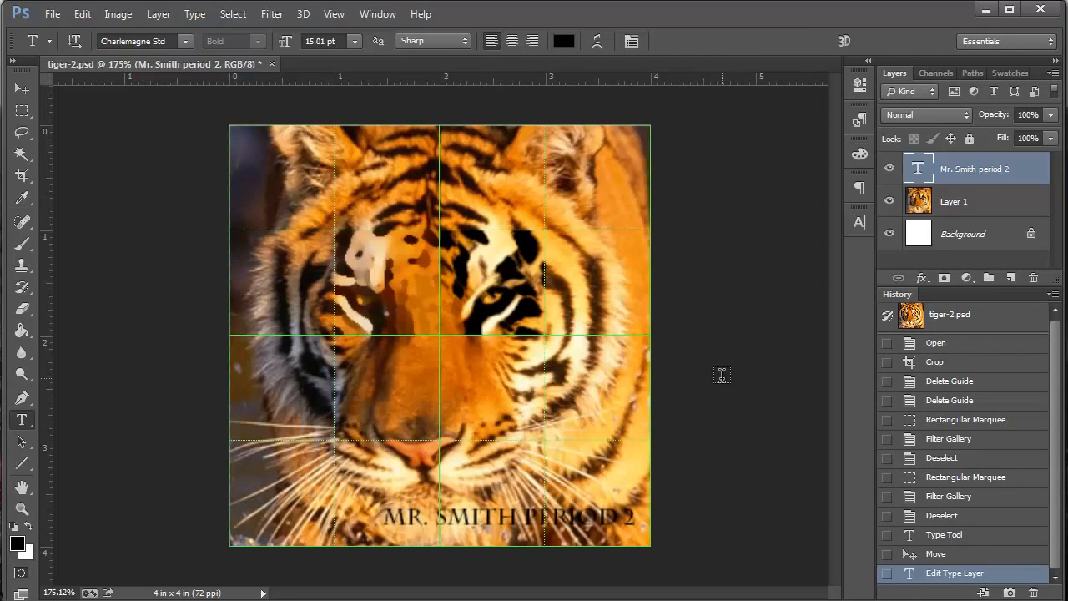
{"action": "mouse_move", "coordinate": [697, 363]}
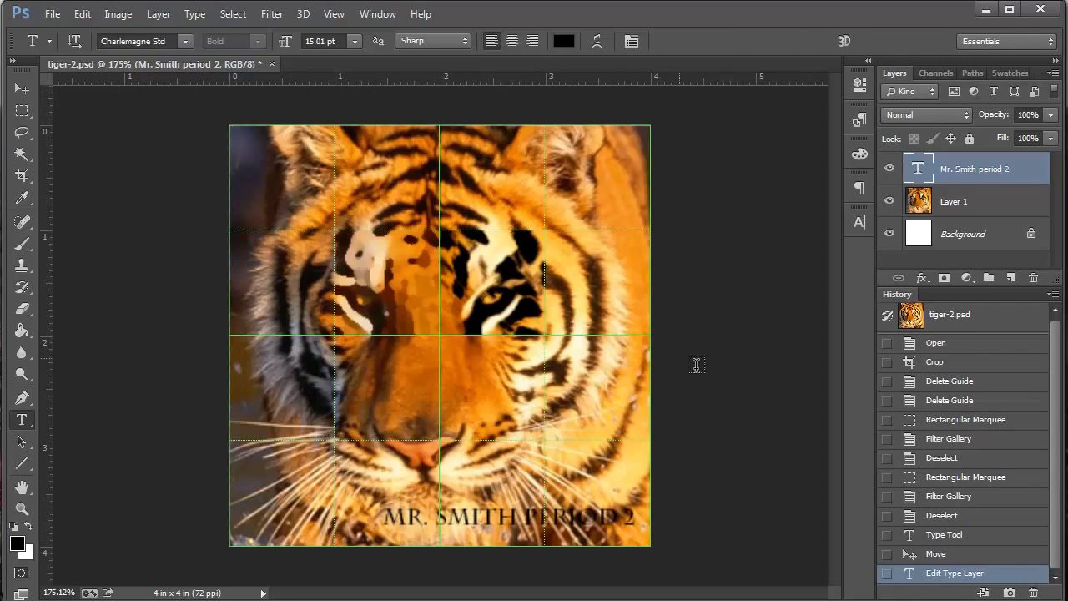
{"action": "mouse_move", "coordinate": [704, 367]}
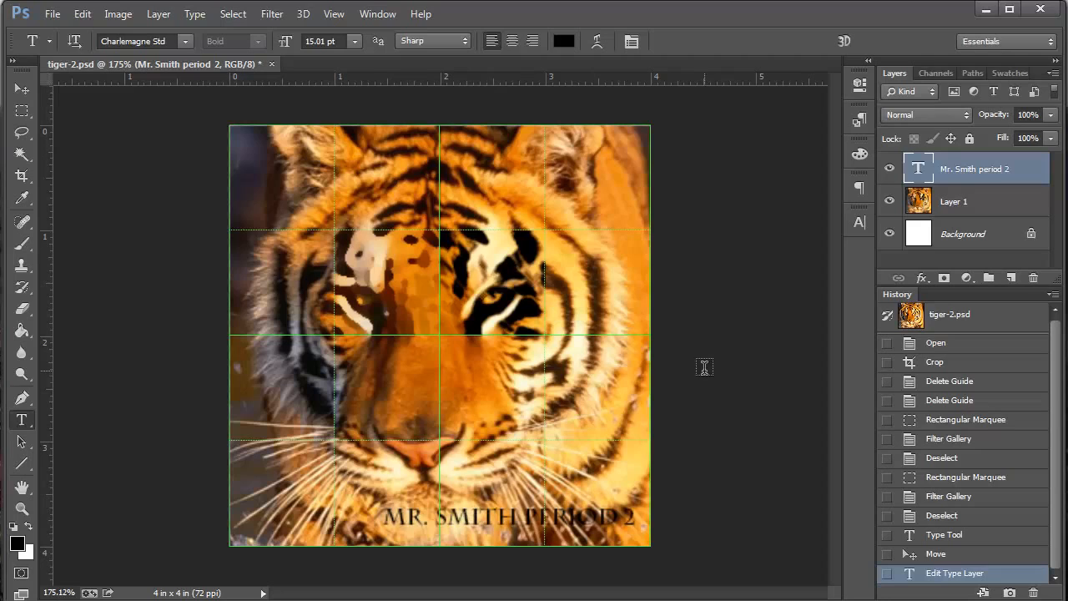
{"action": "mouse_move", "coordinate": [754, 398]}
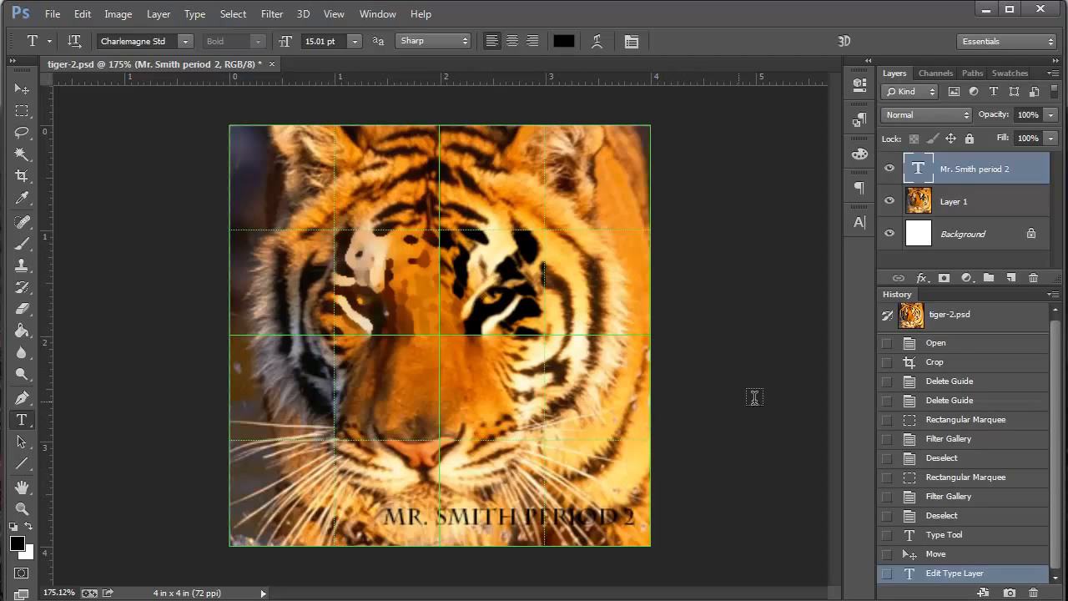
{"action": "mouse_move", "coordinate": [722, 393]}
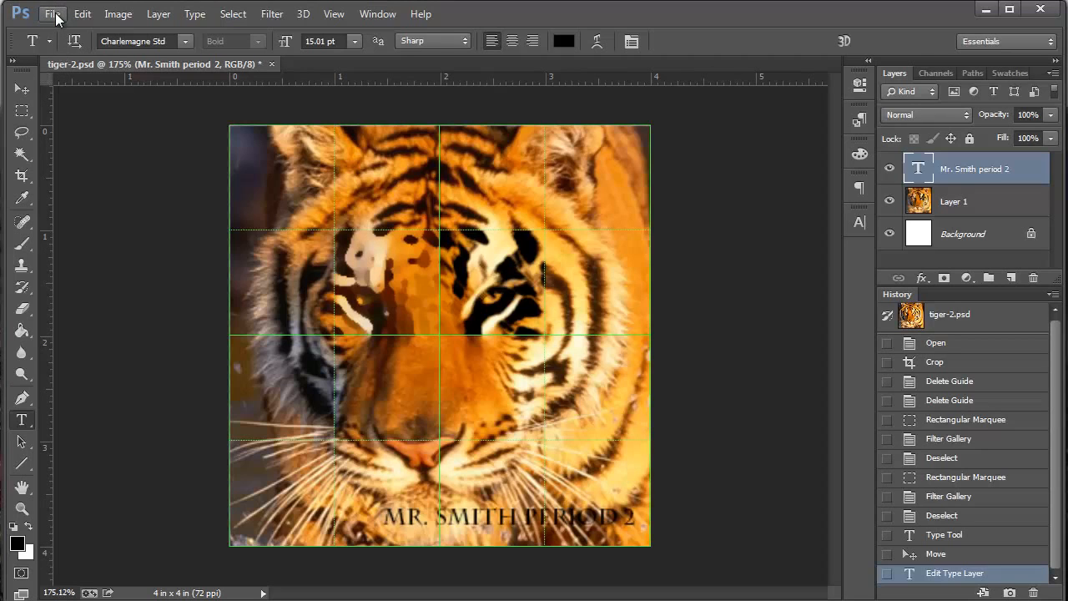
Bring up the File menu to save the finished tiger image.
{"action": "left_click", "coordinate": [53, 13]}
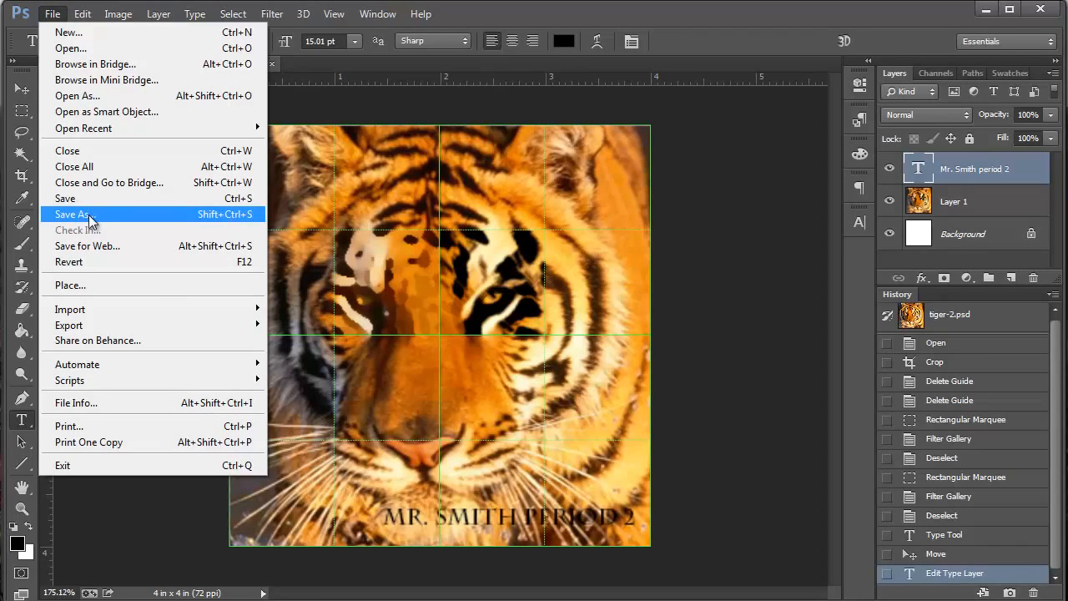
{"action": "mouse_move", "coordinate": [100, 219]}
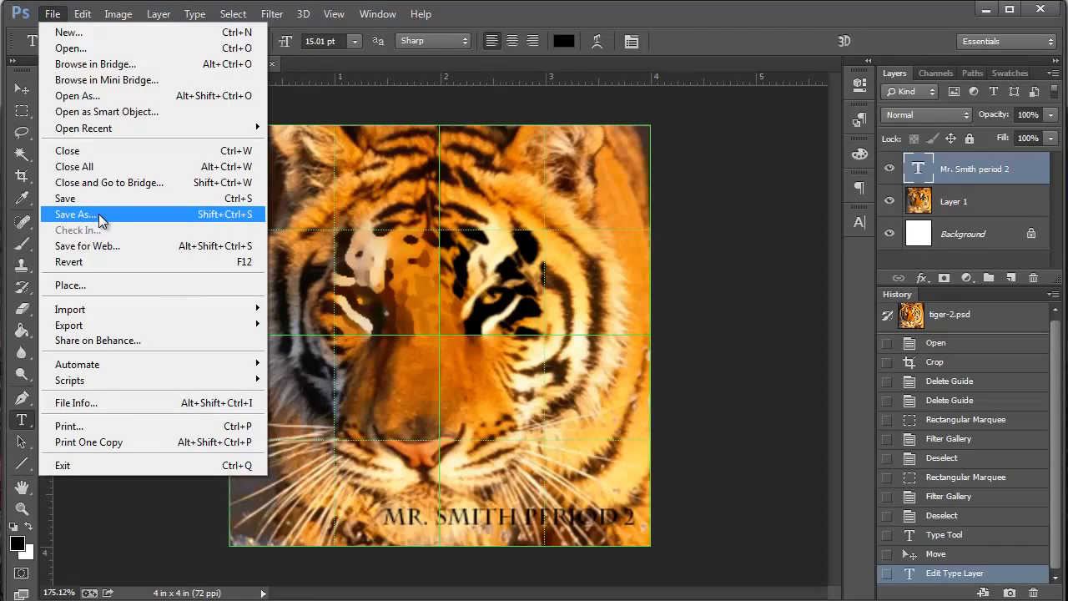
{"action": "mouse_move", "coordinate": [65, 197]}
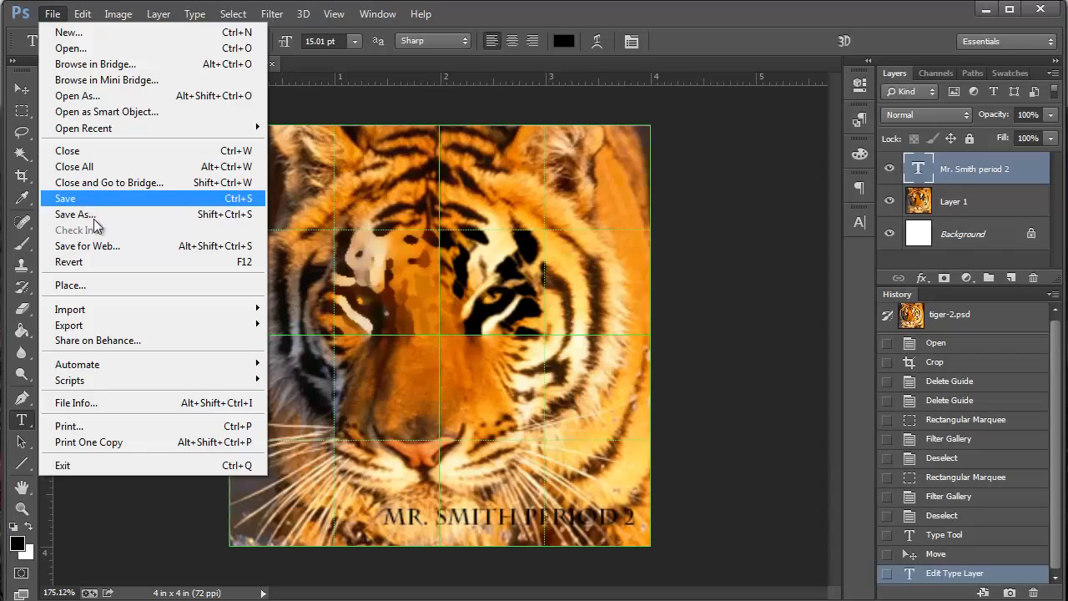
{"action": "mouse_move", "coordinate": [100, 213]}
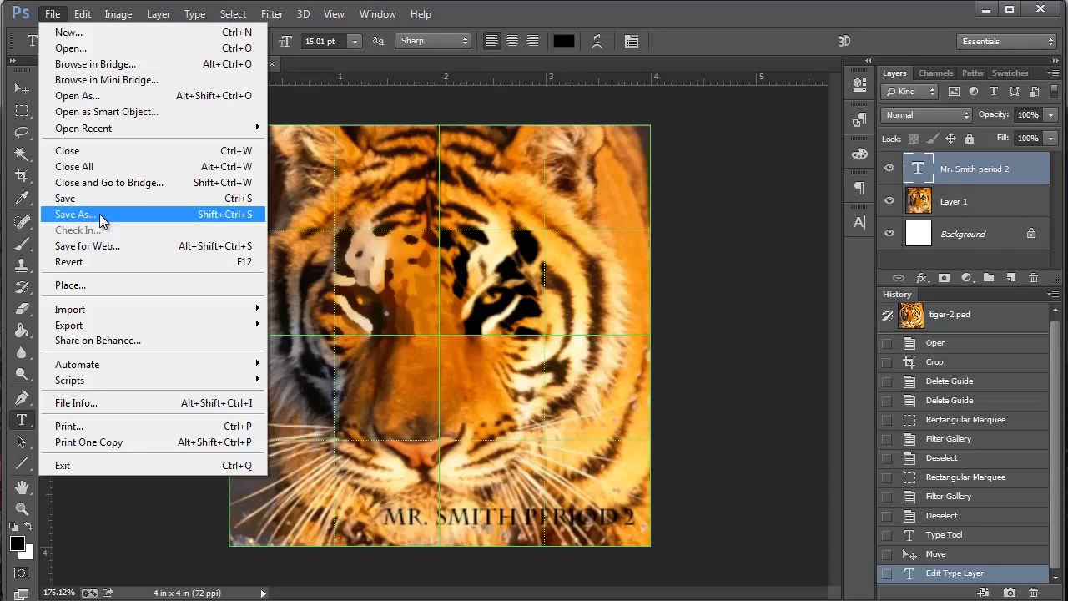